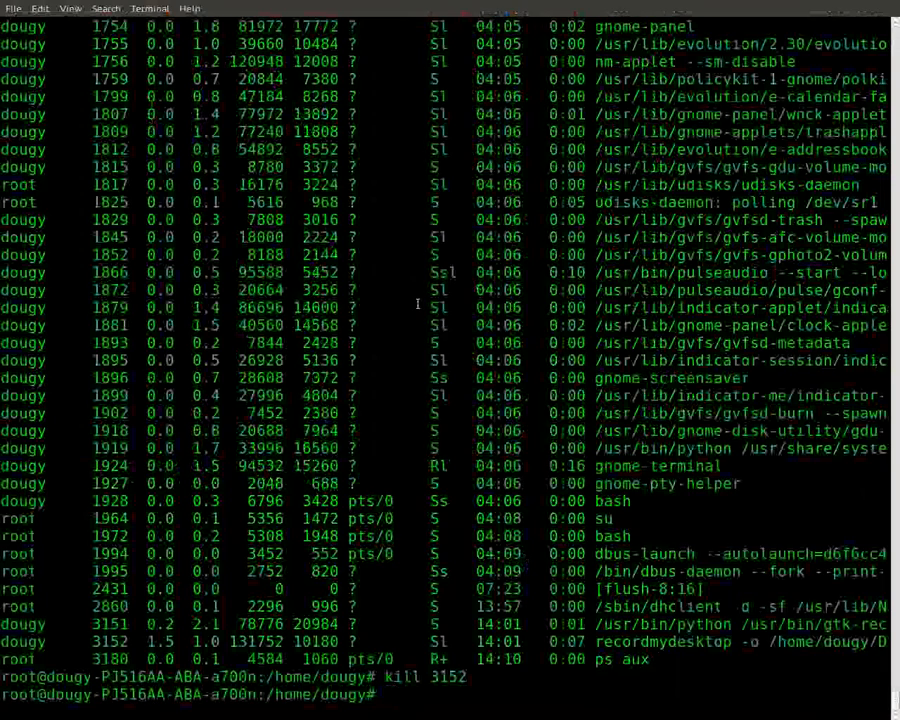
# Clear the screen and run 'gedit /root/.ssh/known_hosts'.
pyautogui.write('l')
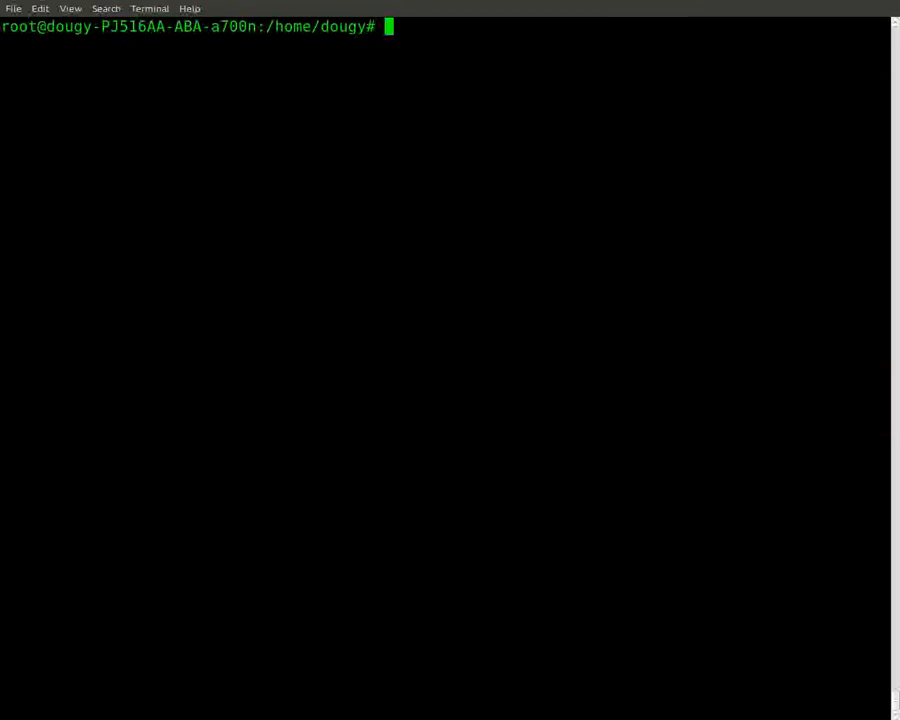
pyautogui.write("gedit'")
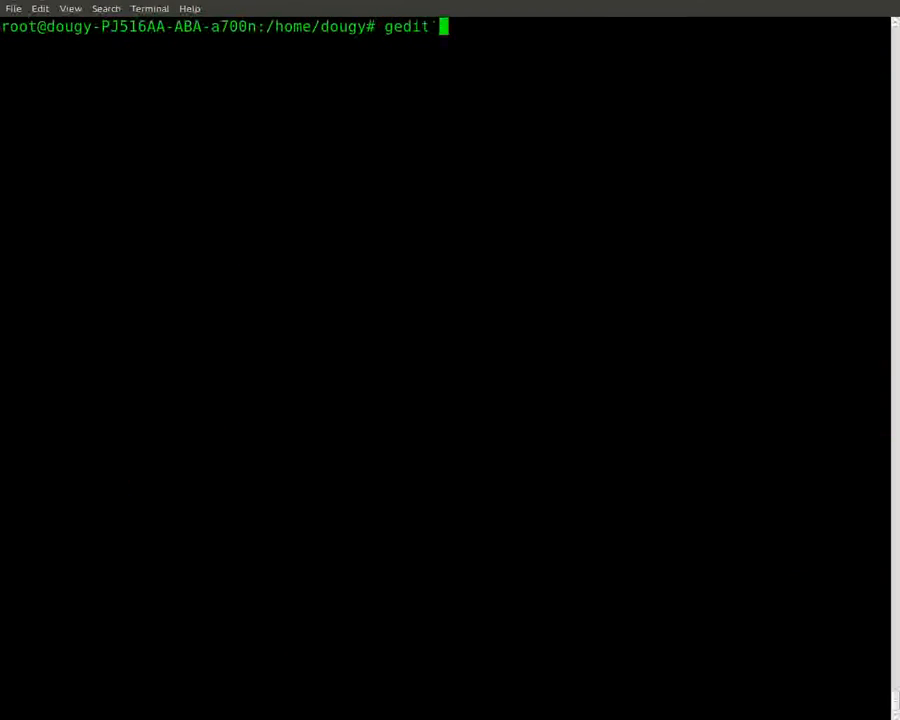
pyautogui.write('/')
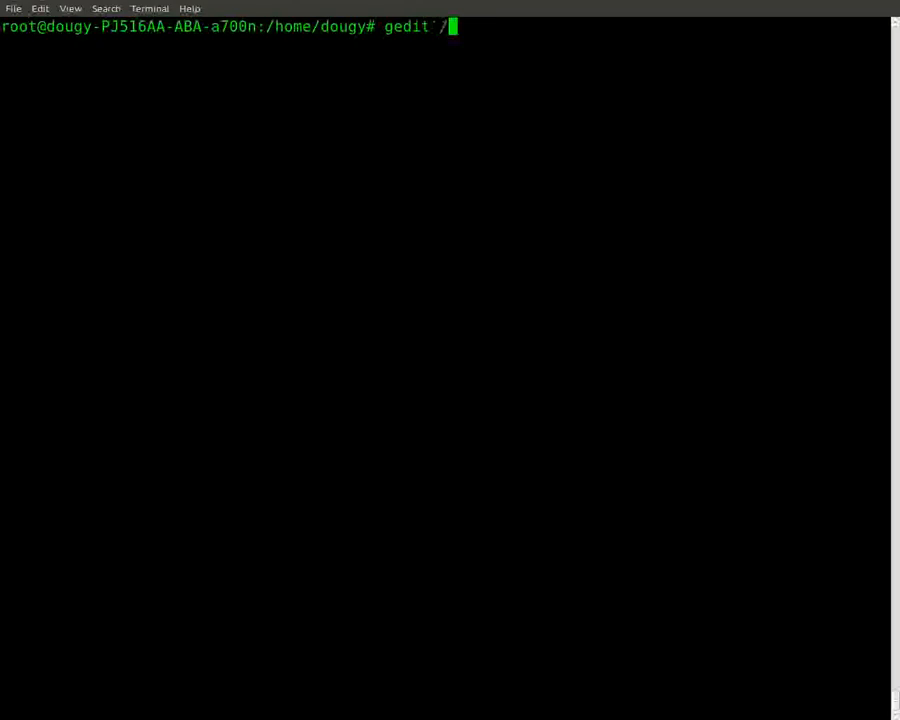
pyautogui.write('roo')
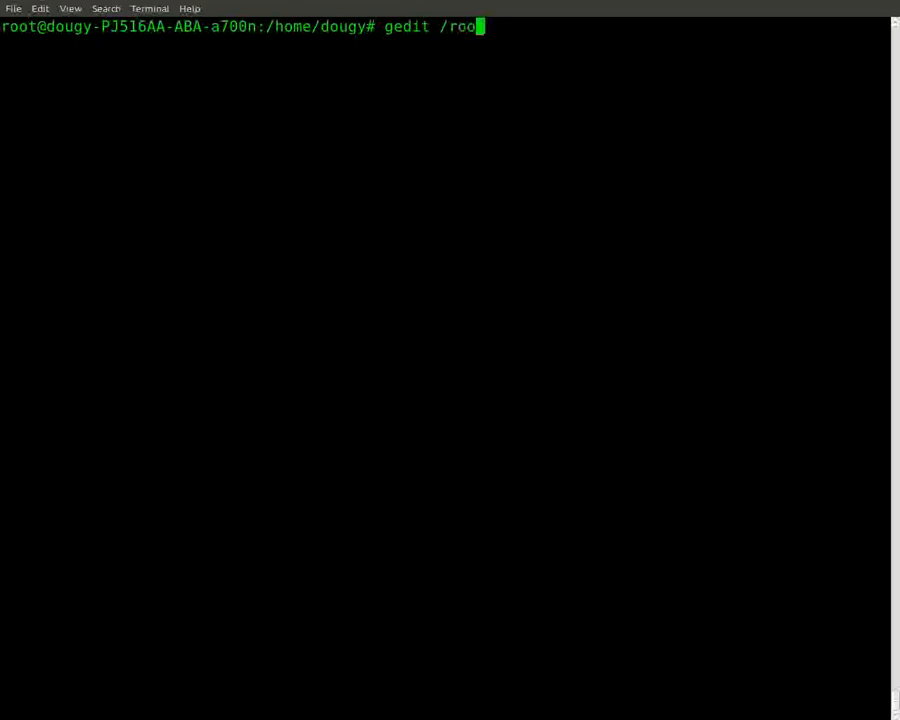
pyautogui.write('t/')
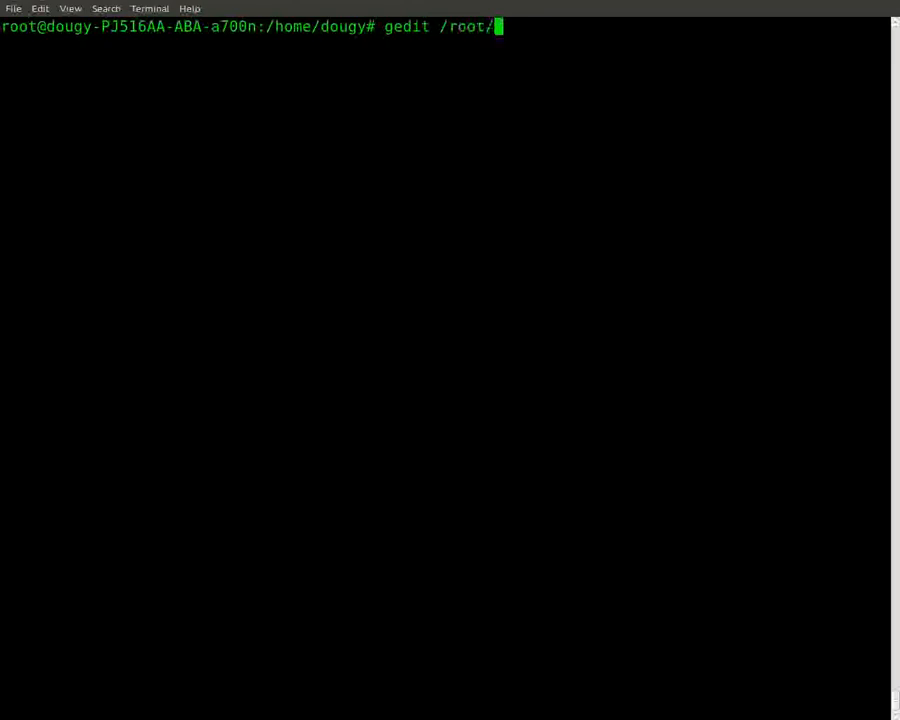
pyautogui.write('.ssh/')
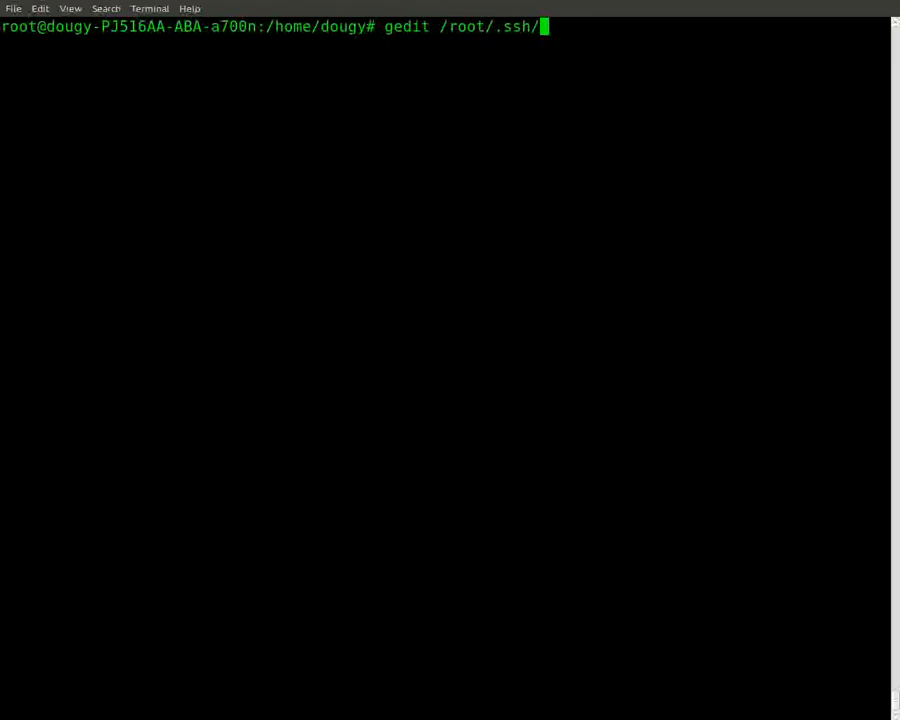
pyautogui.write('known_hosts')
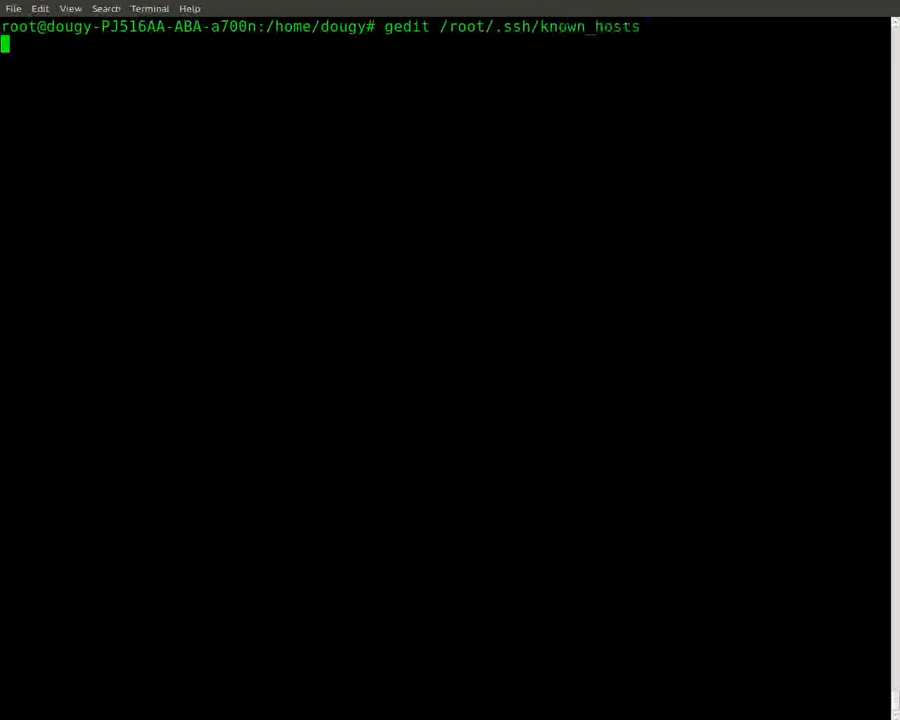
pyautogui.press('Return')
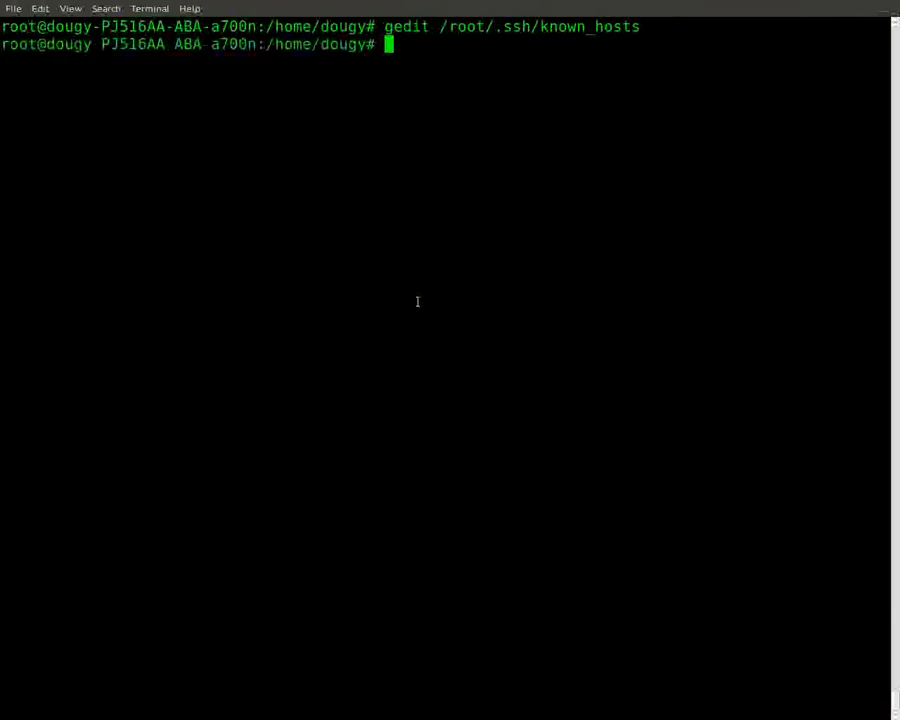
pyautogui.write('ps aux')
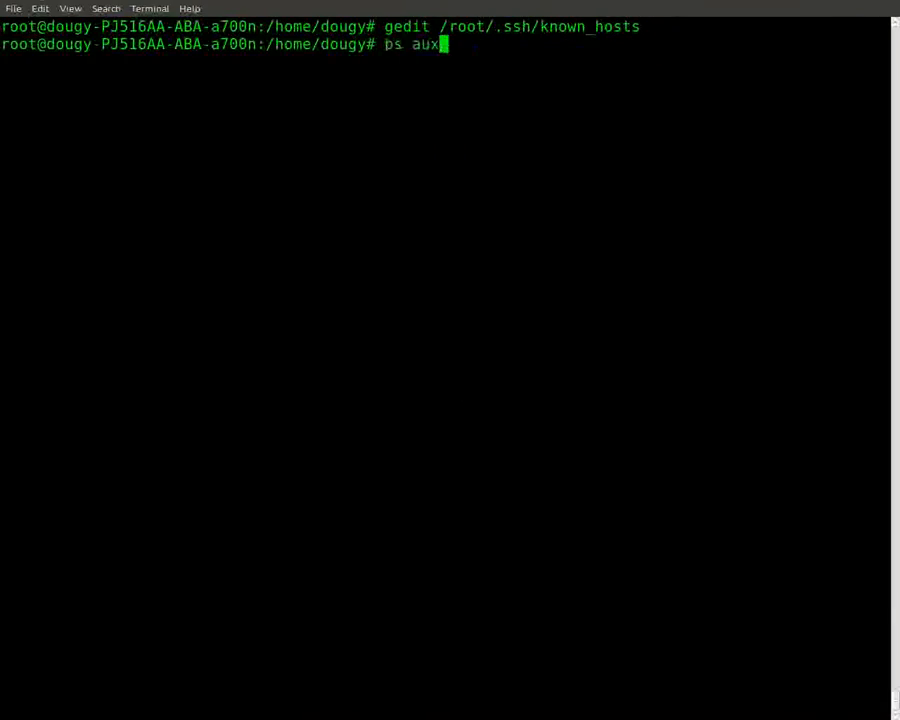
pyautogui.write('ssh root@192.168.1.101')
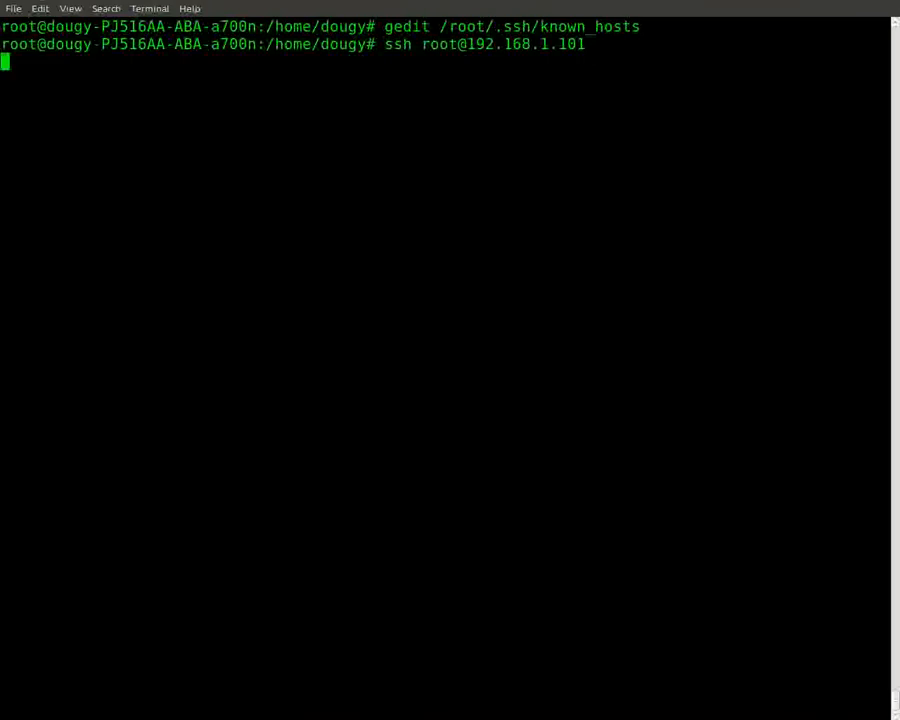
pyautogui.press('Return')
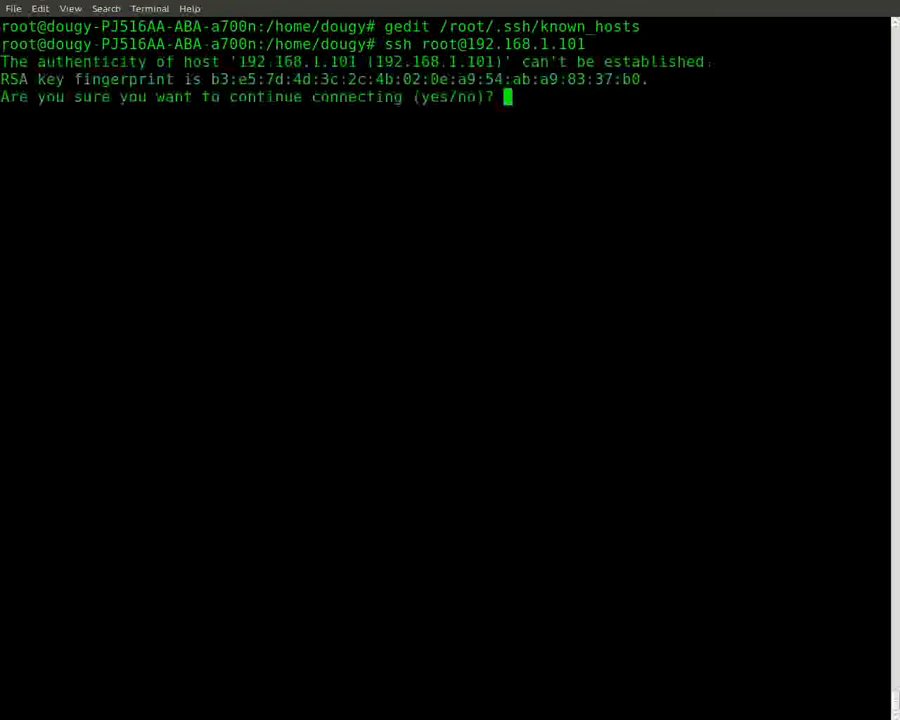
pyautogui.write('yes')
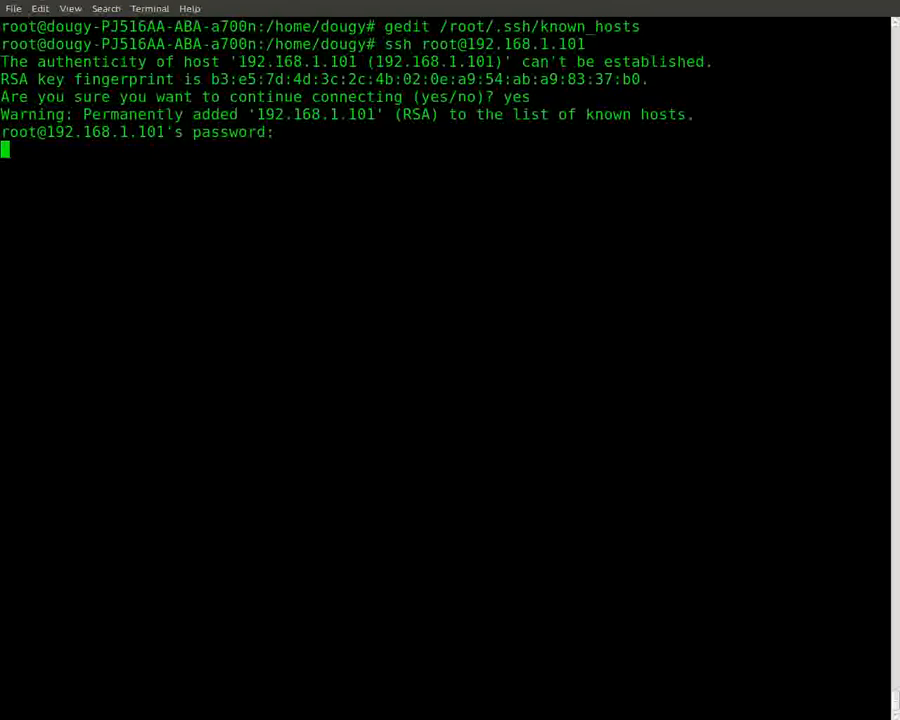
pyautogui.press('Return')
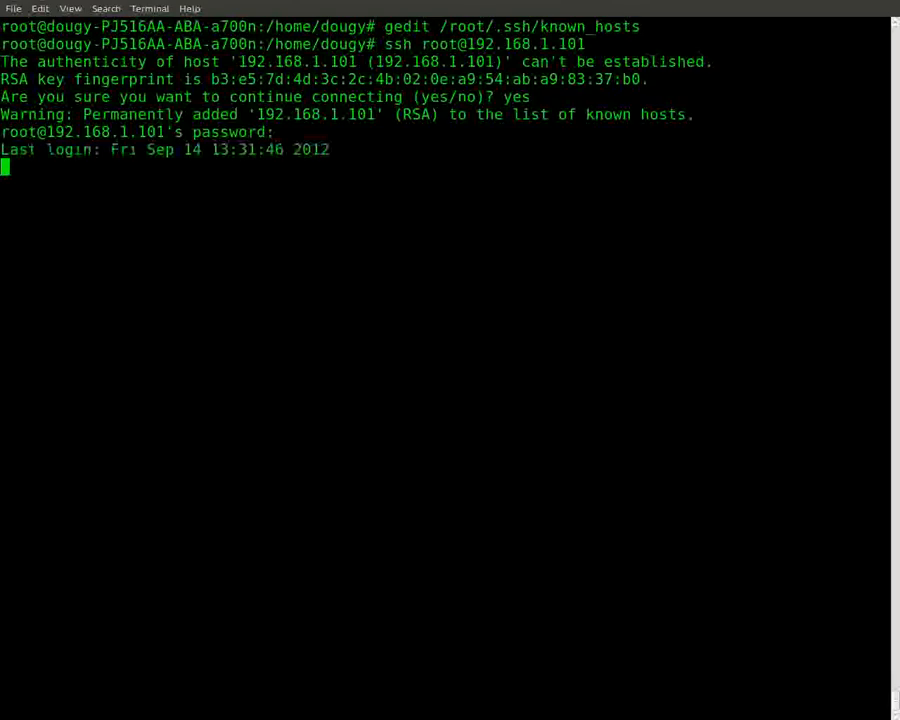
pyautogui.press('Return')
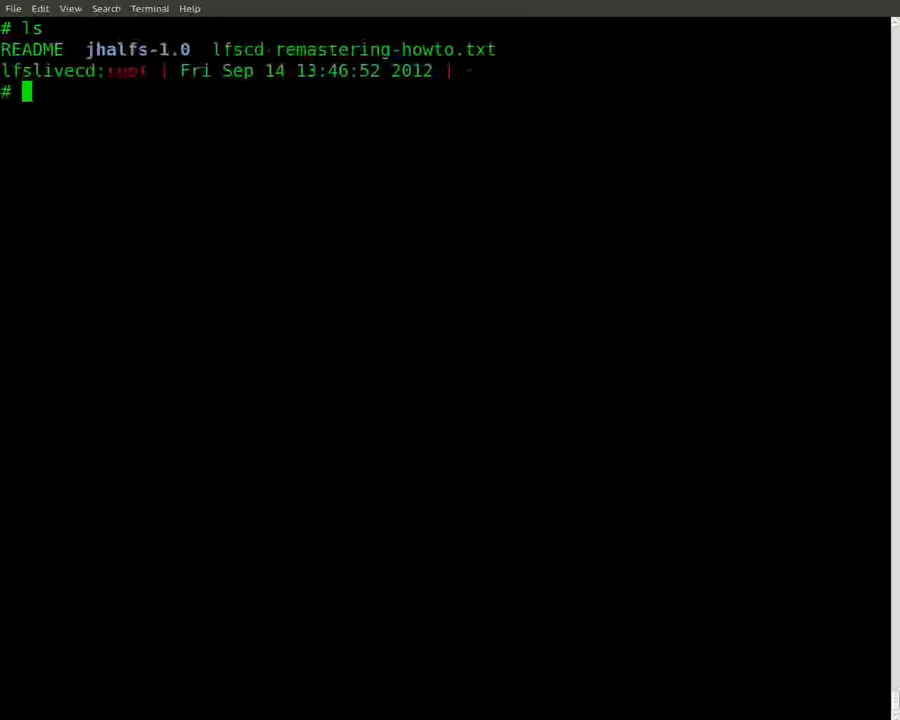
# Clear the screen, cd to / and list it, then select the mnt entry.
pyautogui.write('cear')
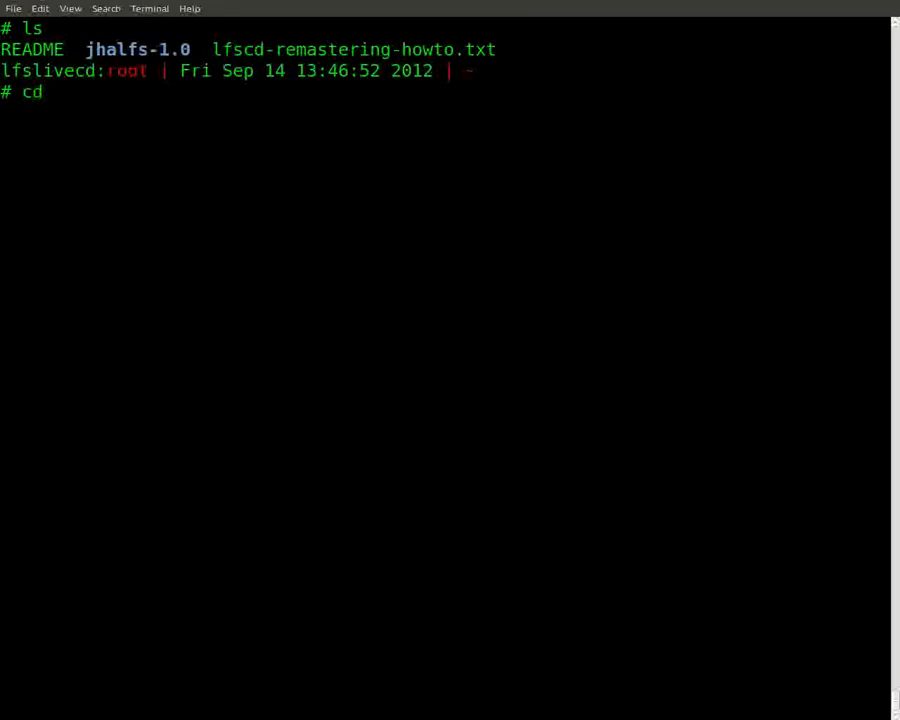
pyautogui.press('Return')
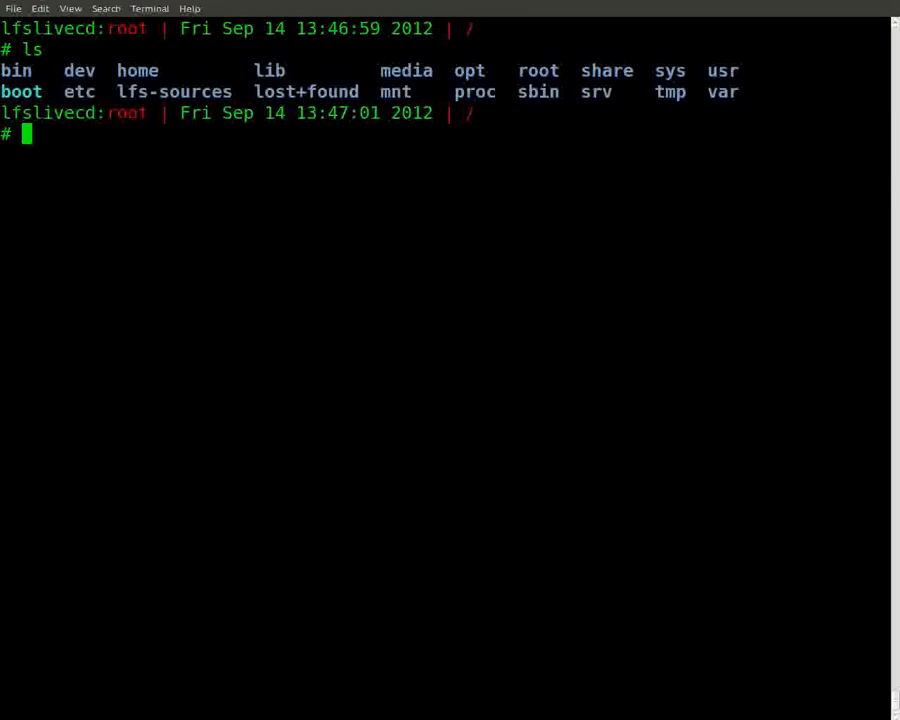
pyautogui.moveTo(476, 113); pyautogui.dragTo(884, 113)
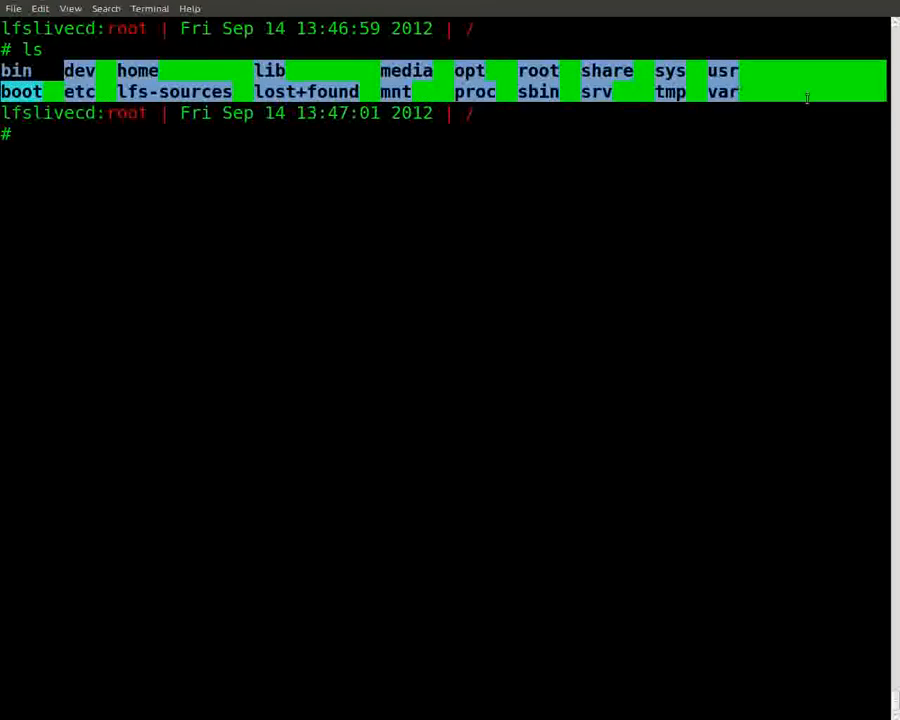
pyautogui.click(425, 91)
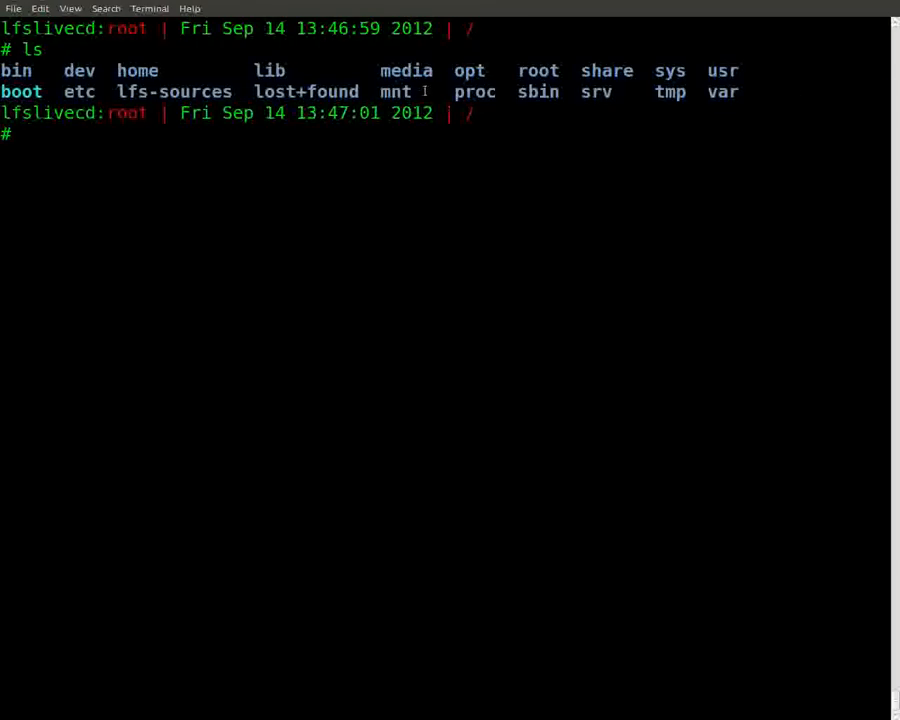
pyautogui.doubleClick(395, 91)
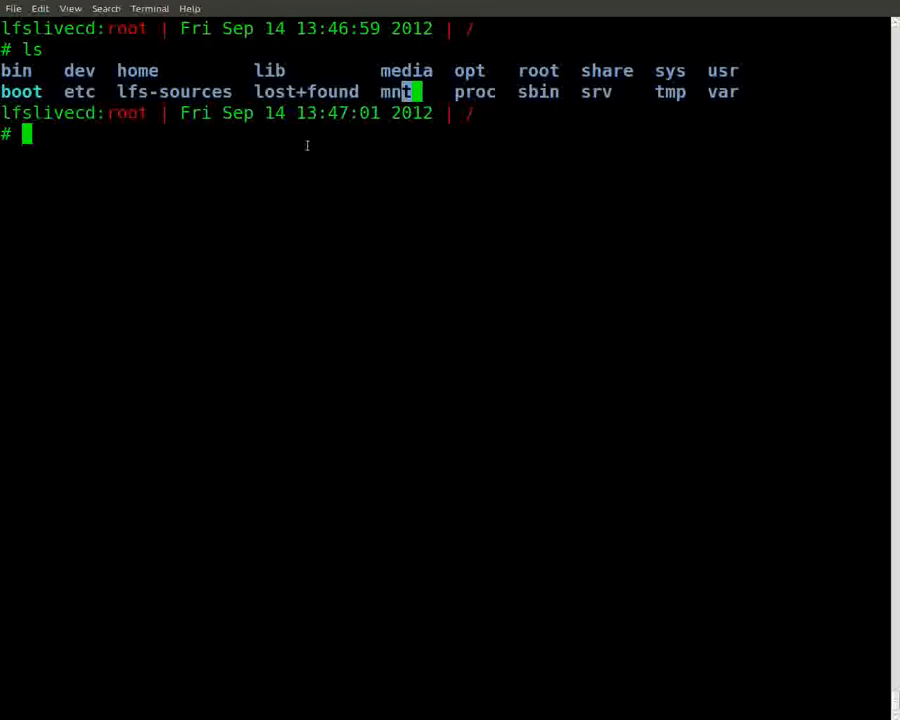
pyautogui.moveTo(175, 192)
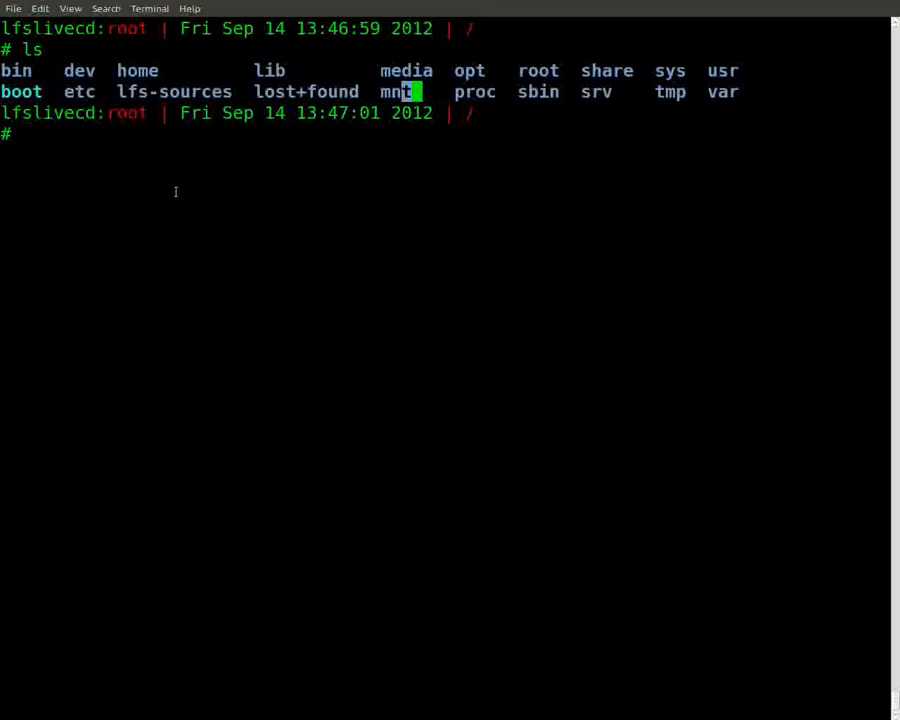
pyautogui.moveTo(91, 181)
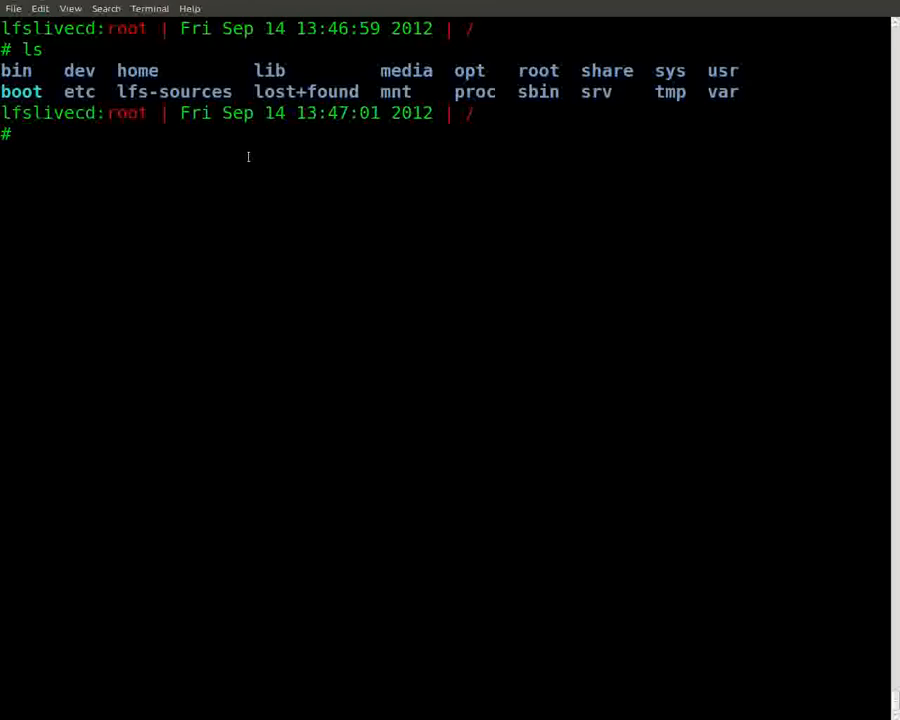
# Run 'mke2fs -jv /dev/hda1' to build an ext3 filesystem, then clear the screen.
pyautogui.write('mke2')
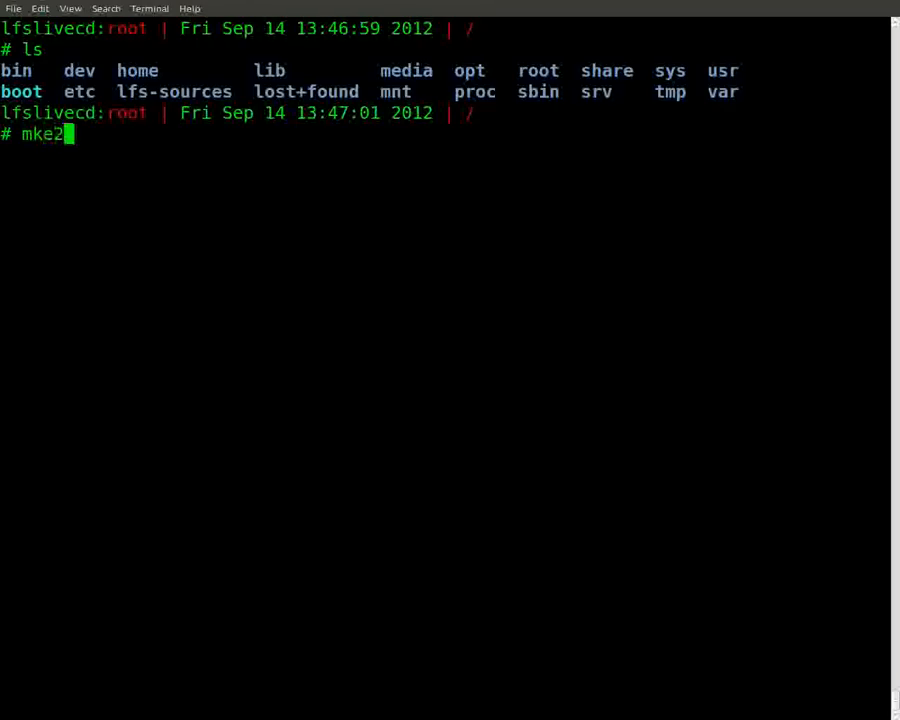
pyautogui.write('fs')
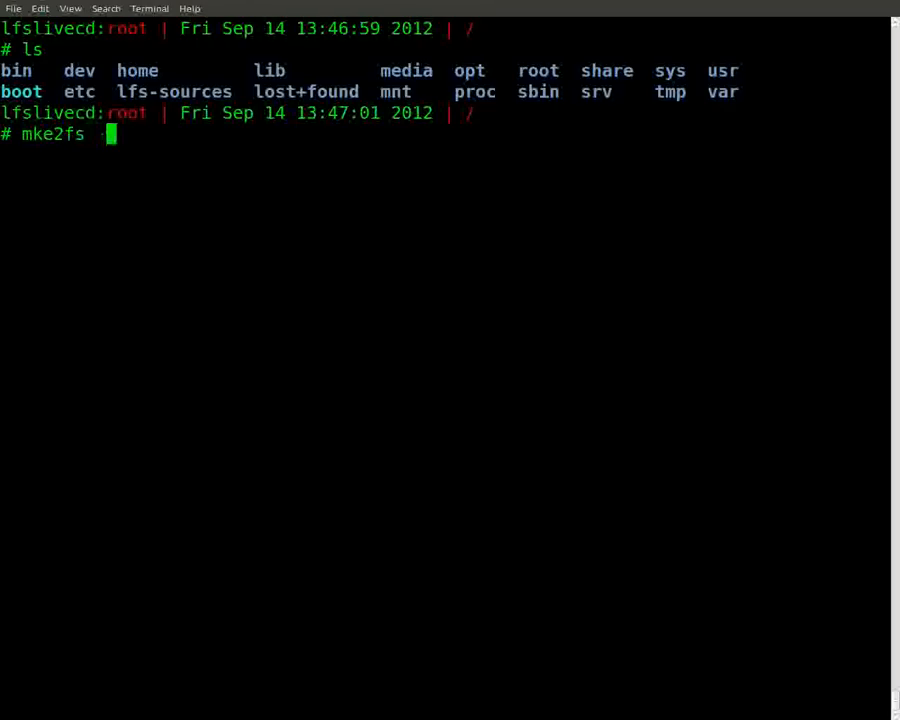
pyautogui.write('-j')
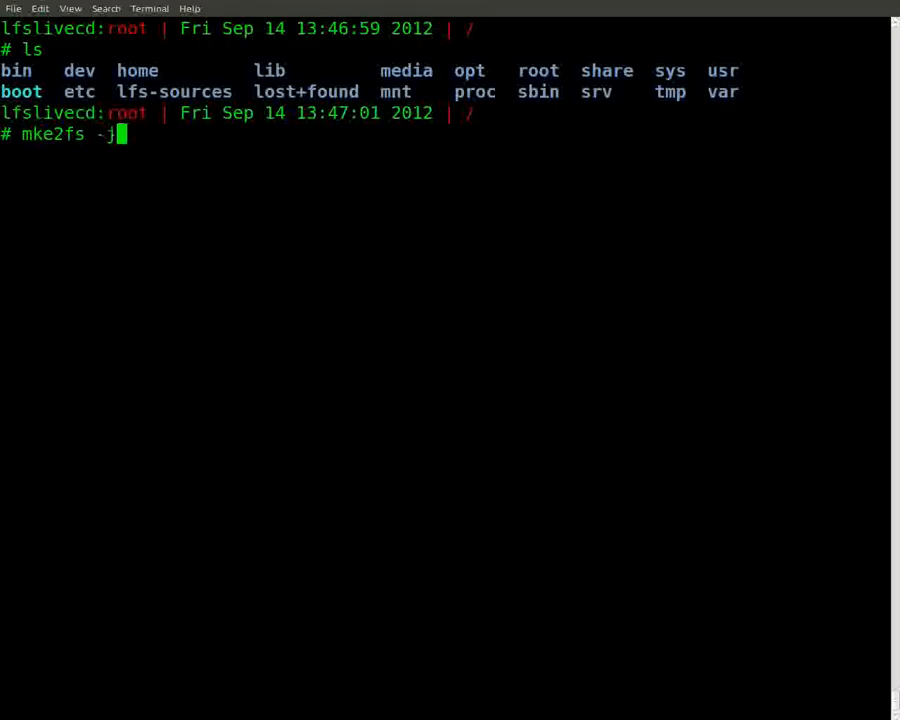
pyautogui.write('v /dev')
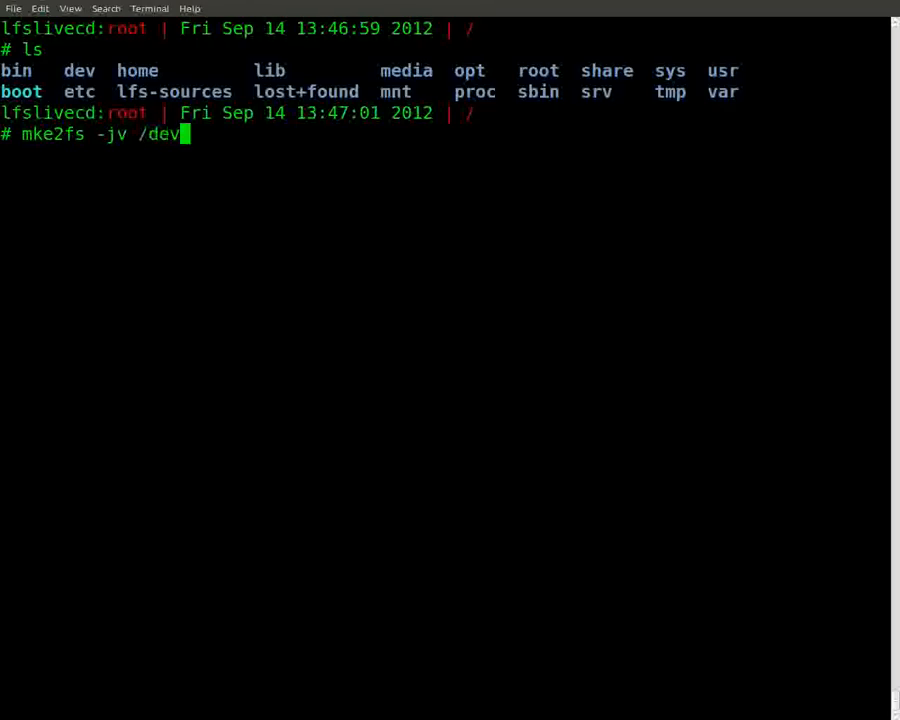
pyautogui.write('hda')
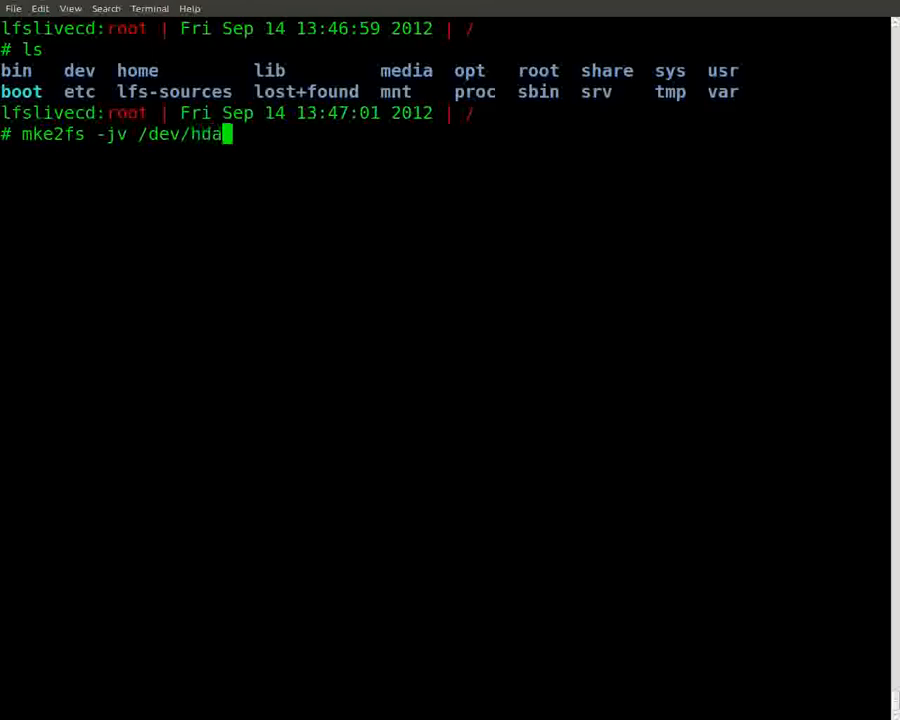
pyautogui.press('Return')
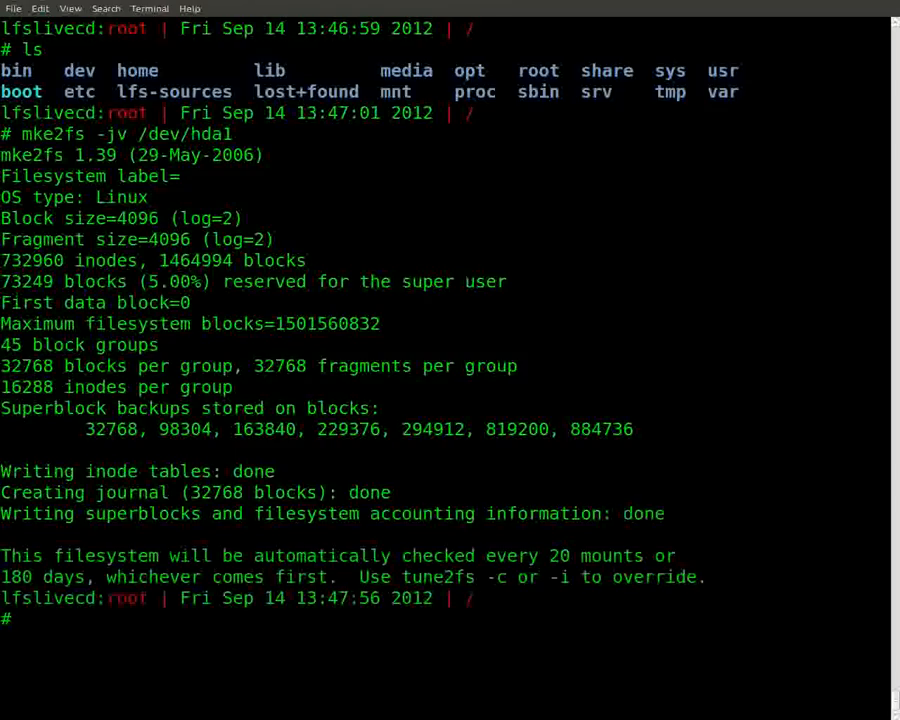
pyautogui.write('lcear')
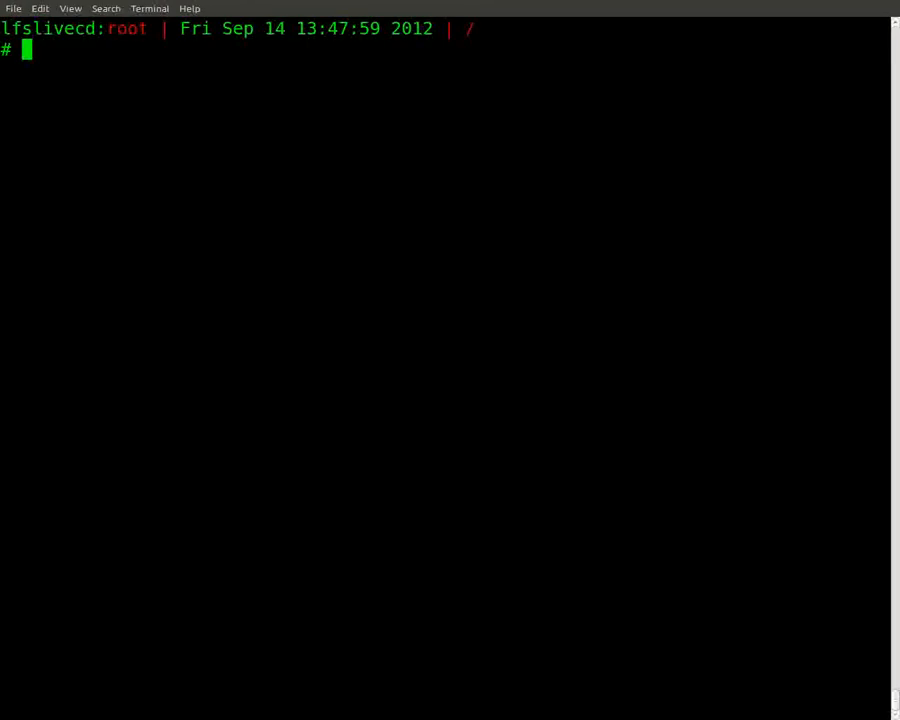
# Format /dev/hda2 as swap with 'mkswap /dev/hda2'.
pyautogui.write('mkswa')
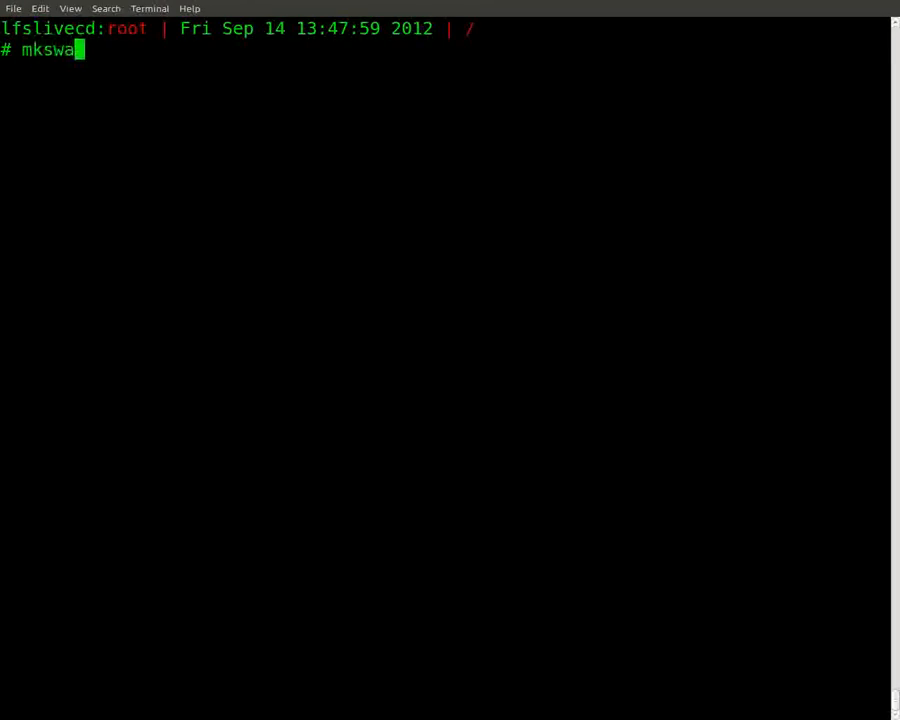
pyautogui.write('p /dev/')
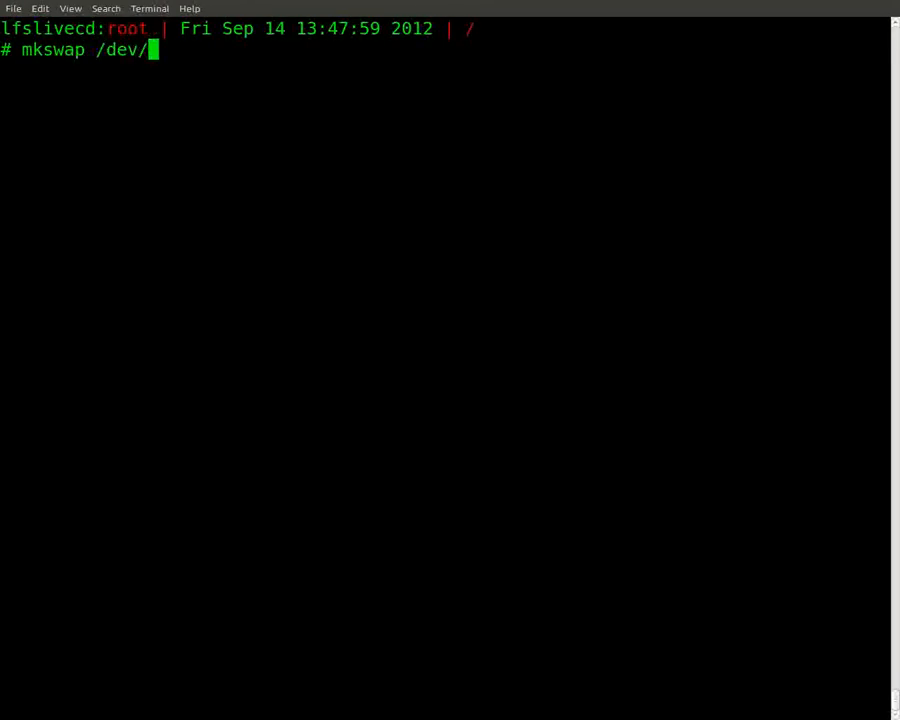
pyautogui.write('hda2')
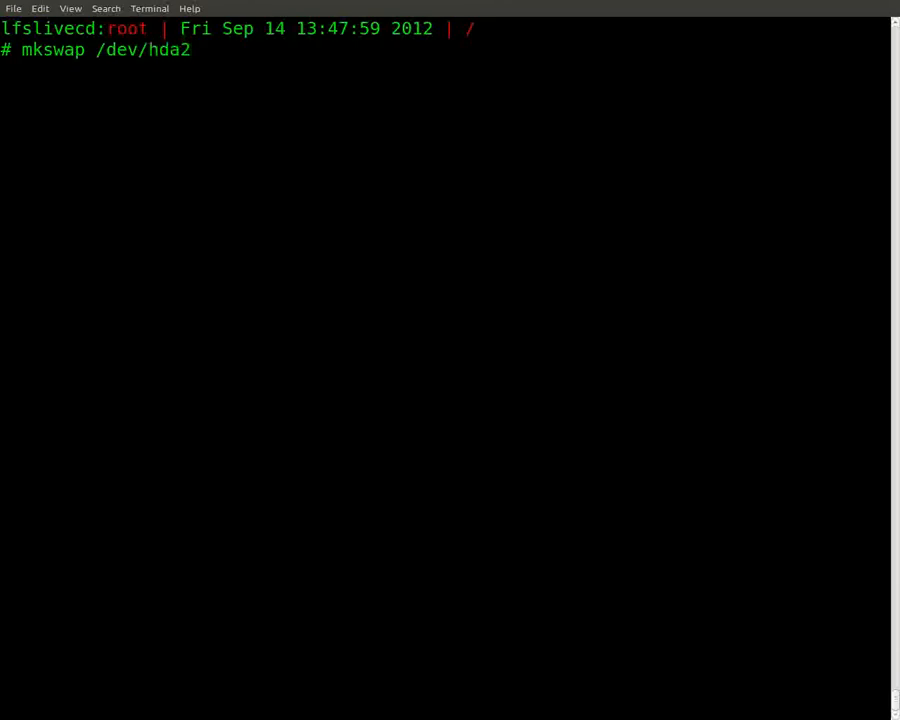
pyautogui.press('Return')
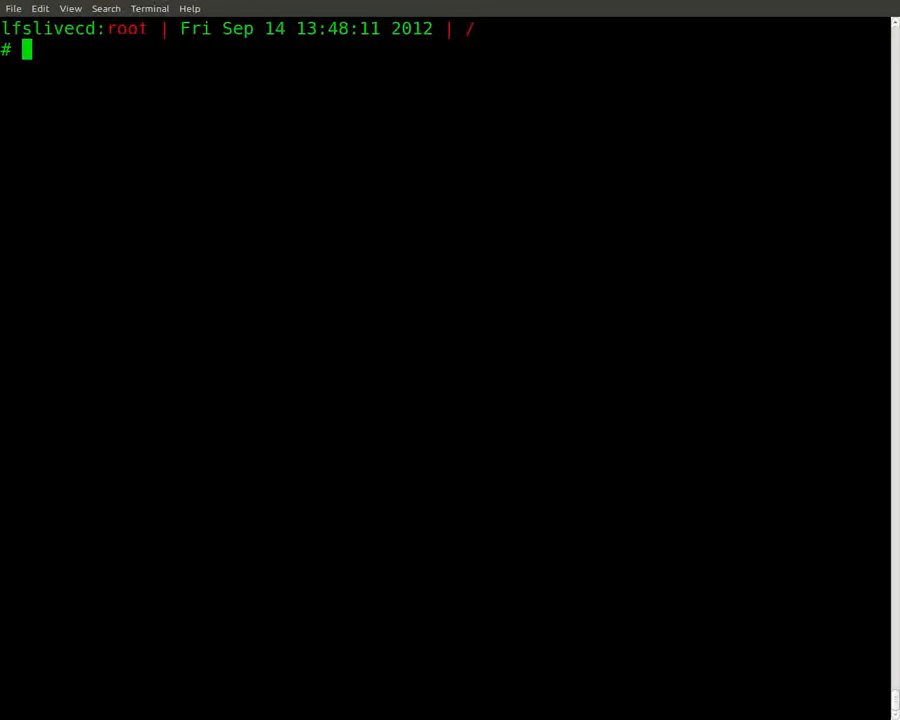
# Check partition types with blkid (hda1 ext3, hda2 swap), then clear the screen.
pyautogui.write('bl')
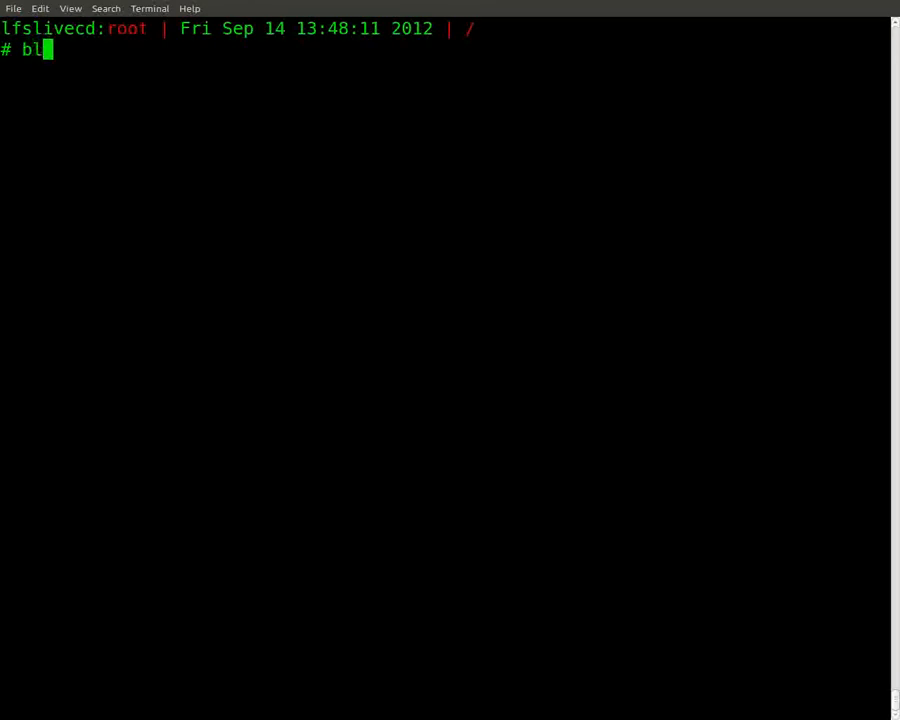
pyautogui.write('k')
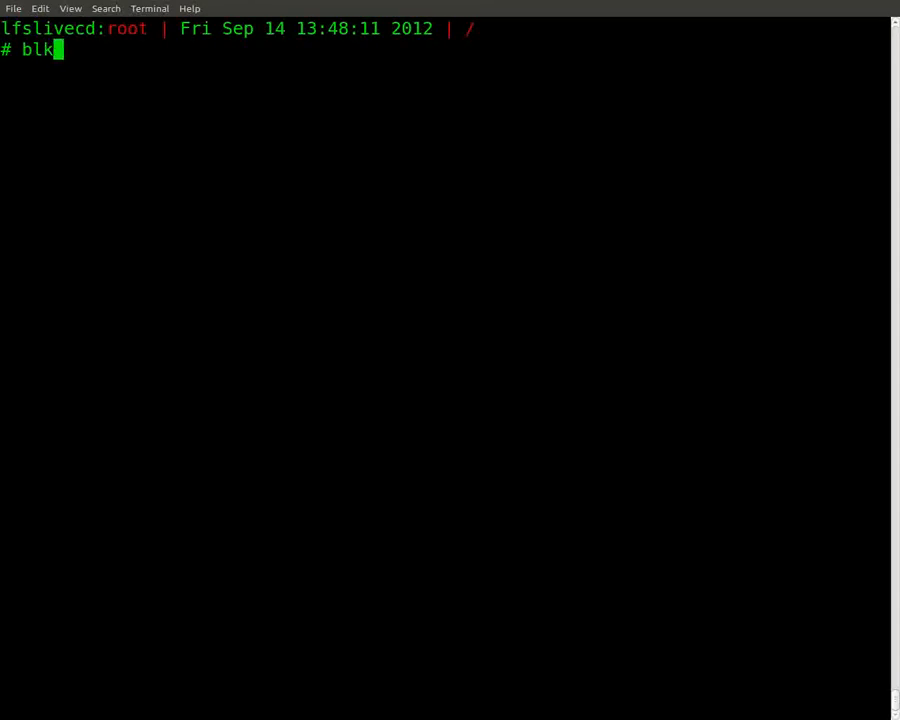
pyautogui.press('Return')
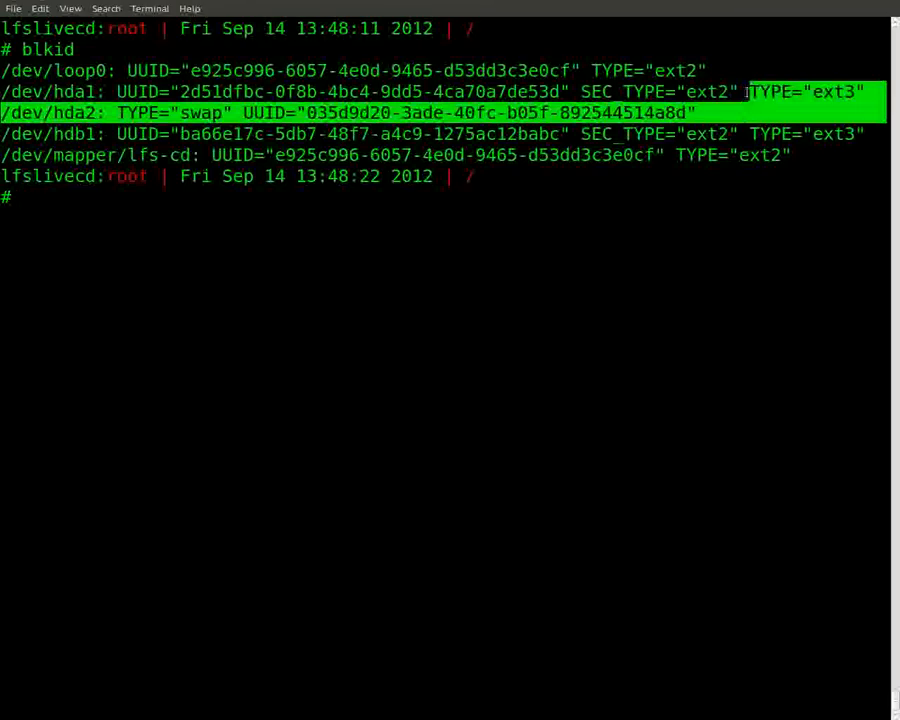
pyautogui.write('clear')
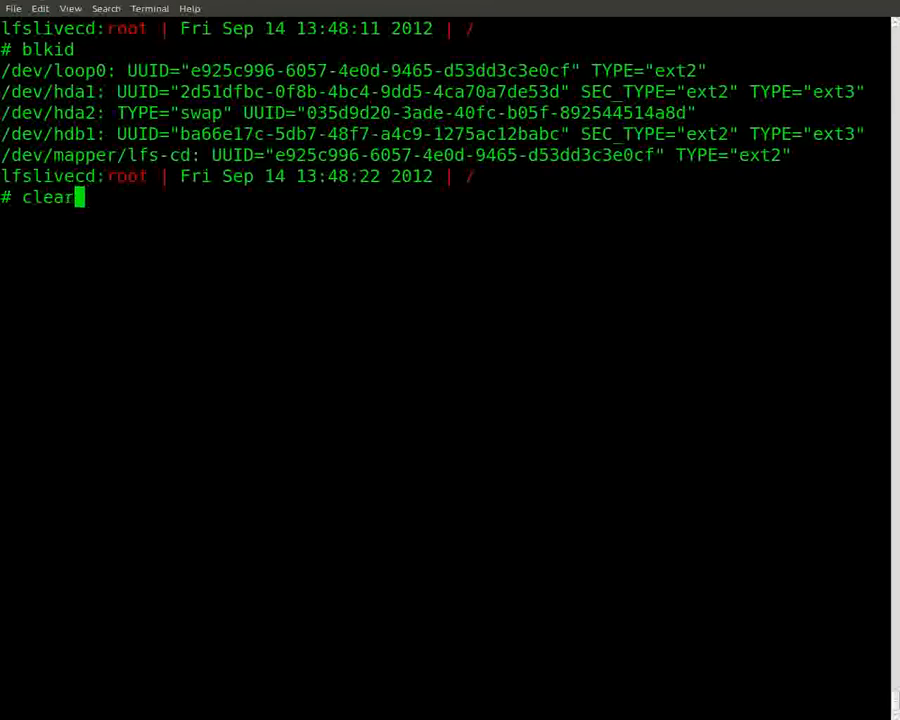
pyautogui.press('Return')
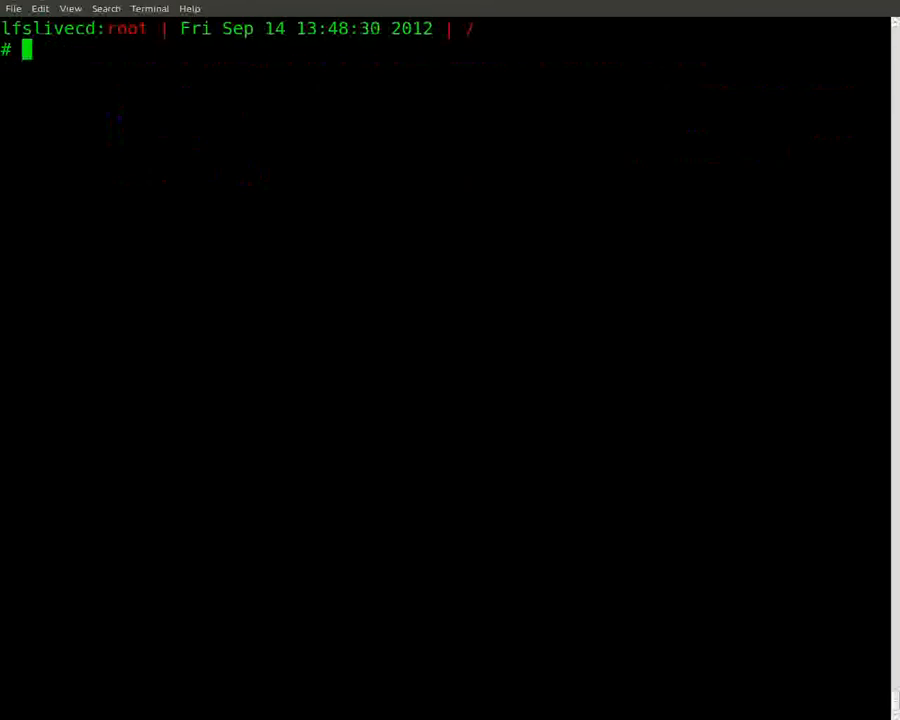
# Run 'export LFS=/mnt/lfs' and verify it with 'echo $LFS'.
pyautogui.write('exp')
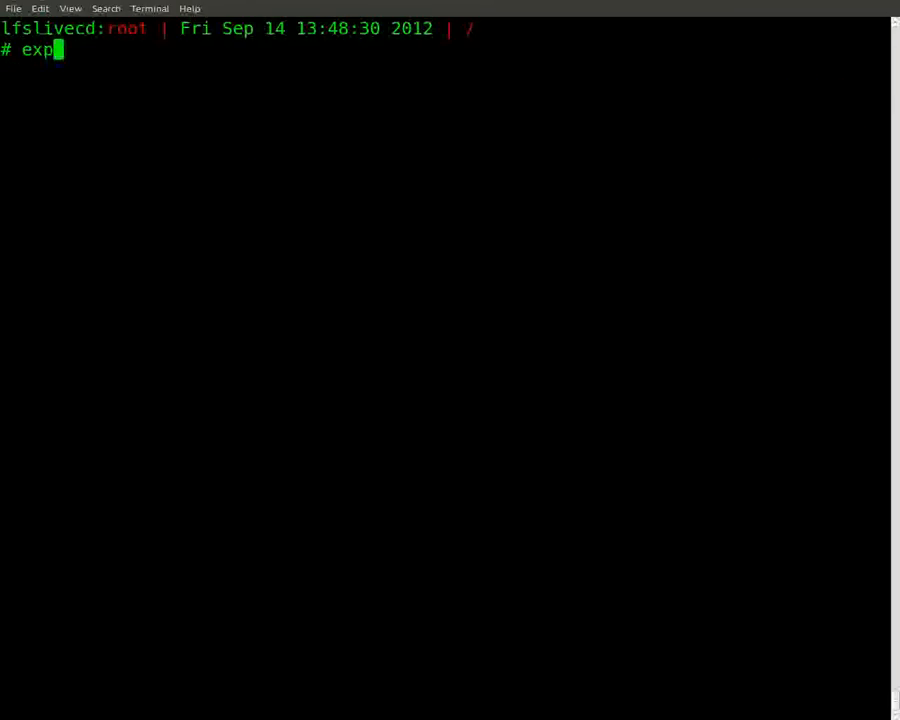
pyautogui.write('ort LFS=')
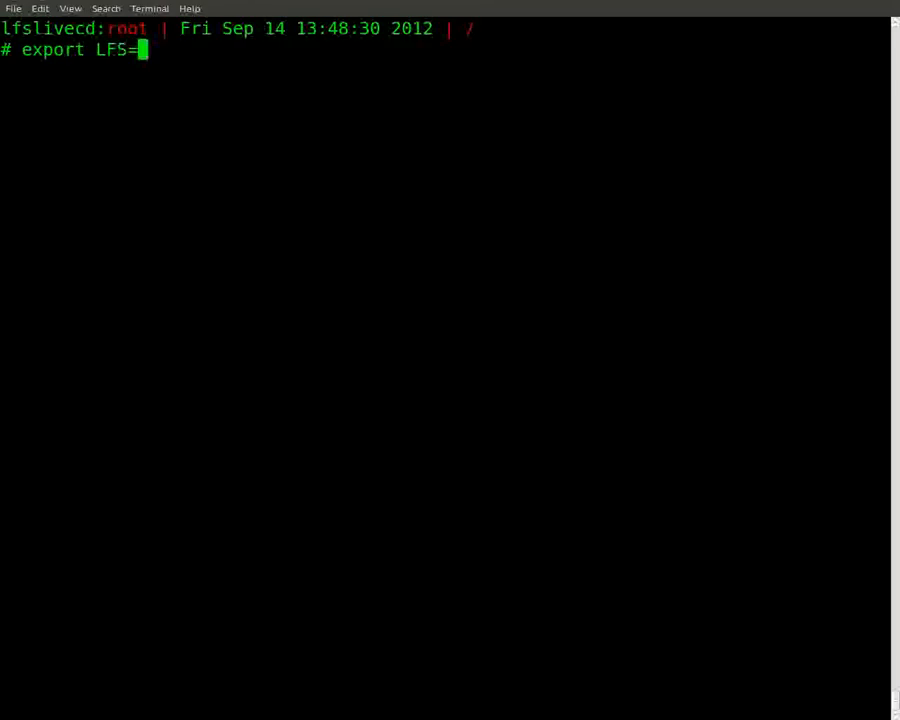
pyautogui.write('/mnt')
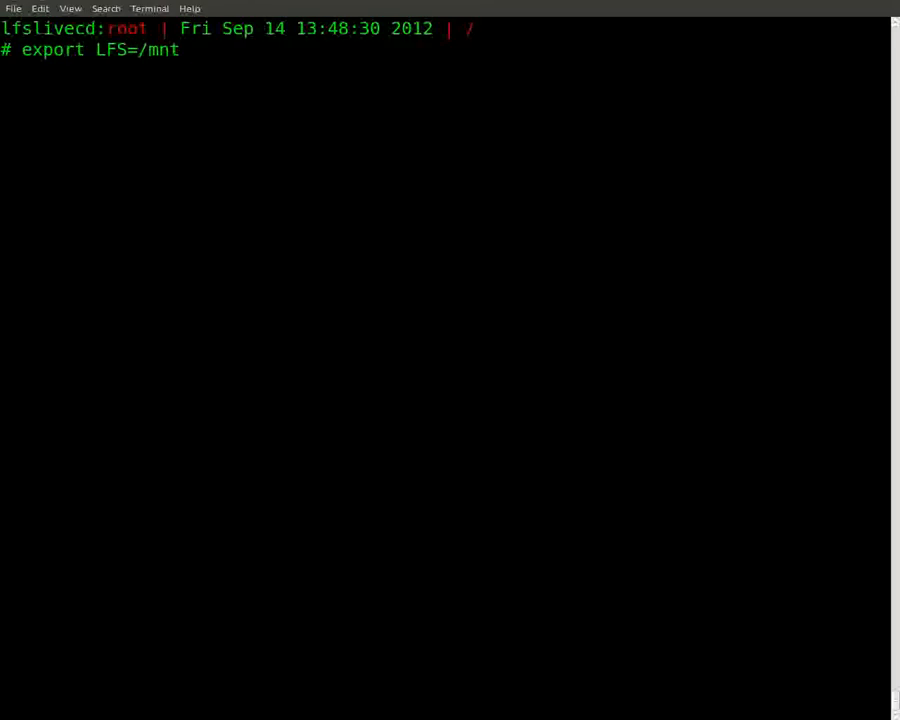
pyautogui.write('/lfs')
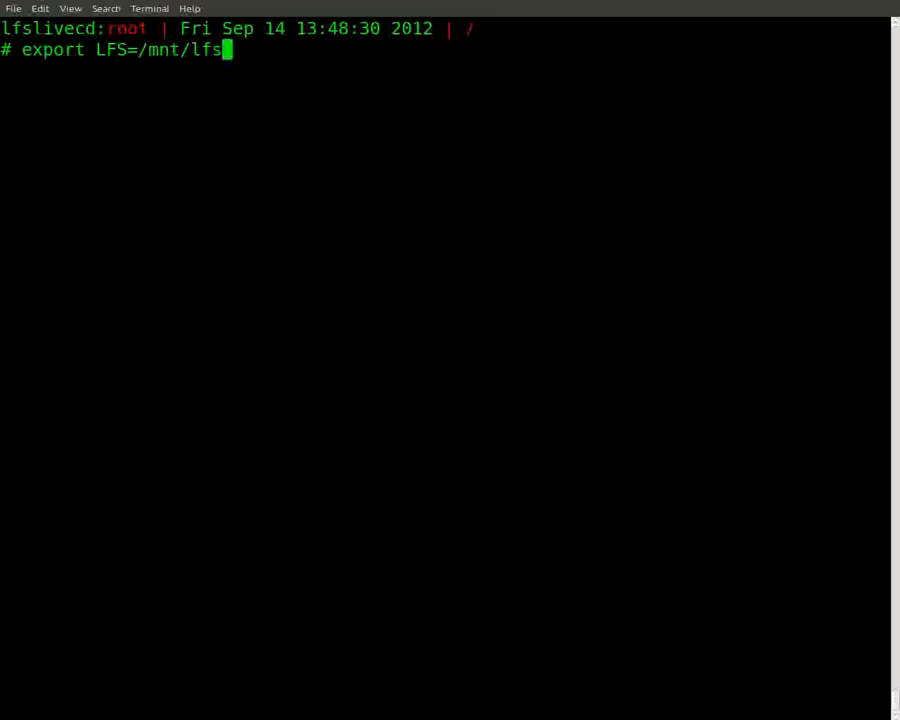
pyautogui.press('Return')
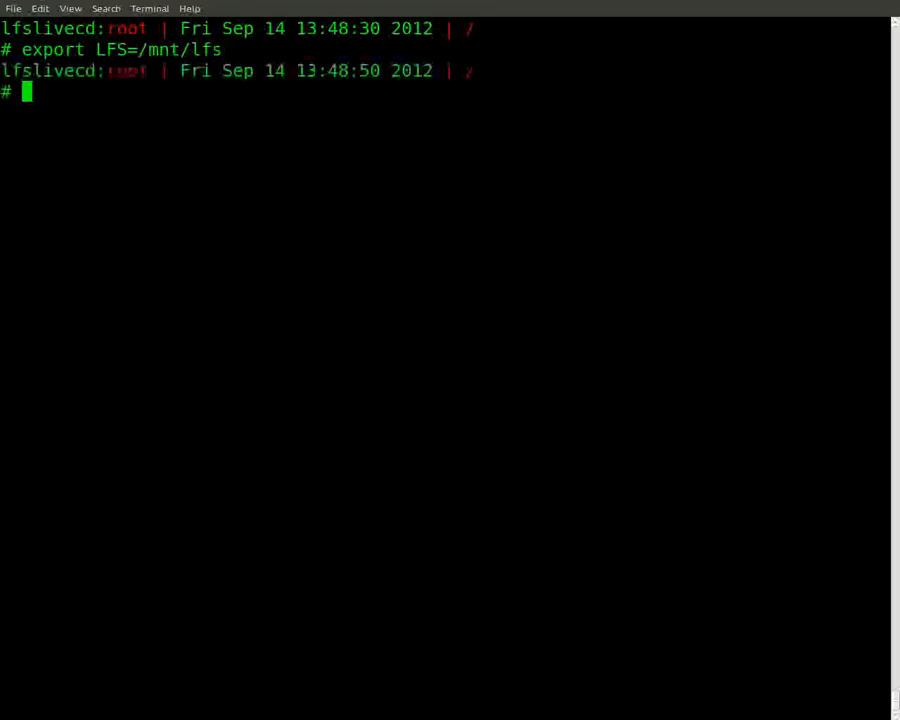
pyautogui.write('echo $LFS')
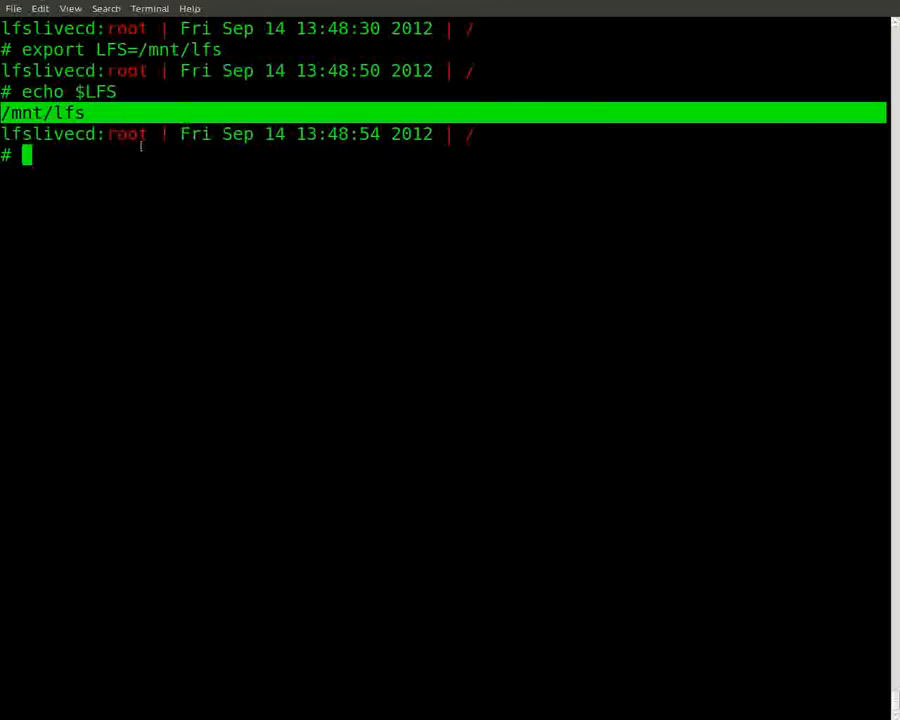
pyautogui.moveTo(135, 118)
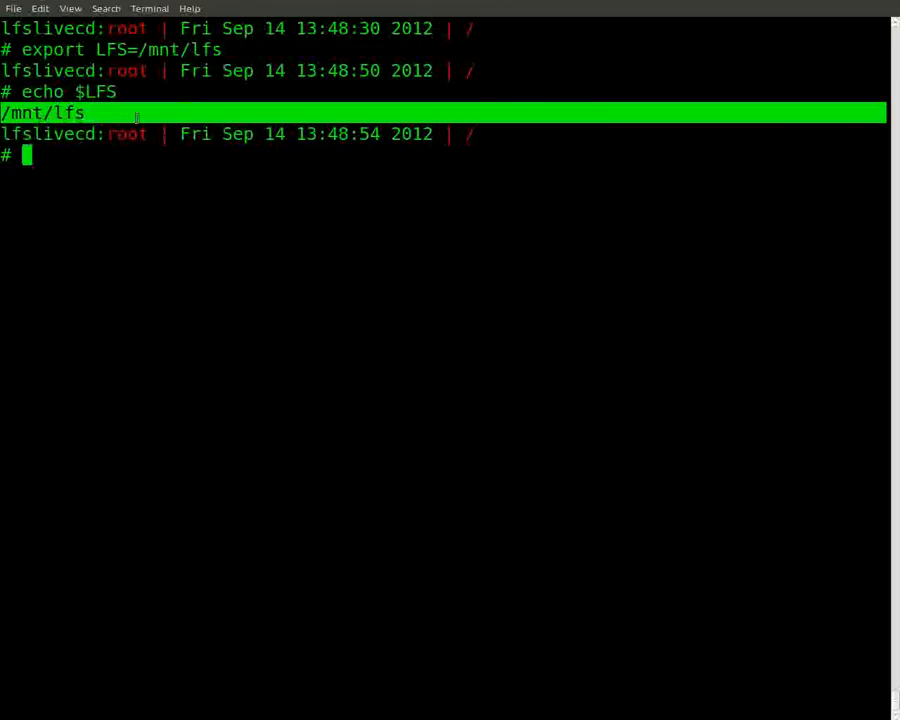
pyautogui.moveTo(141, 165)
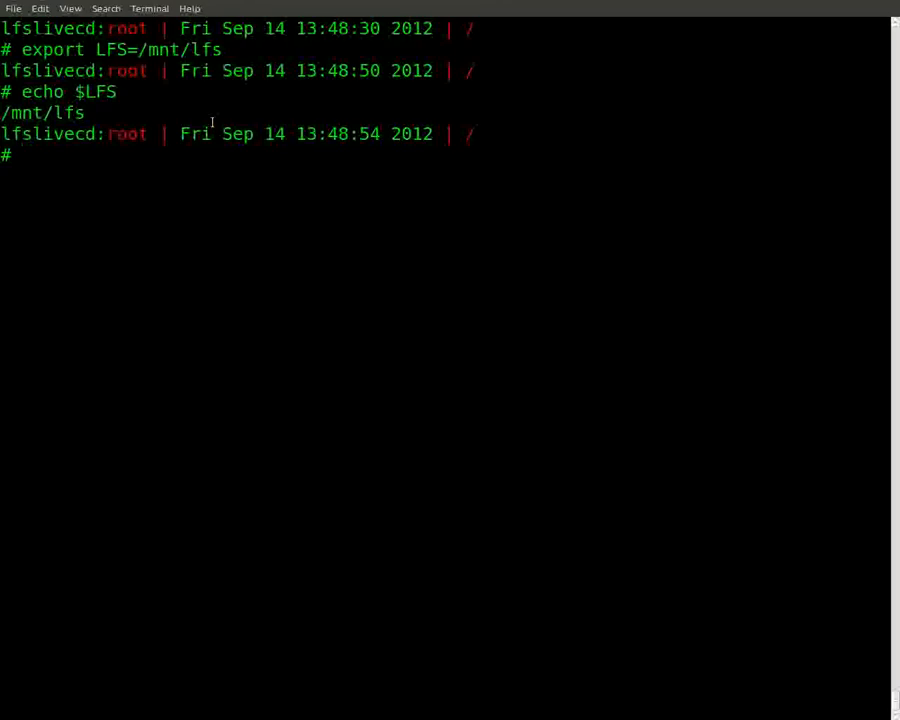
# Create /mnt/lfs with 'mkdir -pv $LFS', clear the screen, and cd into /mnt.
pyautogui.write('mkid')
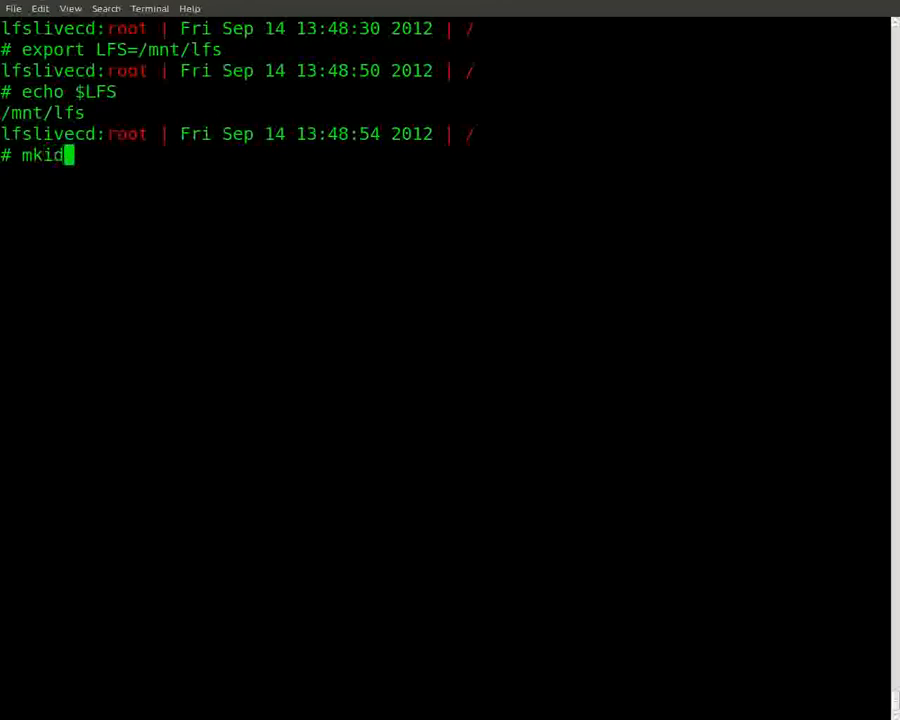
pyautogui.press('BackSpace')
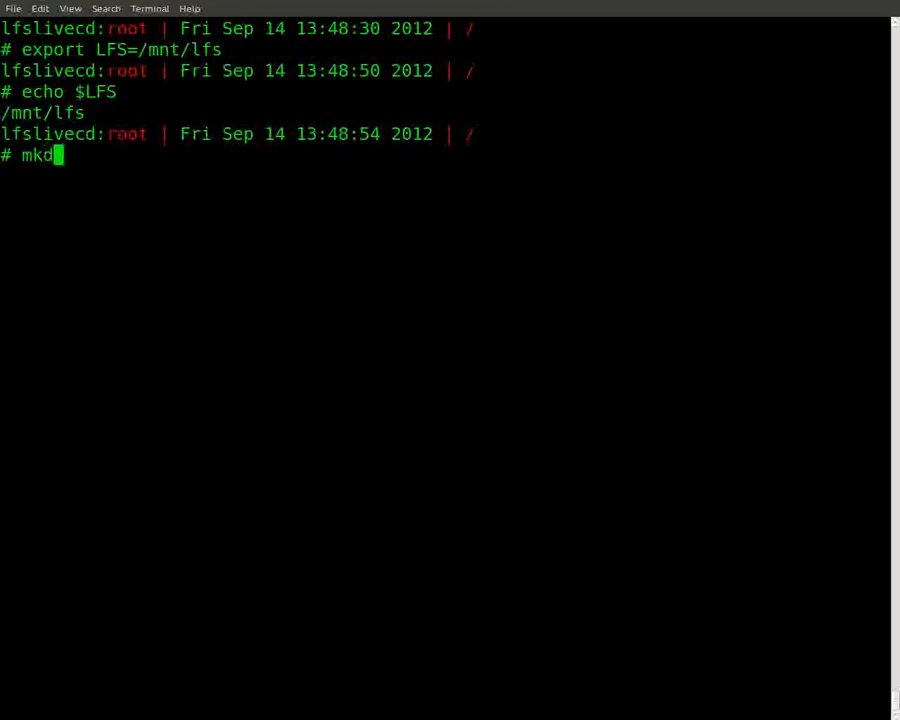
pyautogui.write('ir -pv')
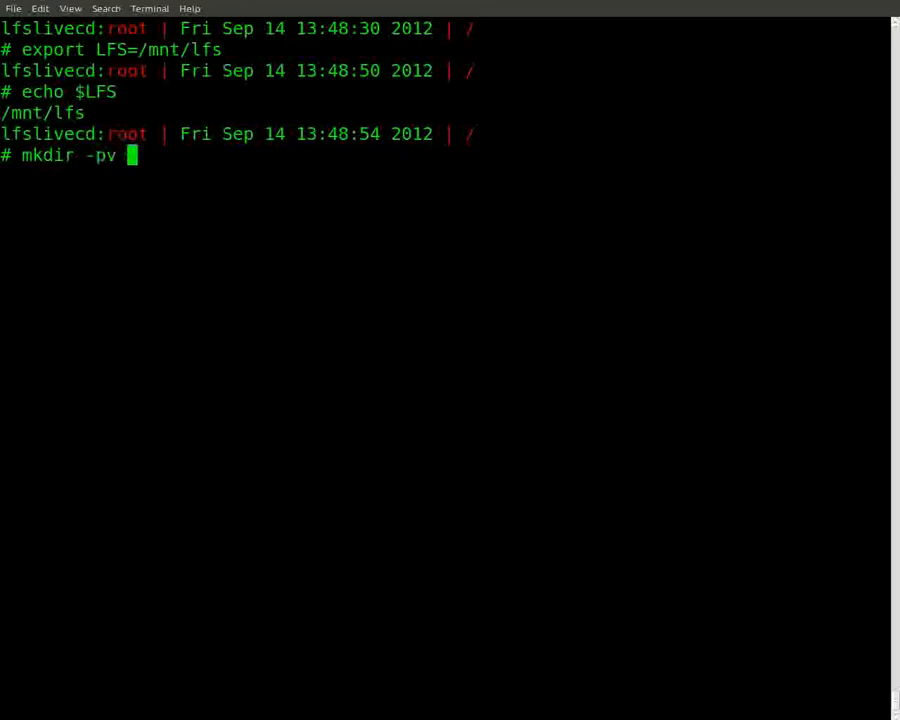
pyautogui.write('$LFS')
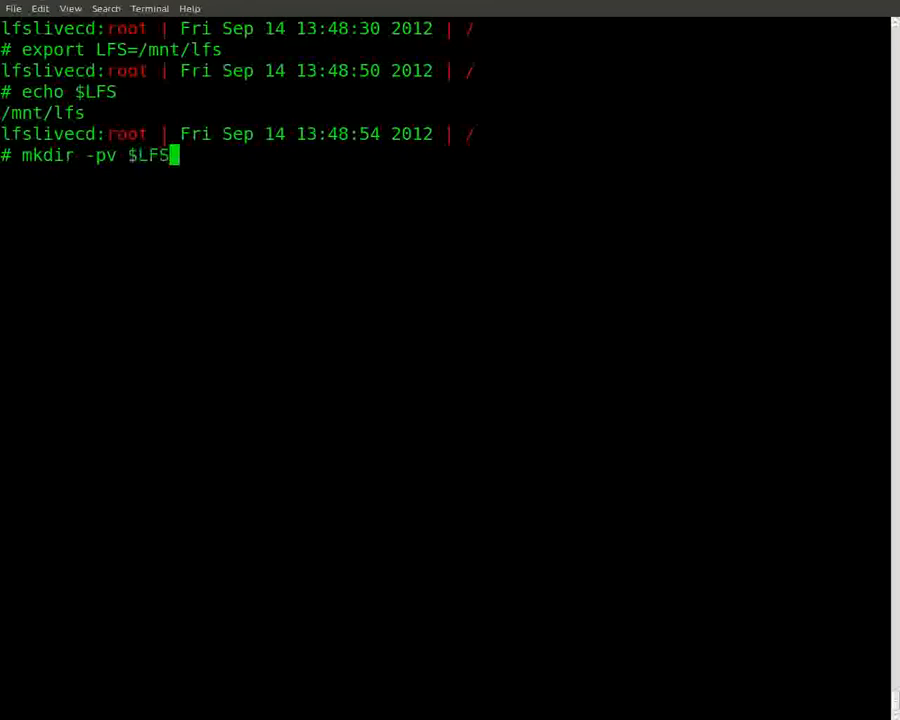
pyautogui.press('Return')
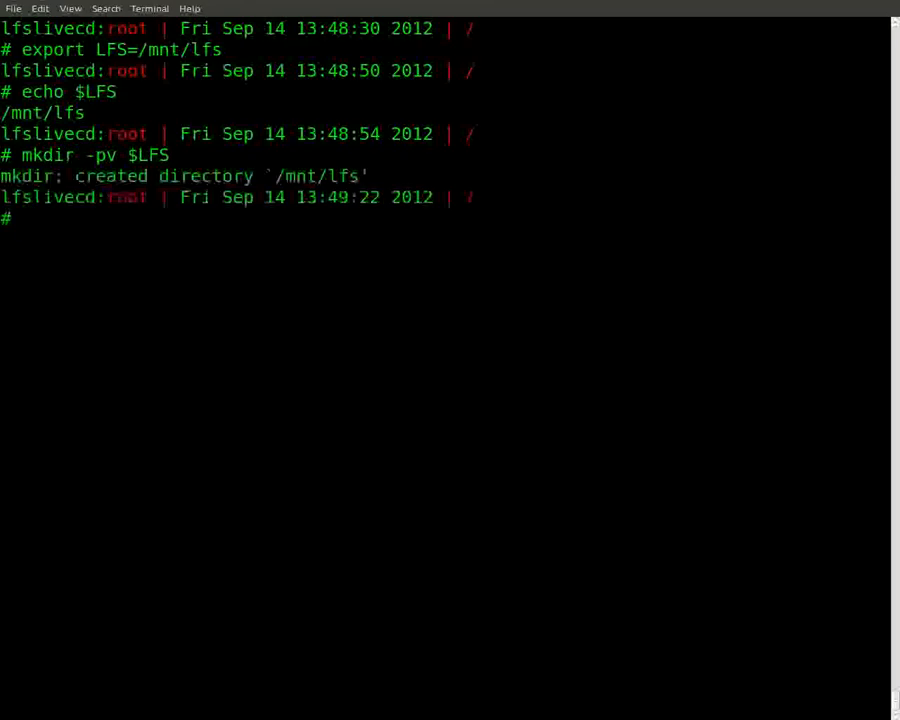
pyautogui.write('cle')
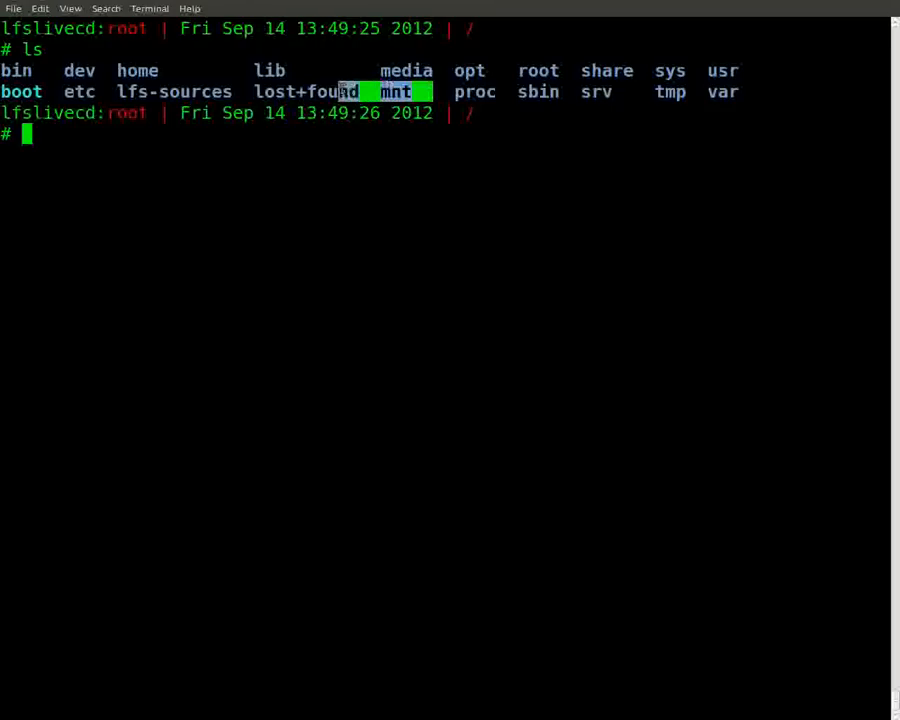
pyautogui.write('dc')
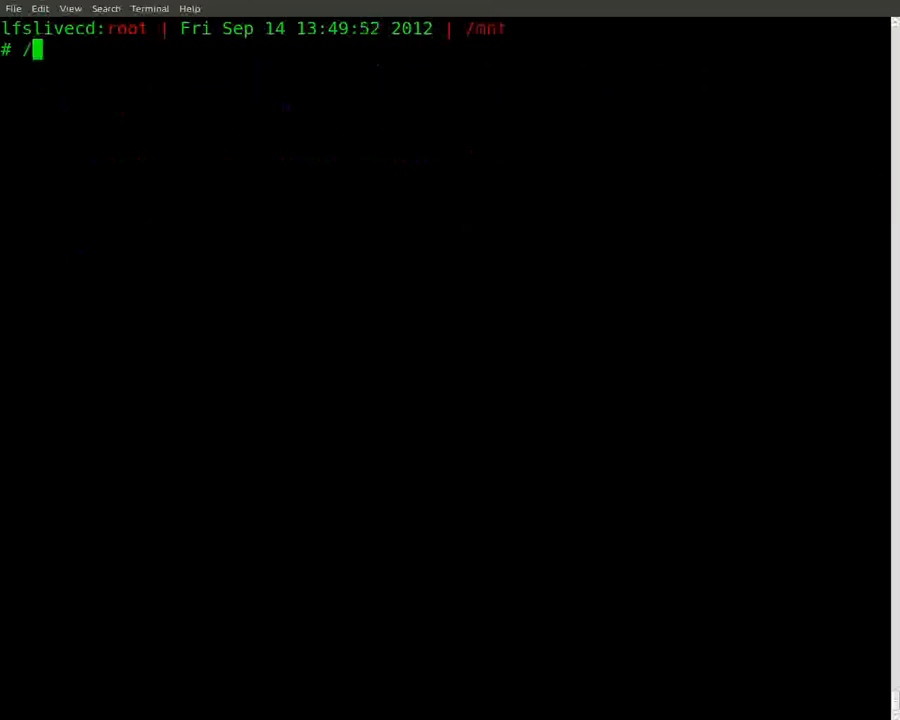
# Enable swap with '/sbin/swapon /dev/hda2'.
pyautogui.write('sbi')
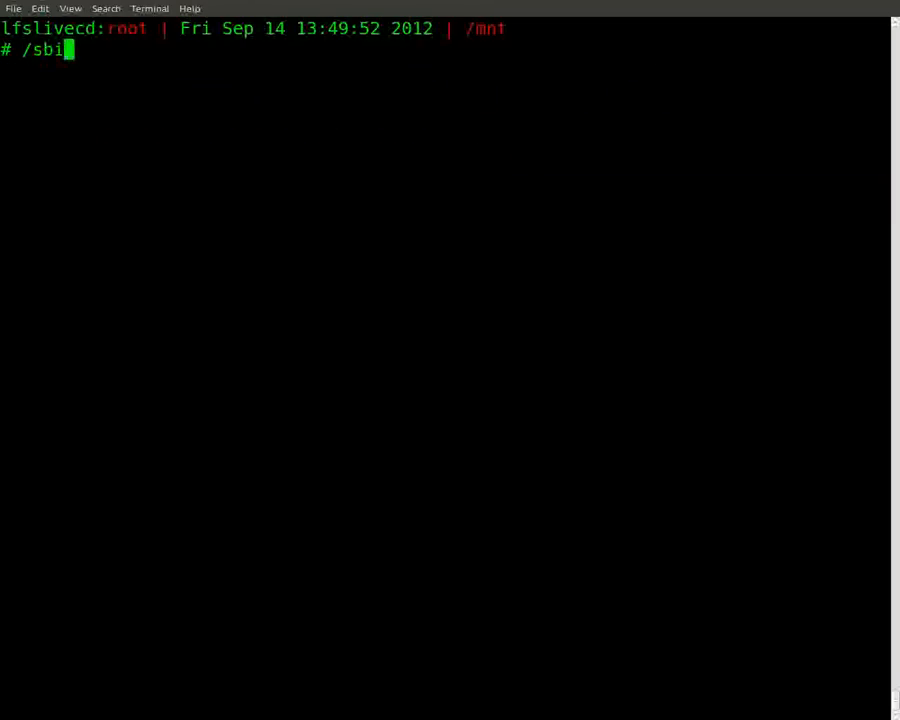
pyautogui.write('n/.s')
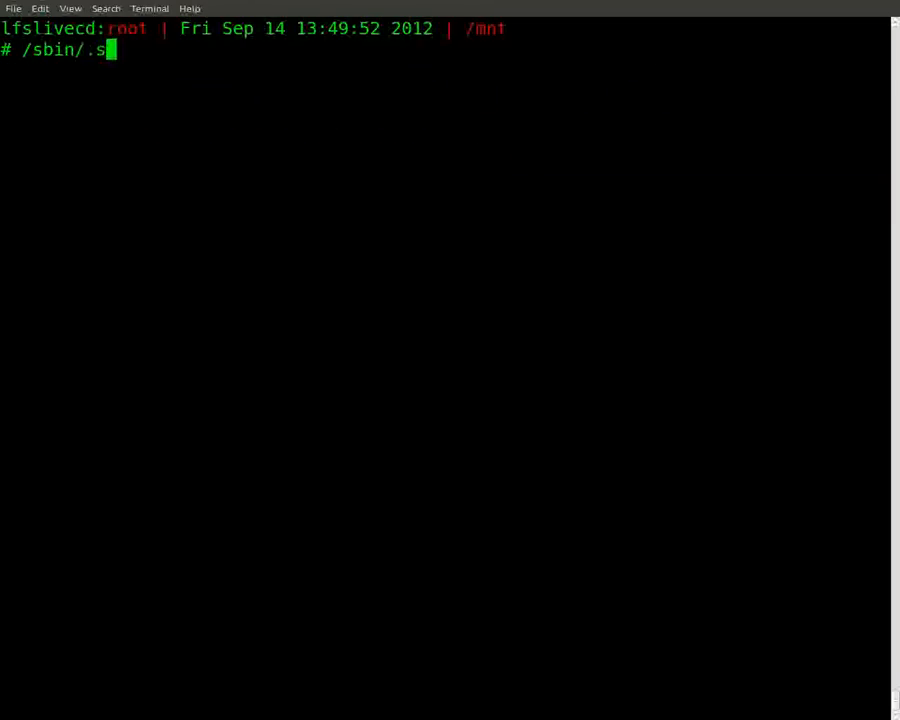
pyautogui.write('wap')
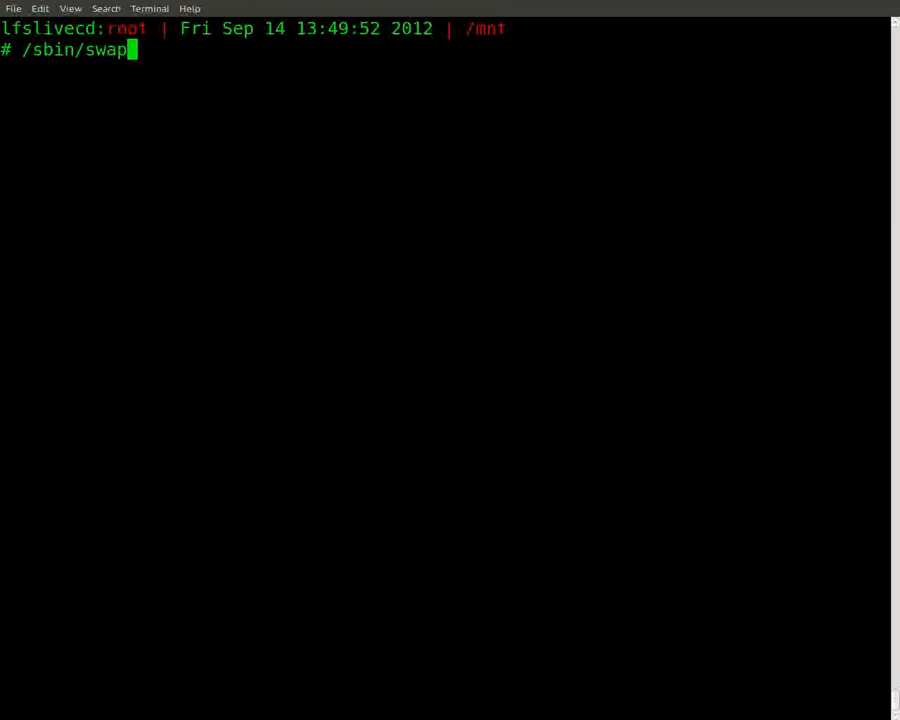
pyautogui.write('on')
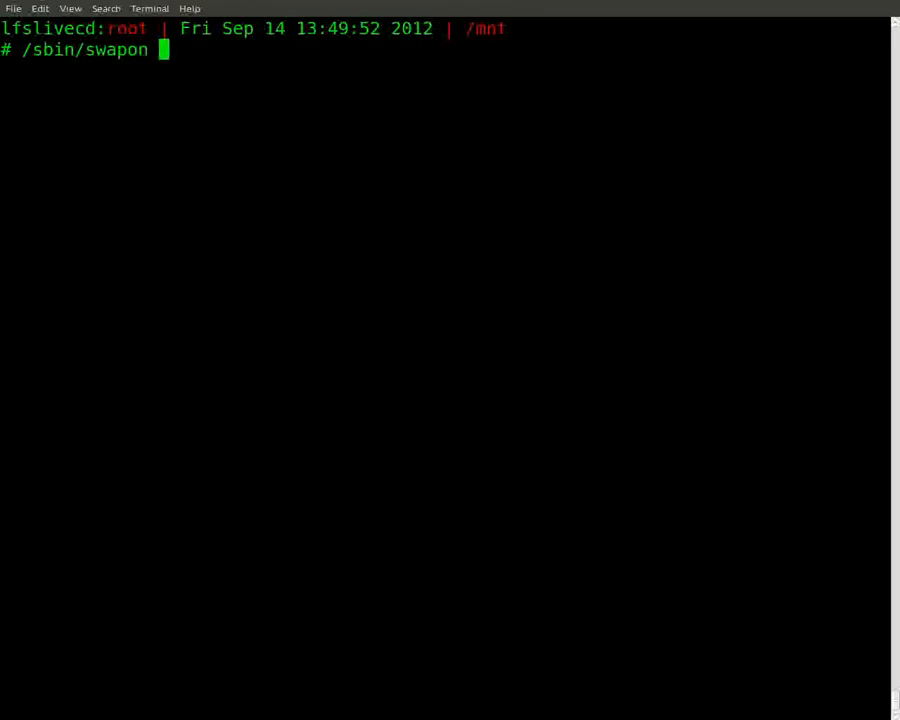
pyautogui.write('/de')
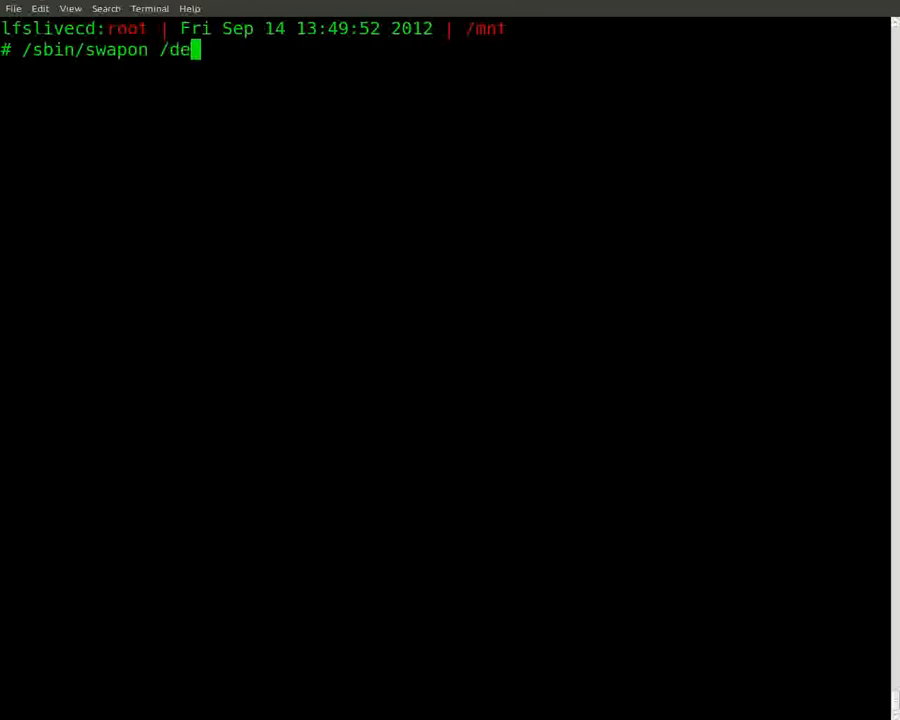
pyautogui.write('v/hd')
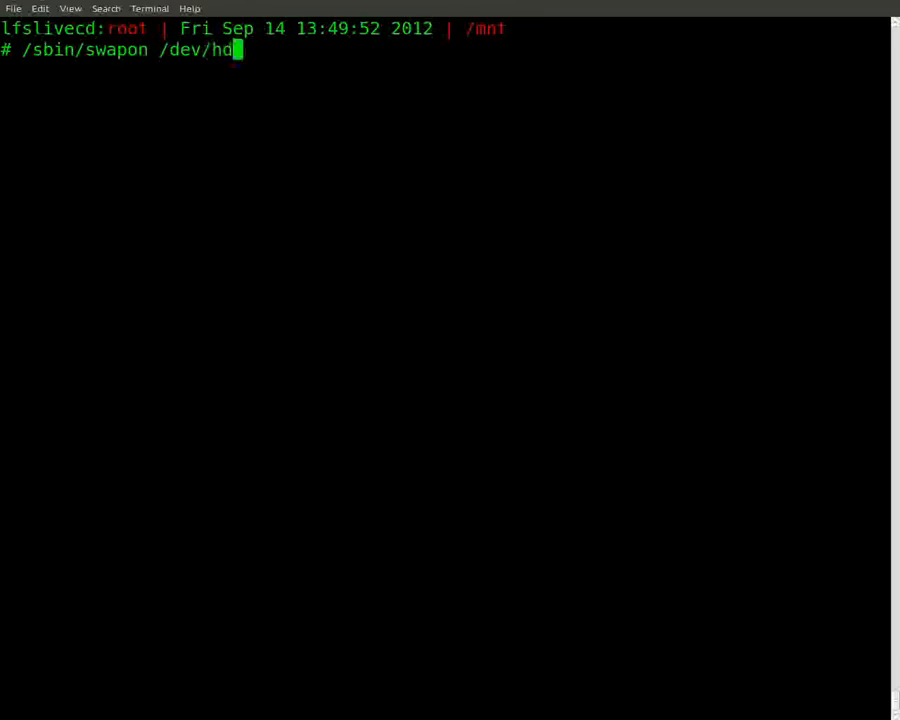
pyautogui.press('Return')
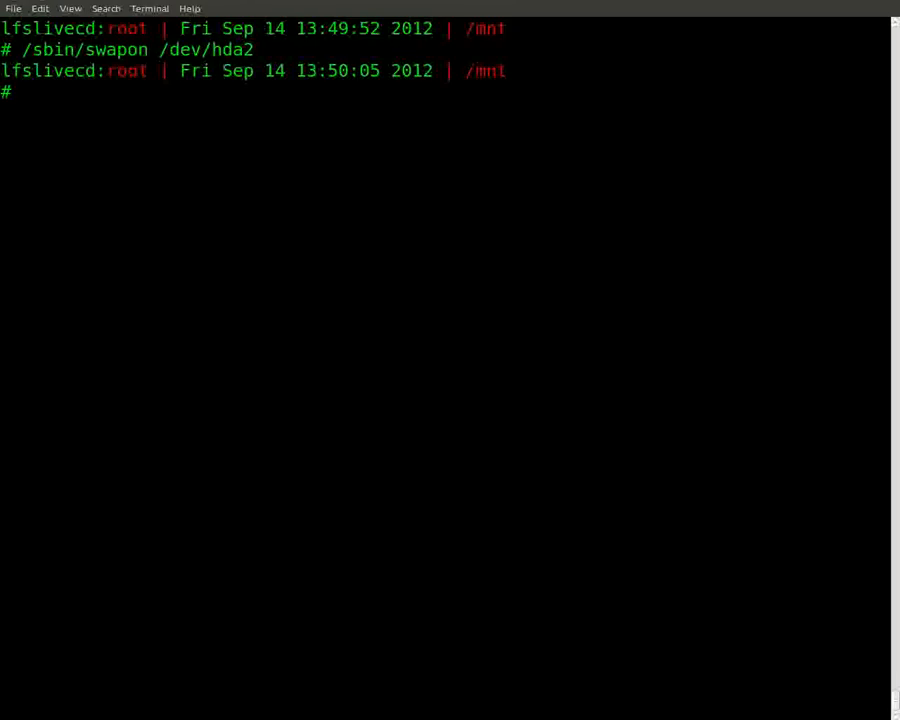
# Confirm 488 MB of swap with 'free -m', then clear and cd to /.
pyautogui.write('fre')
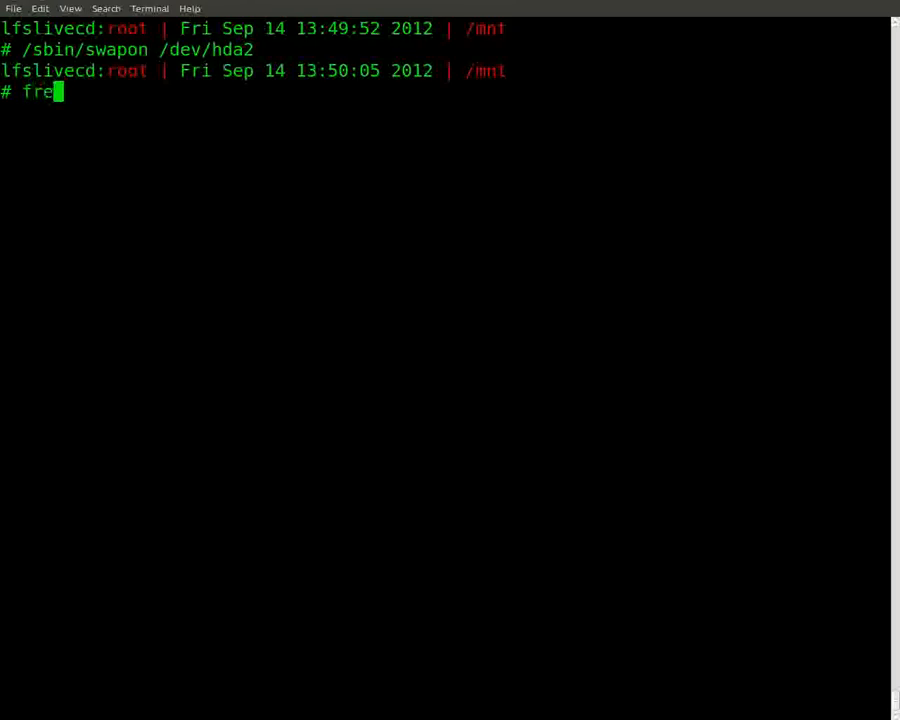
pyautogui.press('Return')
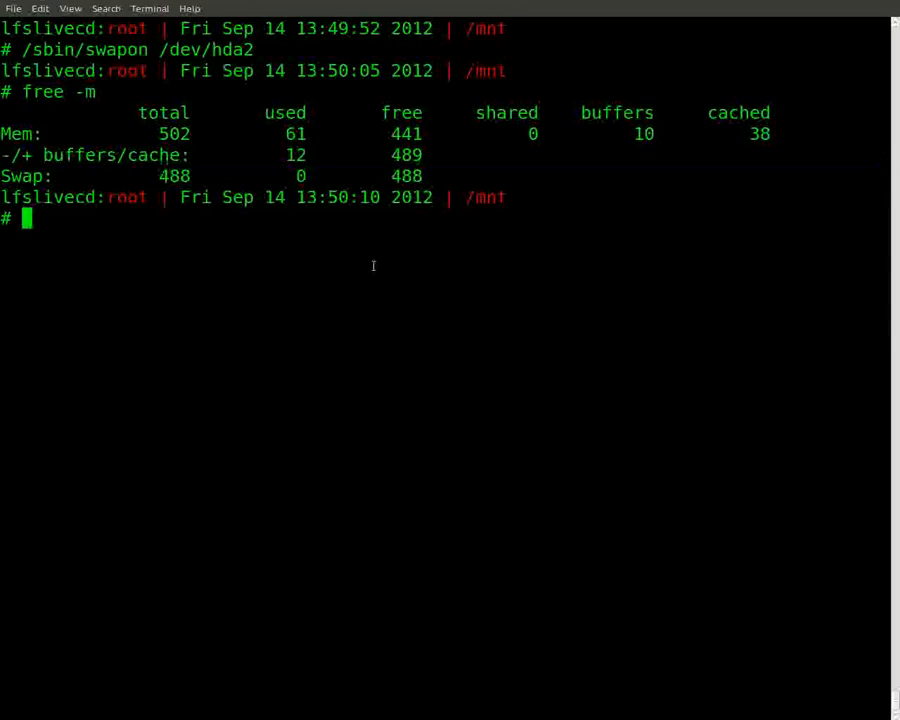
pyautogui.write('clear')
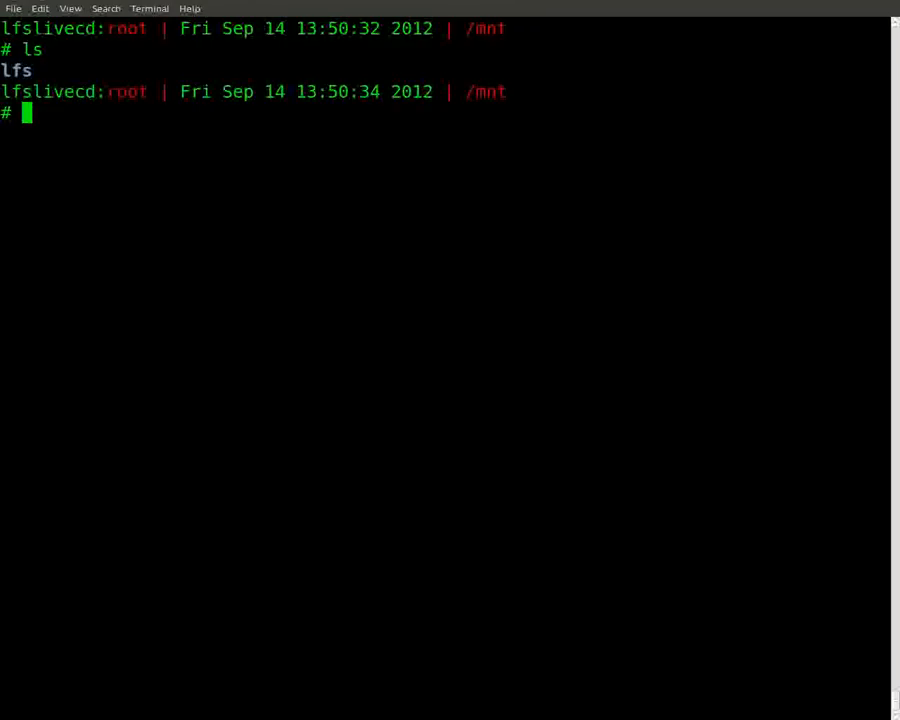
pyautogui.write('cd /')
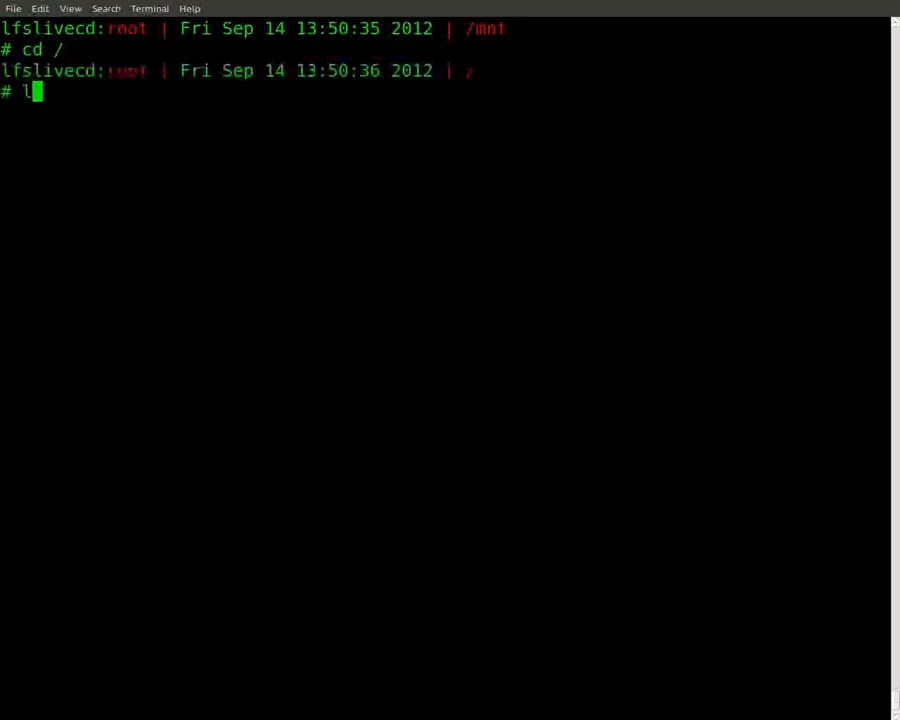
pyautogui.press('Return')
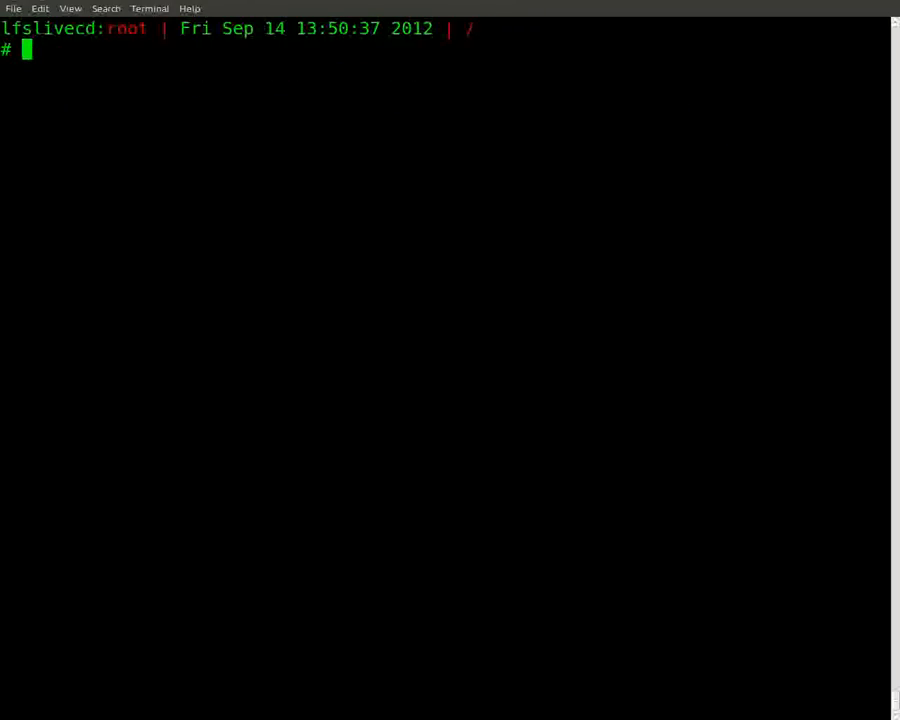
# Mount /dev/hda1 on $LFS with 'mount -v -t ext3 /dev/hda1 $LFS'.
pyautogui.write('mou')
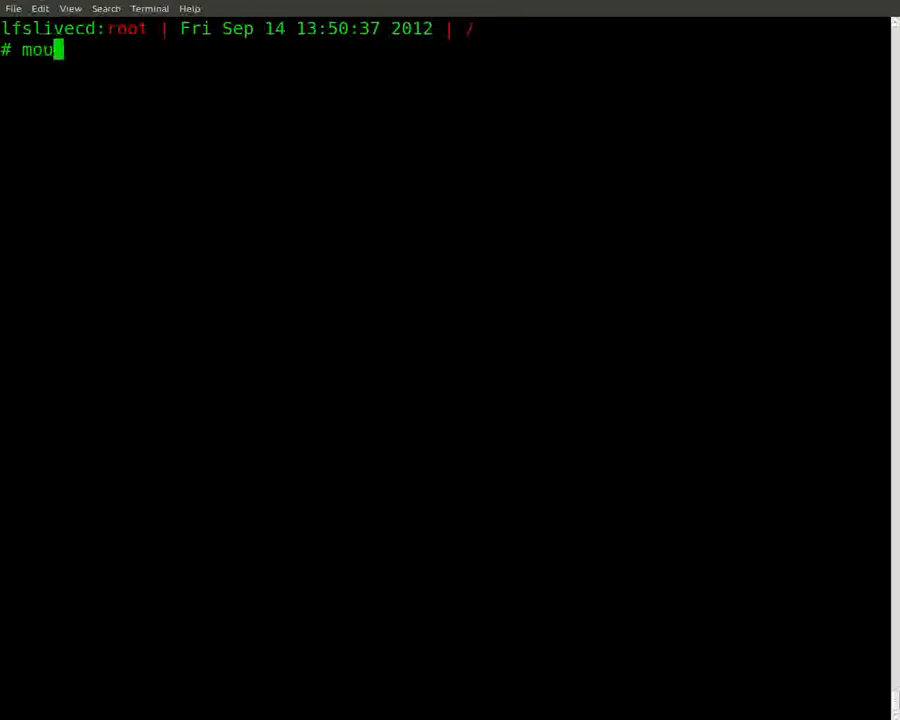
pyautogui.write('nt')
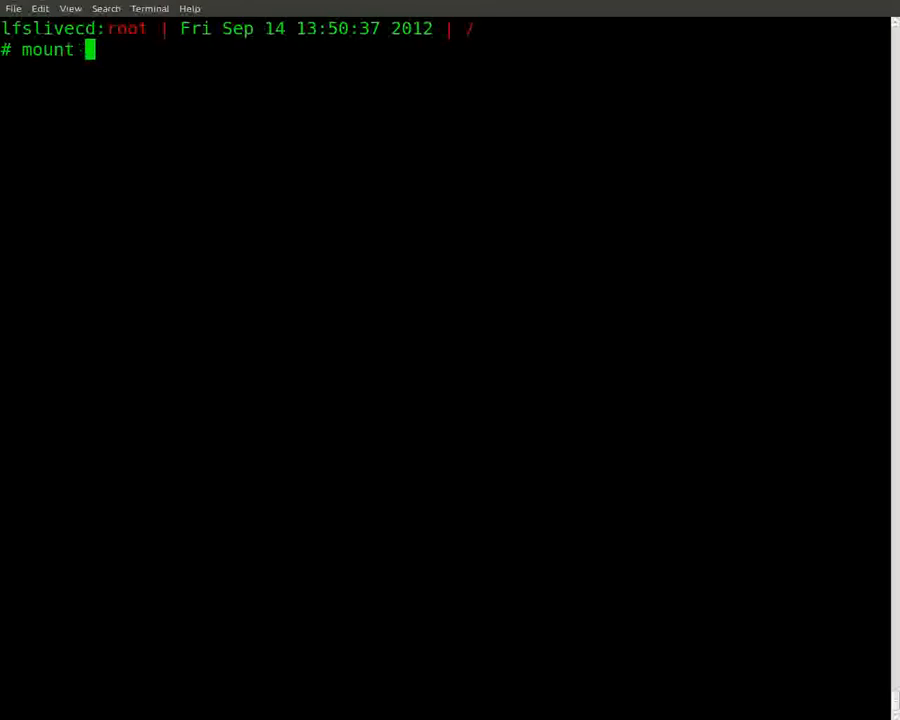
pyautogui.write('-v -t')
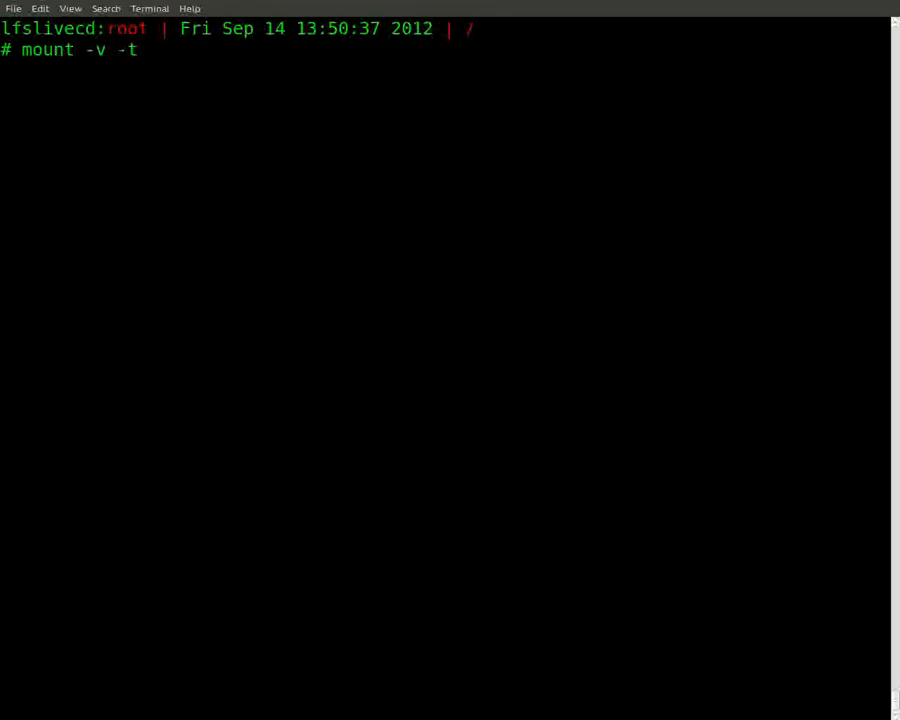
pyautogui.write('ex')
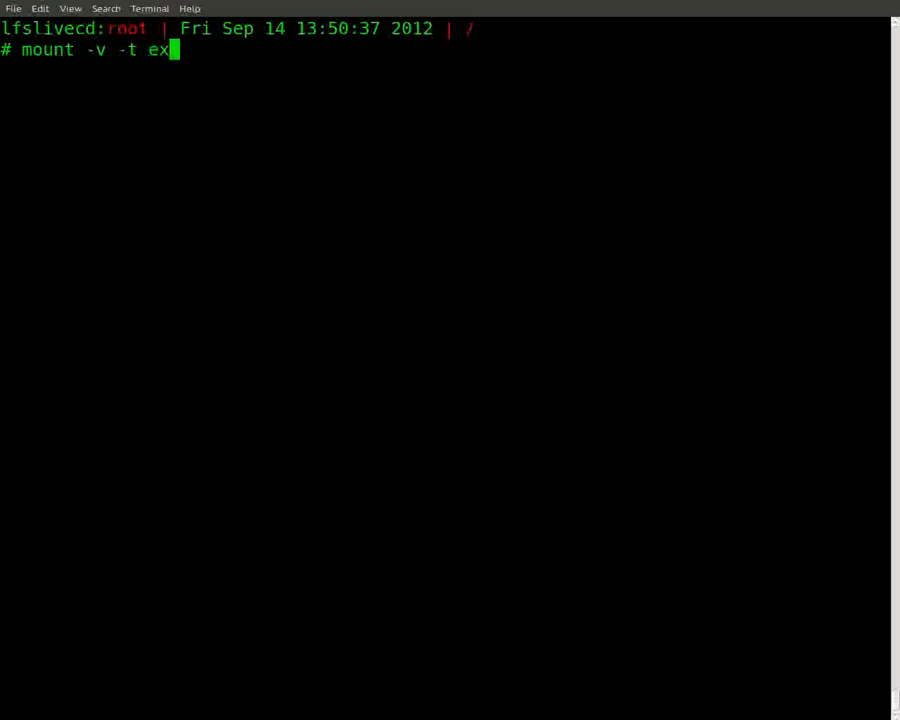
pyautogui.write('t3 /')
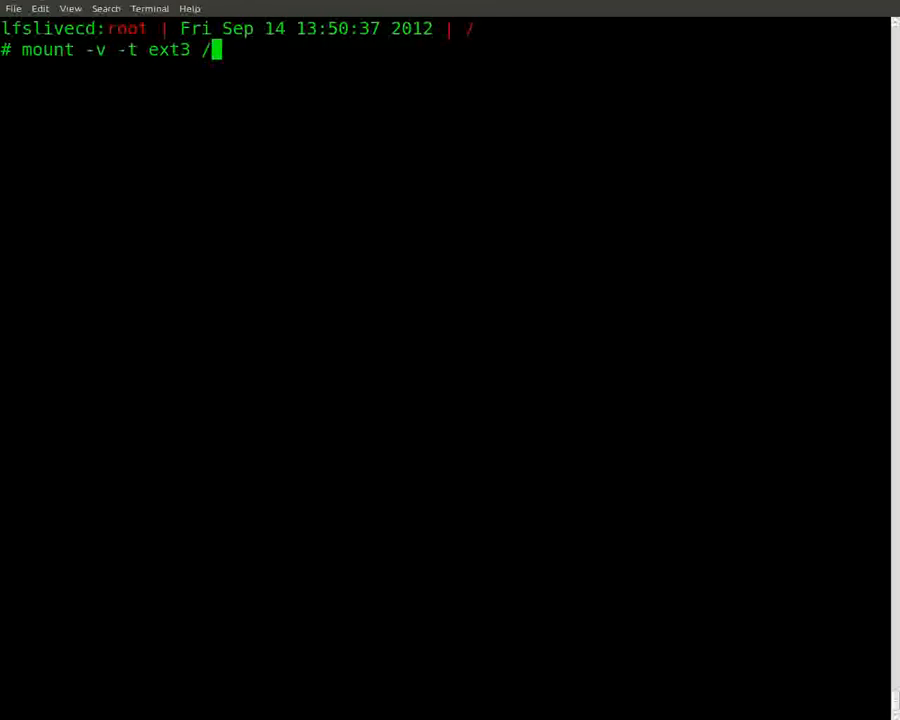
pyautogui.write('dev/h')
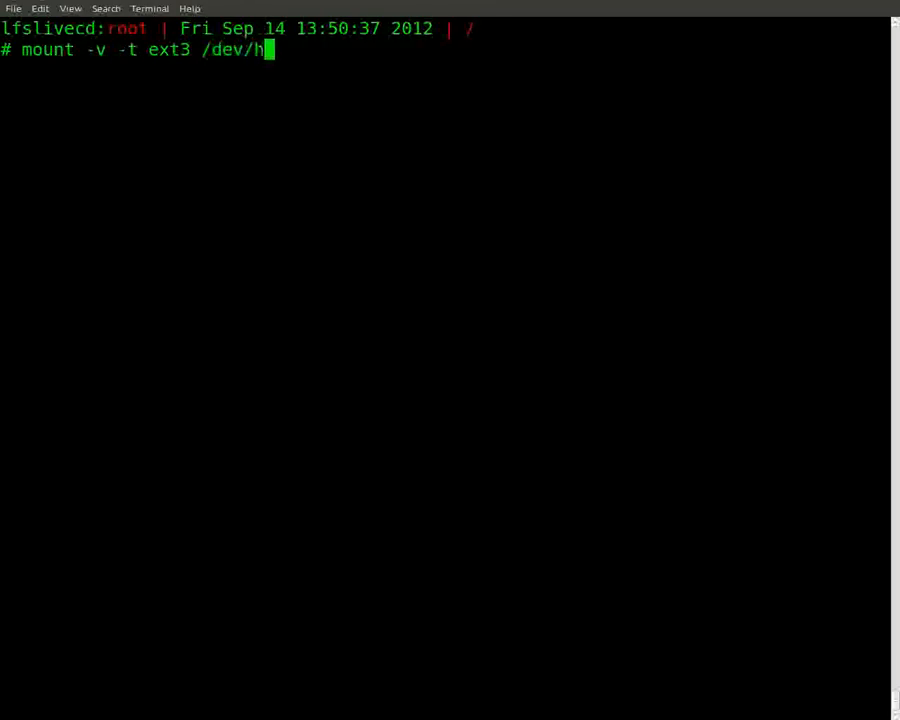
pyautogui.write('da1 $')
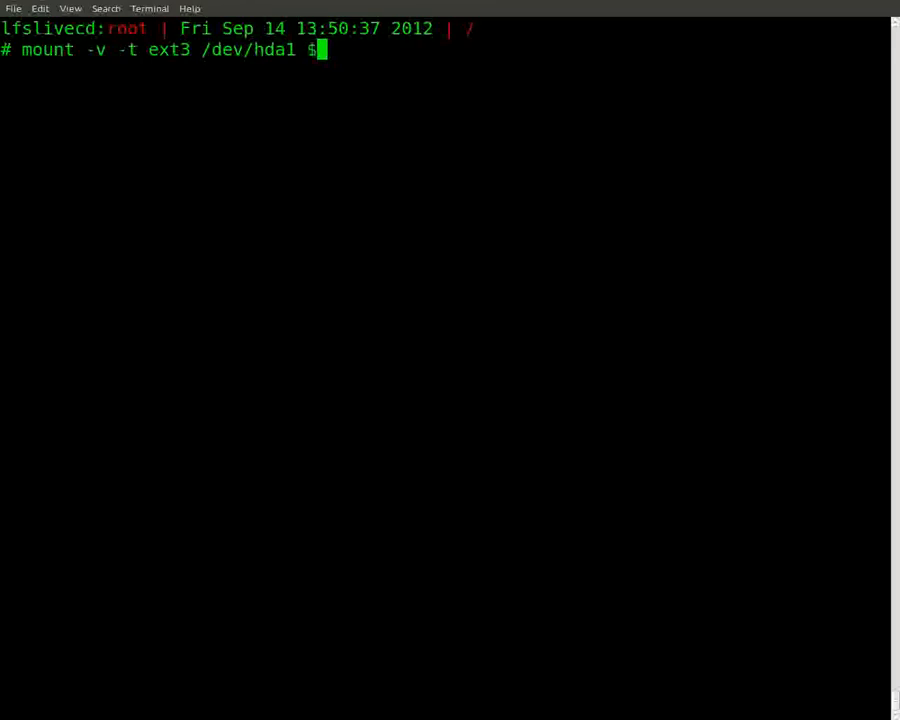
pyautogui.write('LF')
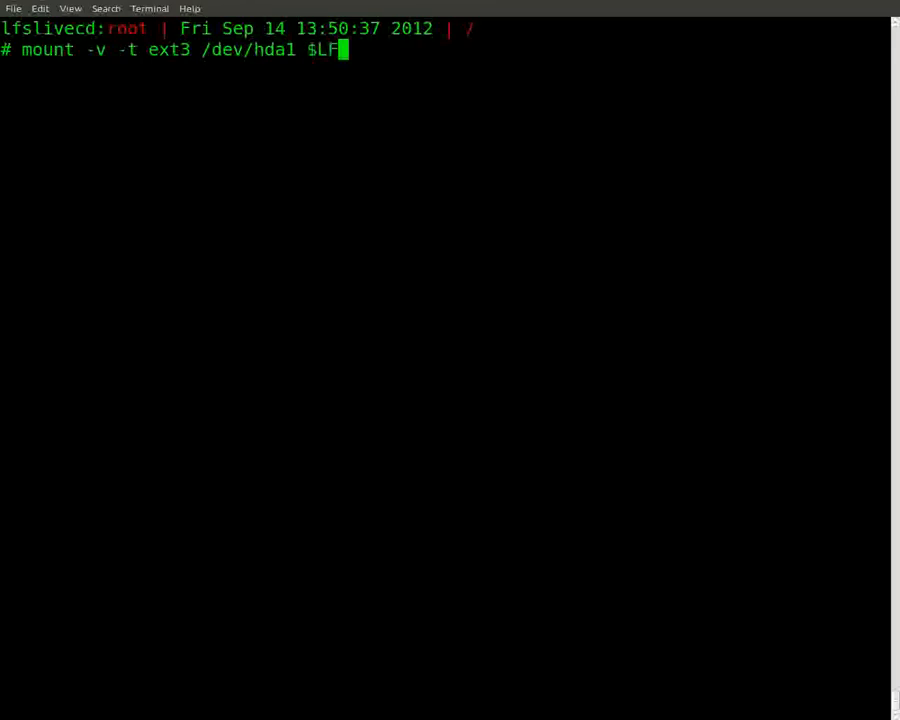
pyautogui.press('Return')
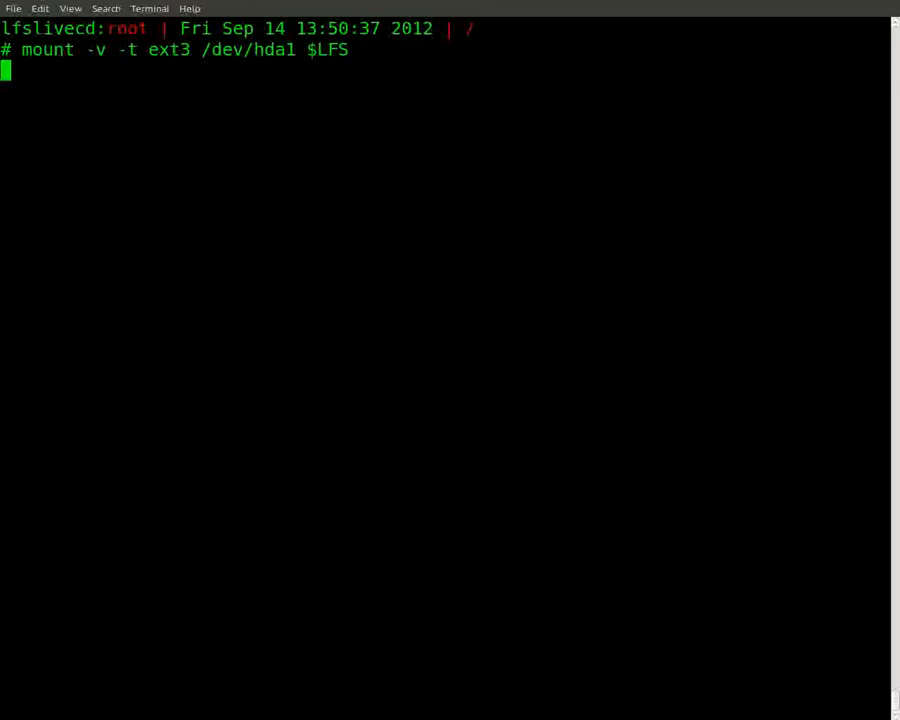
pyautogui.press('Return')
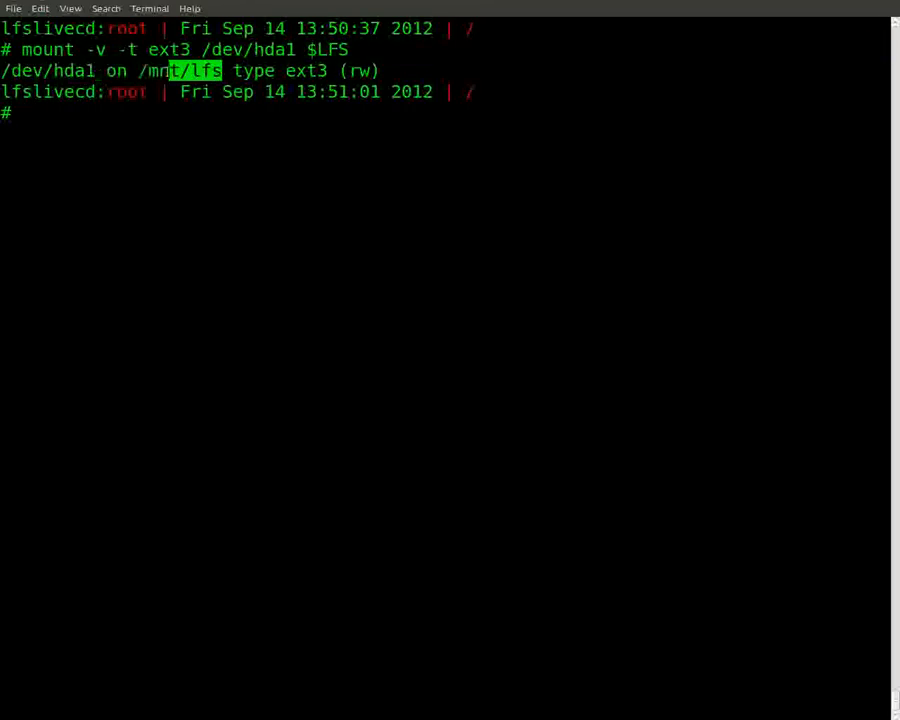
pyautogui.write('mo')
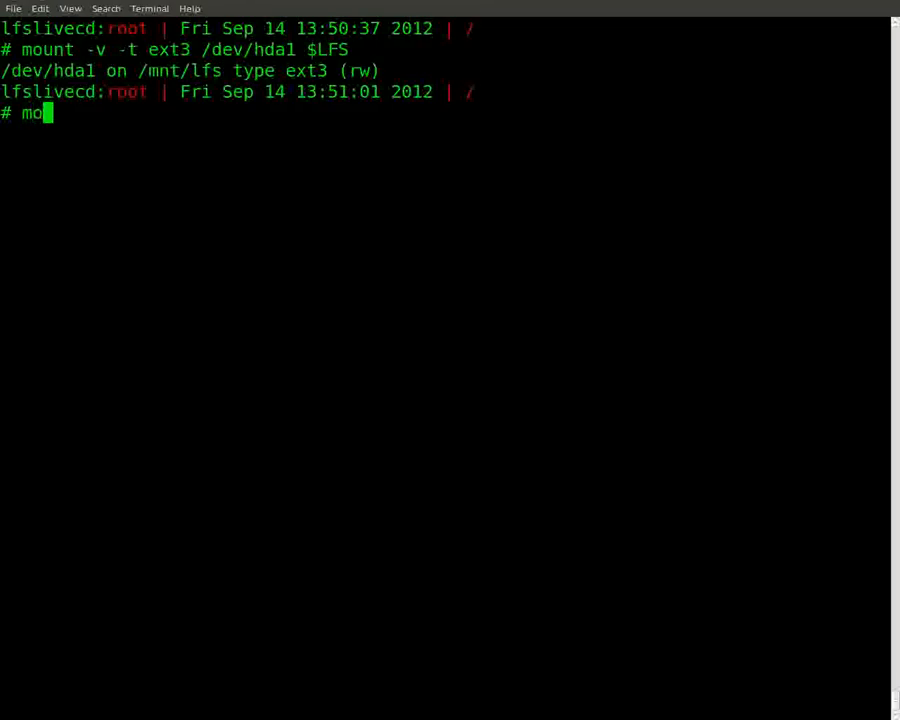
pyautogui.write('u')
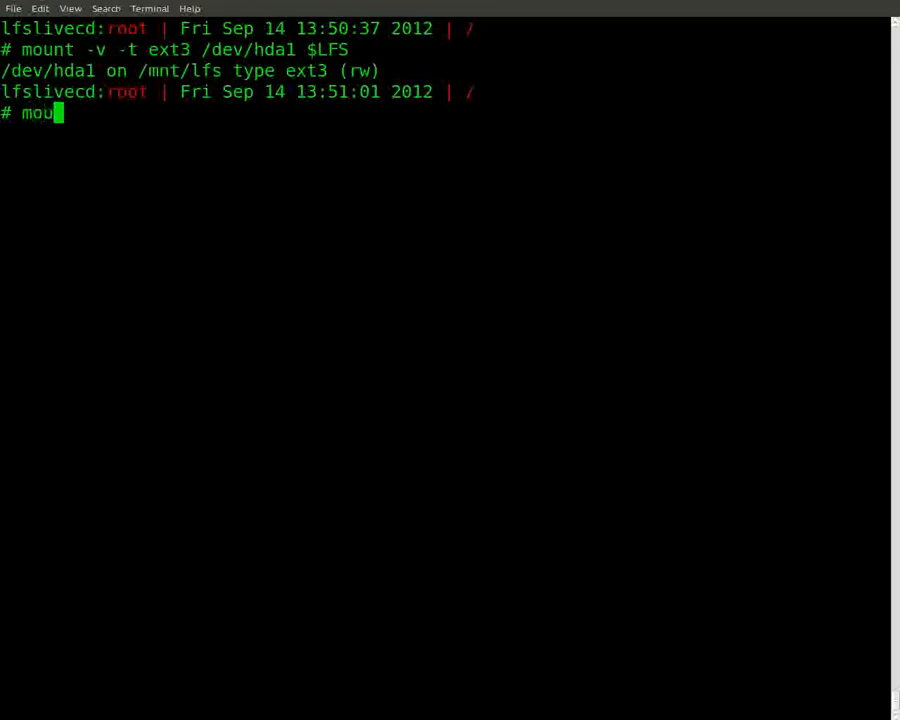
pyautogui.press('Return')
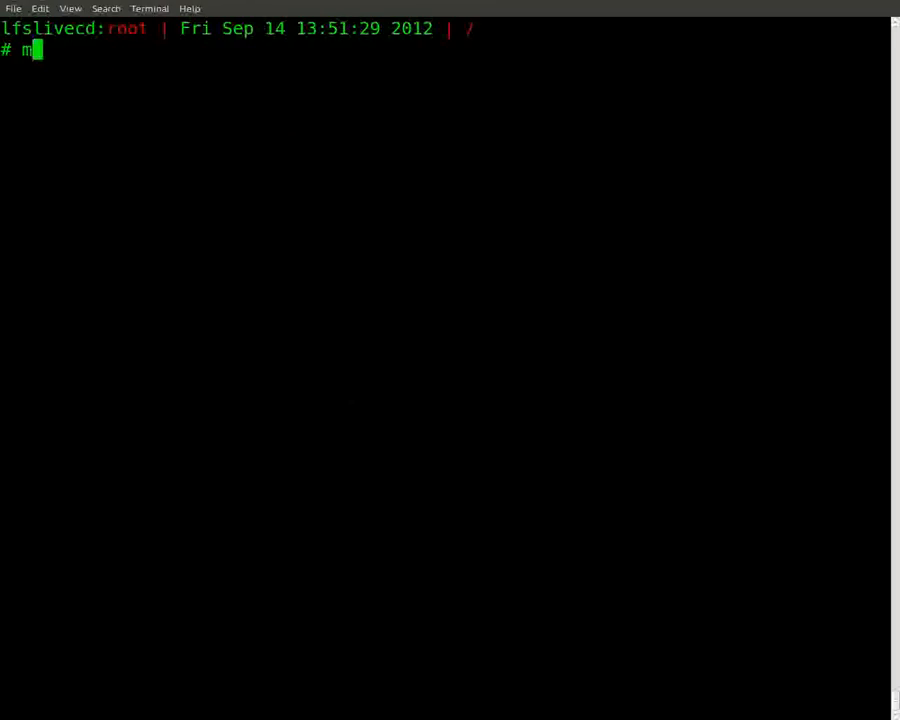
# Run 'mkdir -v $LFS/{tools,sources}', then clear the screen.
pyautogui.write('kddir')
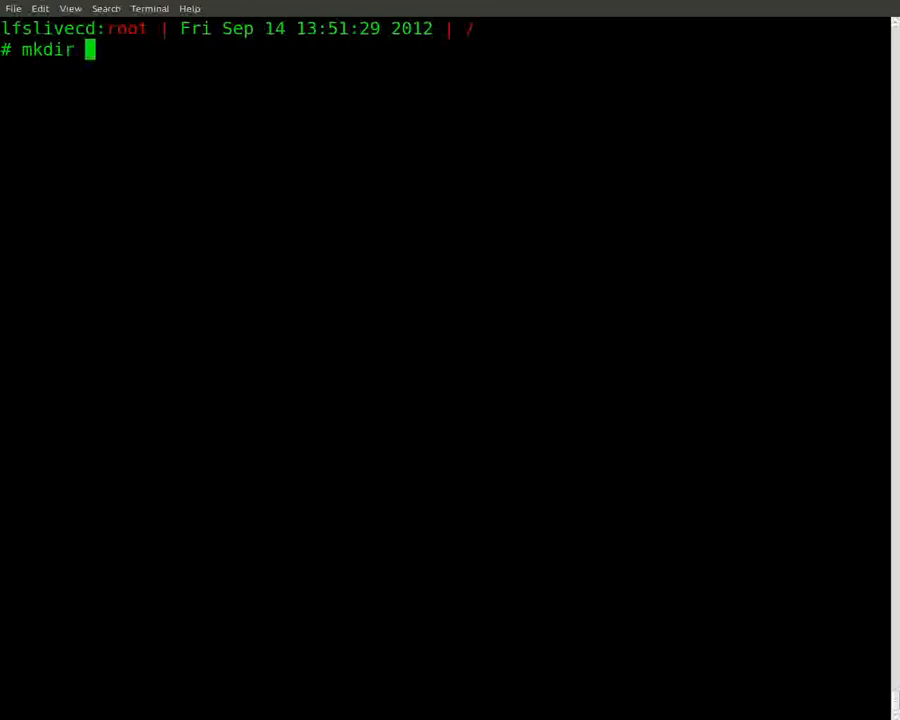
pyautogui.write('-v $L')
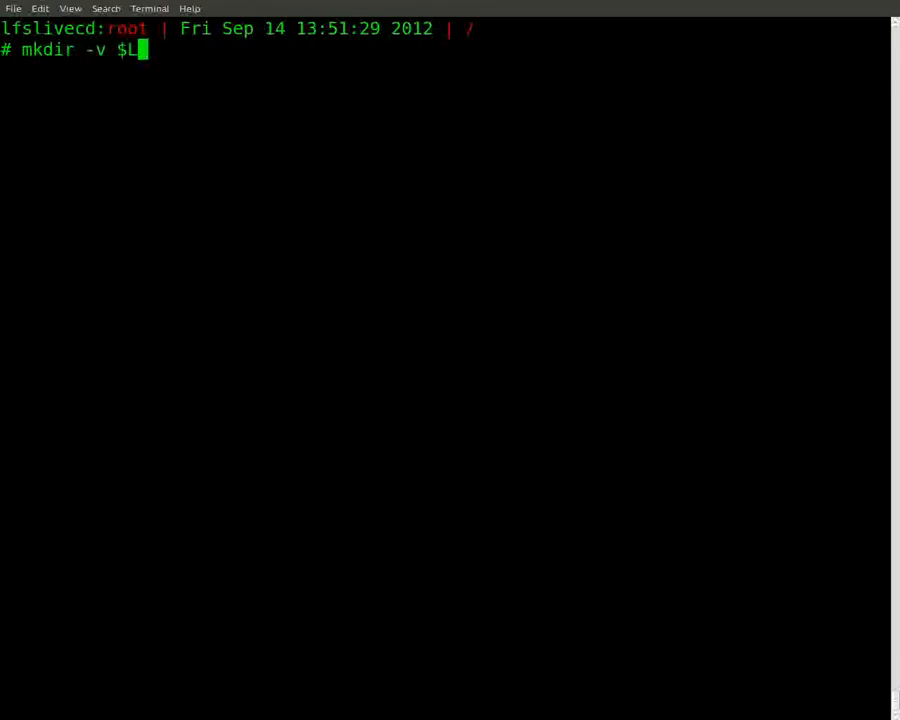
pyautogui.write('FS/')
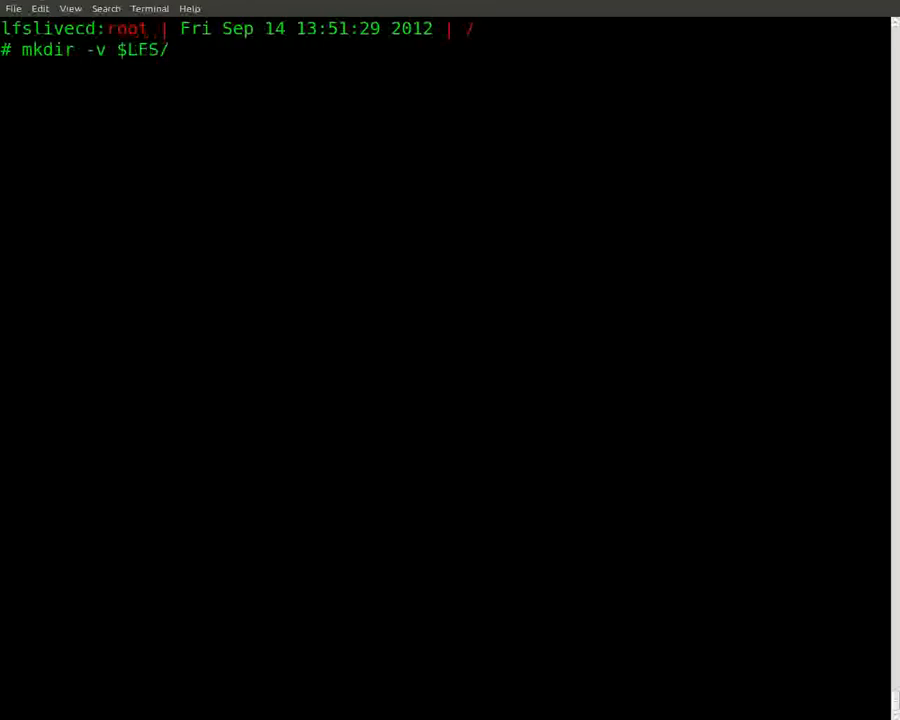
pyautogui.write('{t')
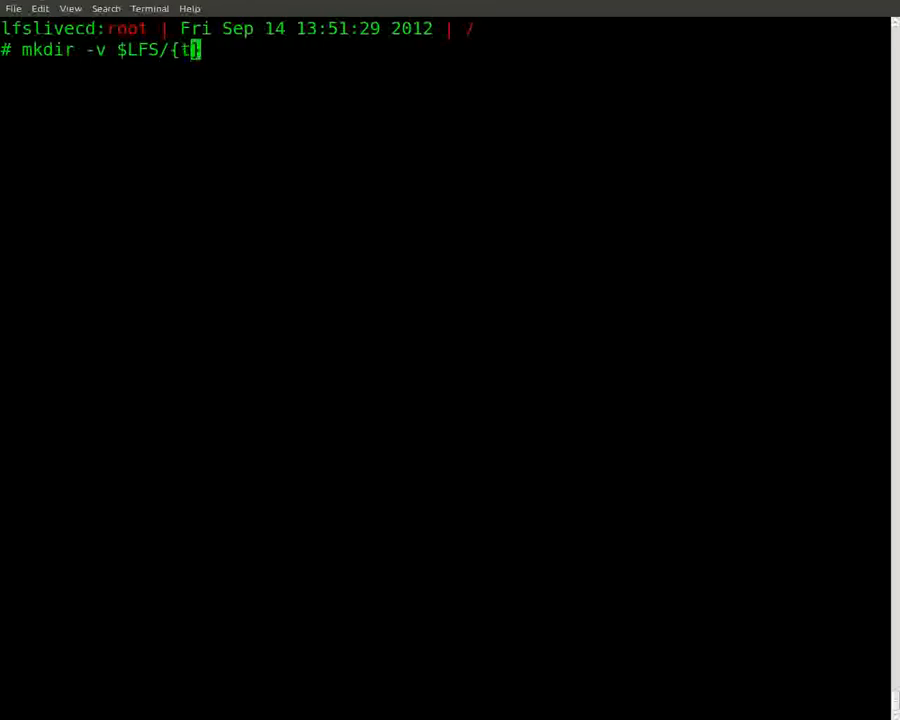
pyautogui.write('ools}')
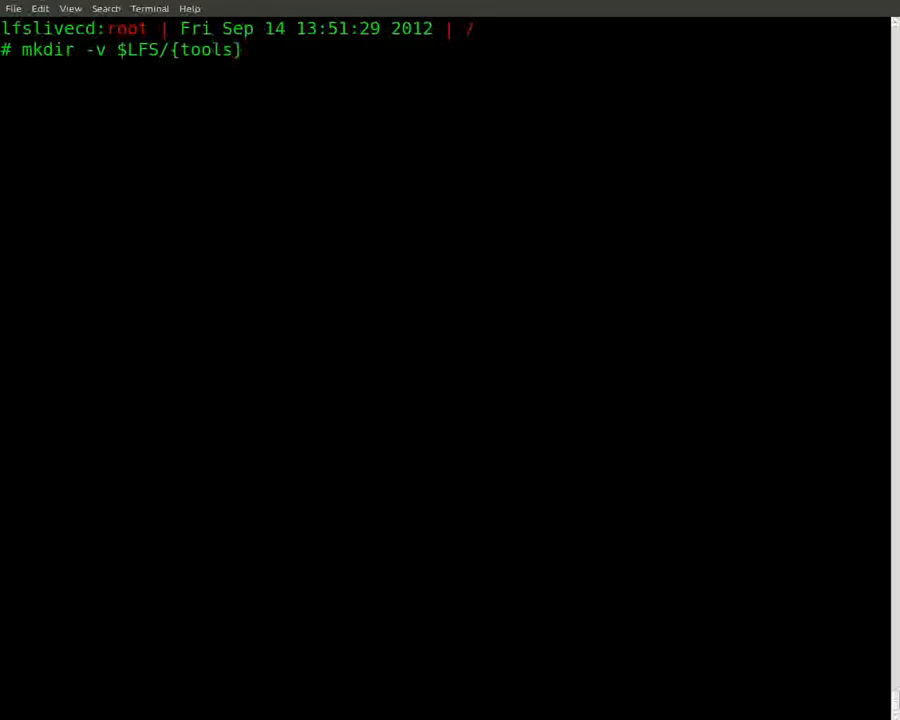
pyautogui.write(',souc')
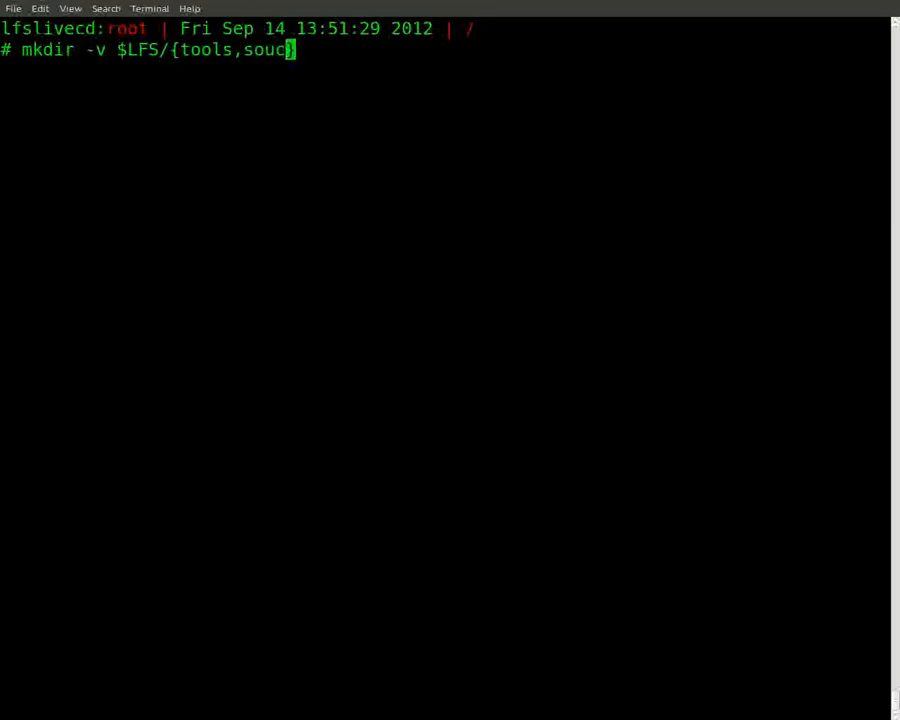
pyautogui.write('r')
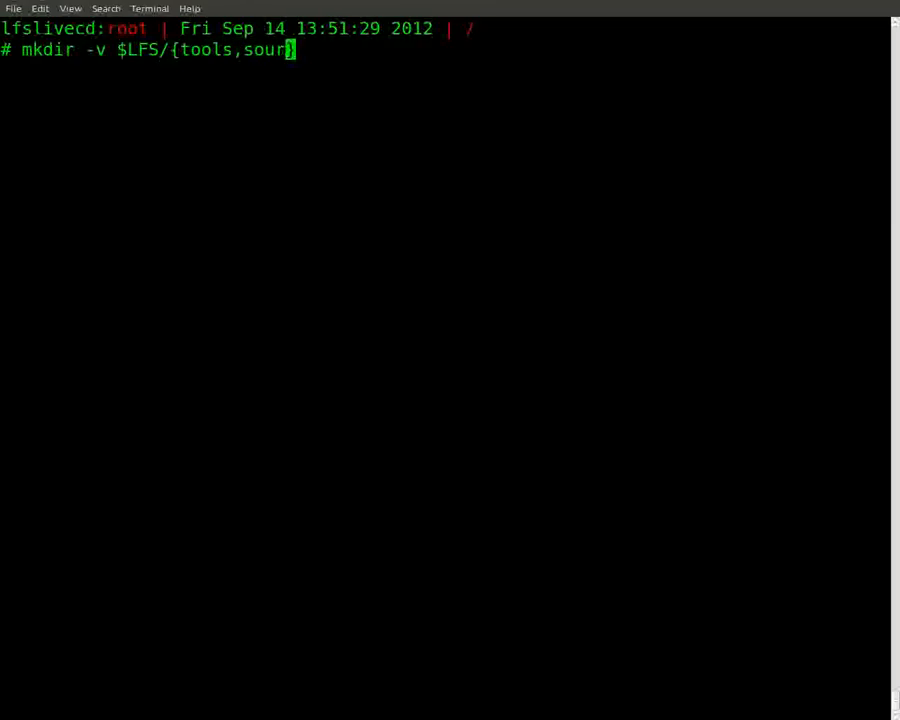
pyautogui.press('Return')
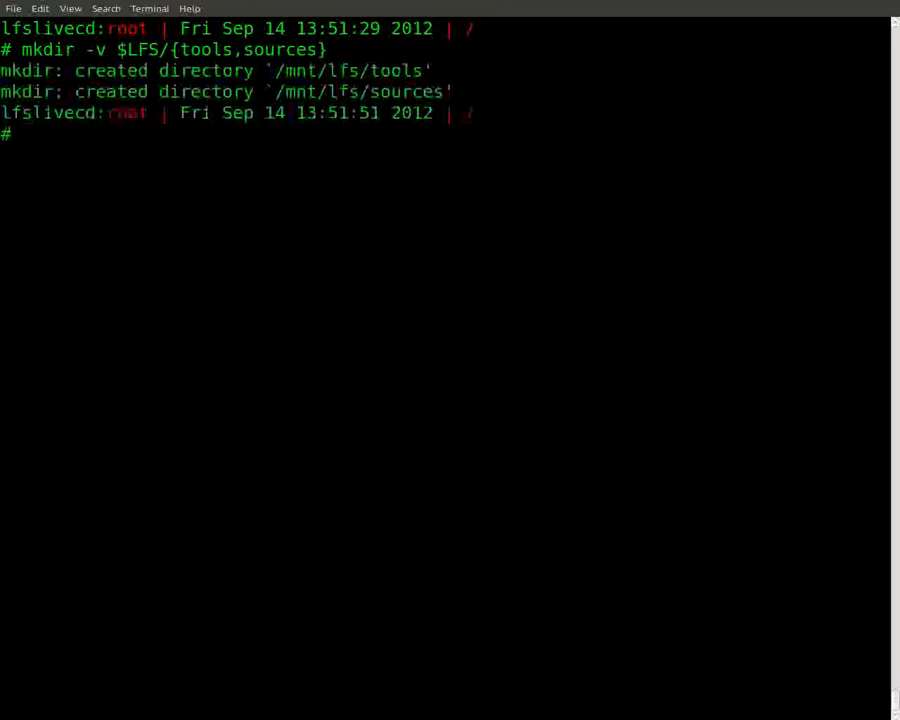
pyautogui.write('clear')
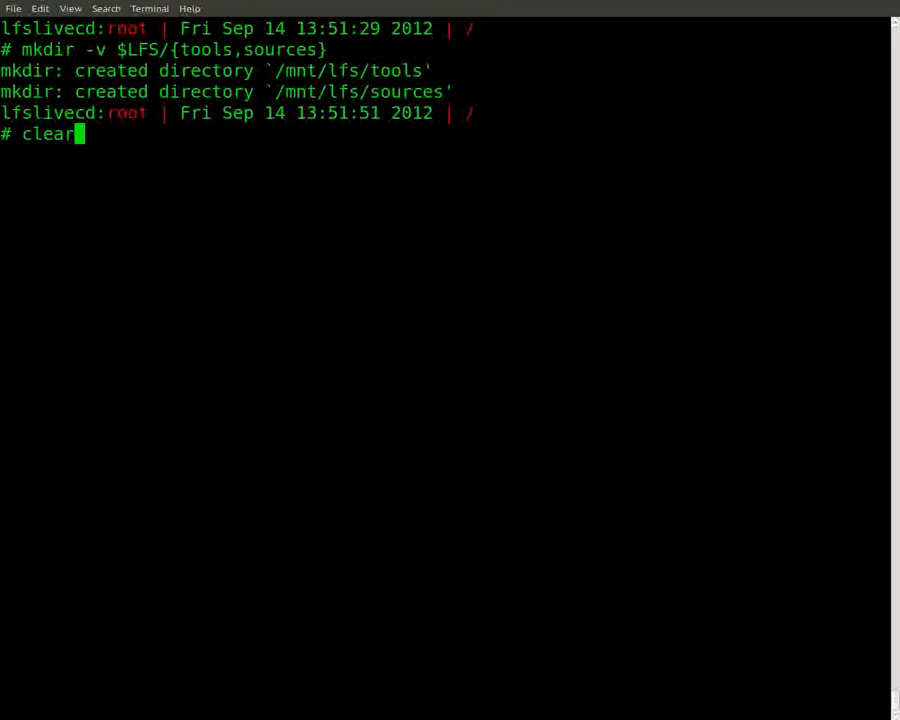
pyautogui.press('Return')
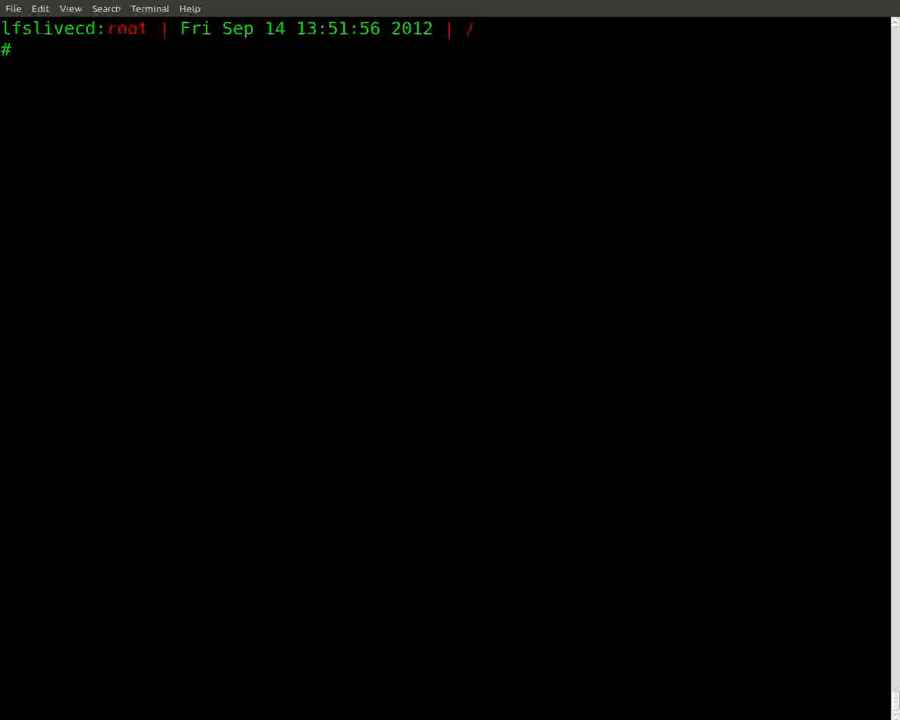
# Make $LFS/sources world-writable with the sticky bit using chmod -v a+wt.
pyautogui.write('chm')
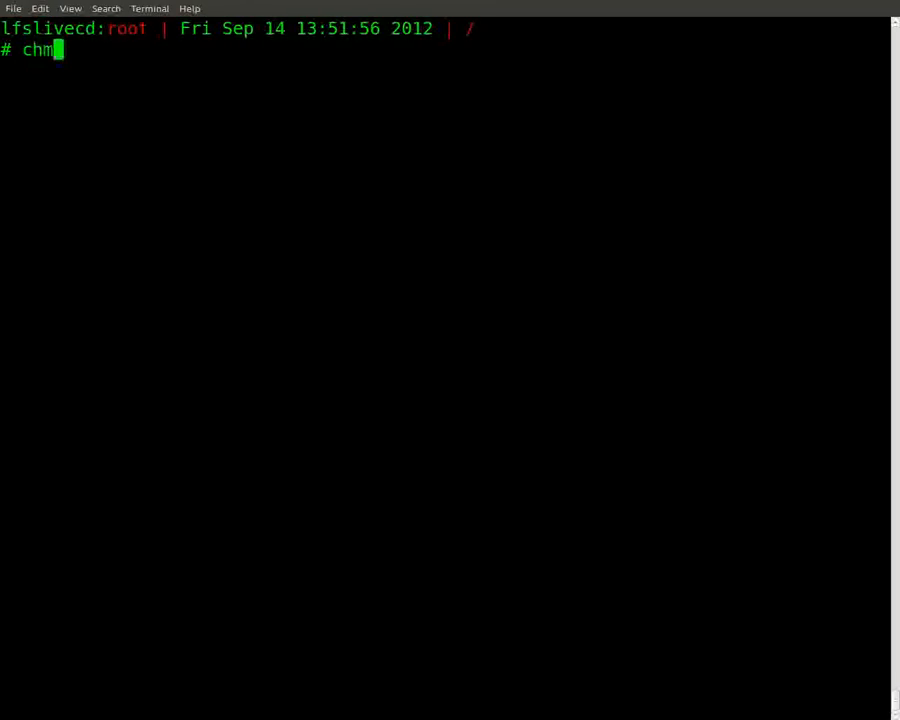
pyautogui.write('od -v a+')
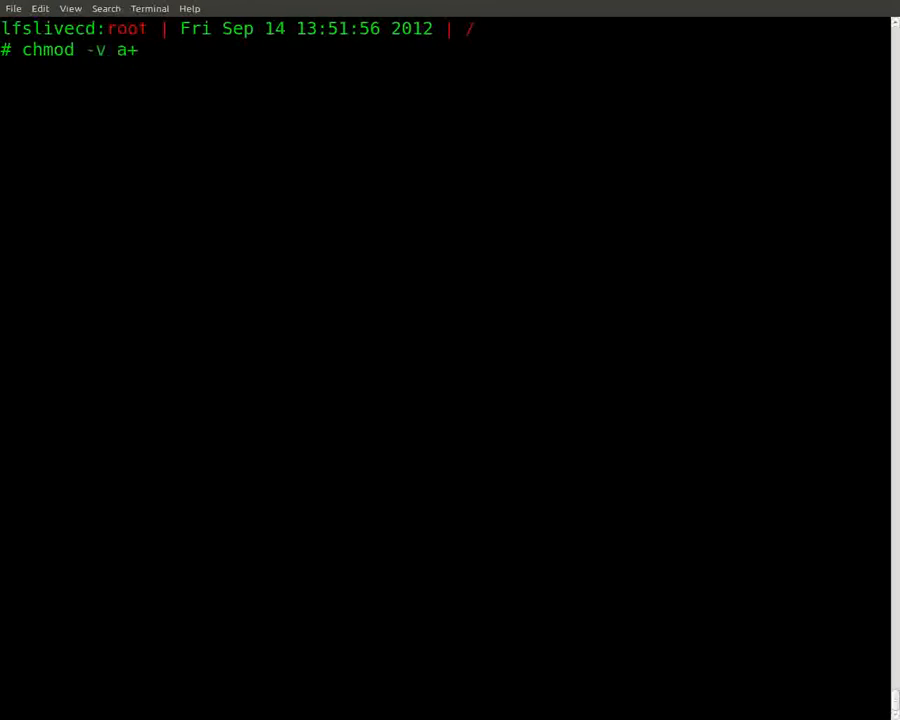
pyautogui.write('wt $')
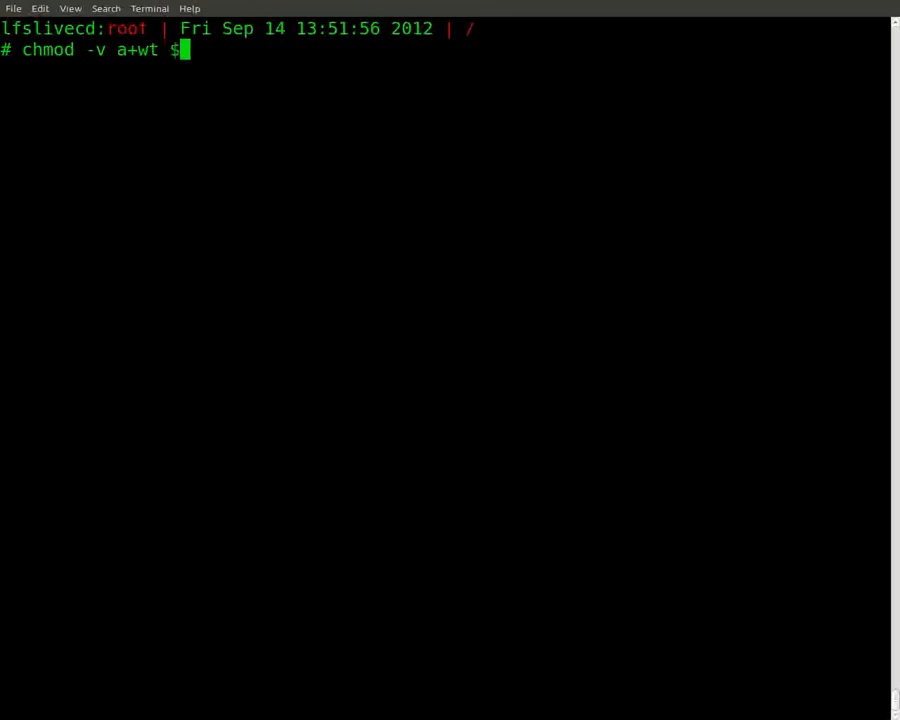
pyautogui.write('LFS/')
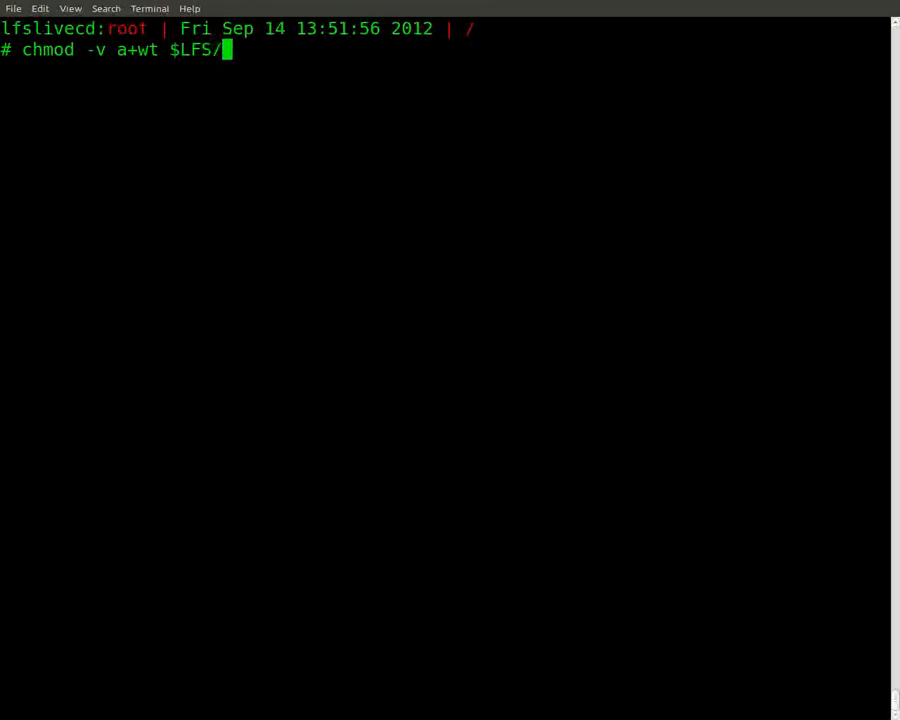
pyautogui.press('Return')
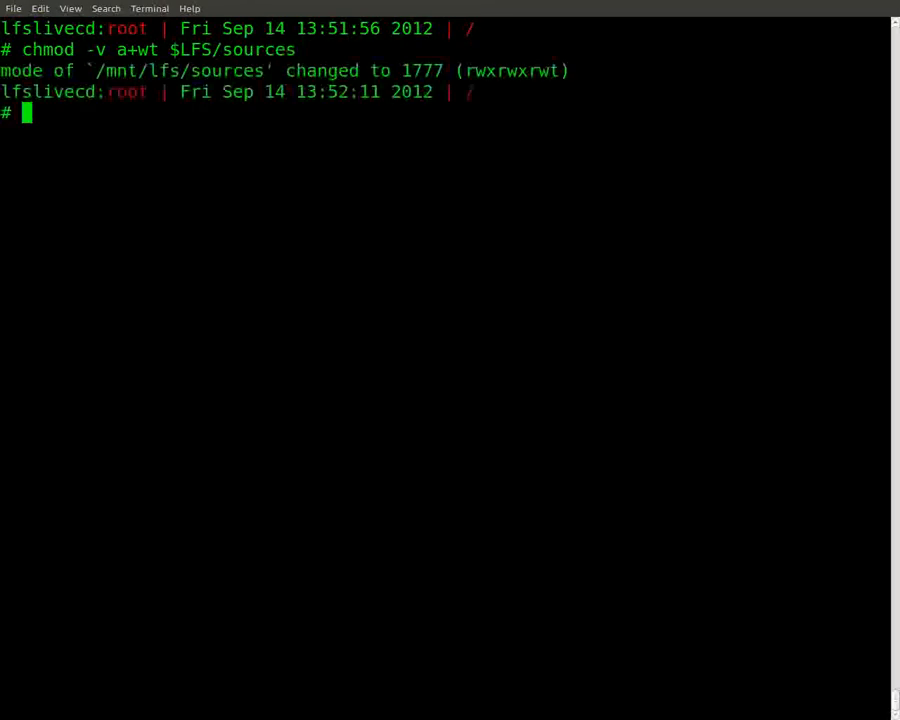
# Link $LFS/tools into / as a symbolic link with ln -sv.
pyautogui.write('l')
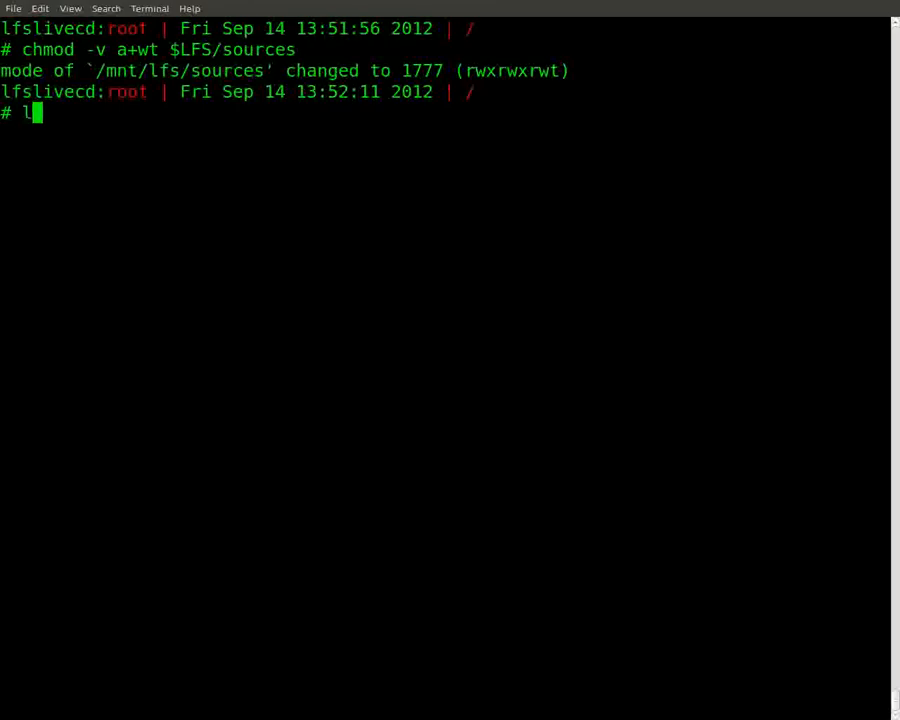
pyautogui.write('n -v')
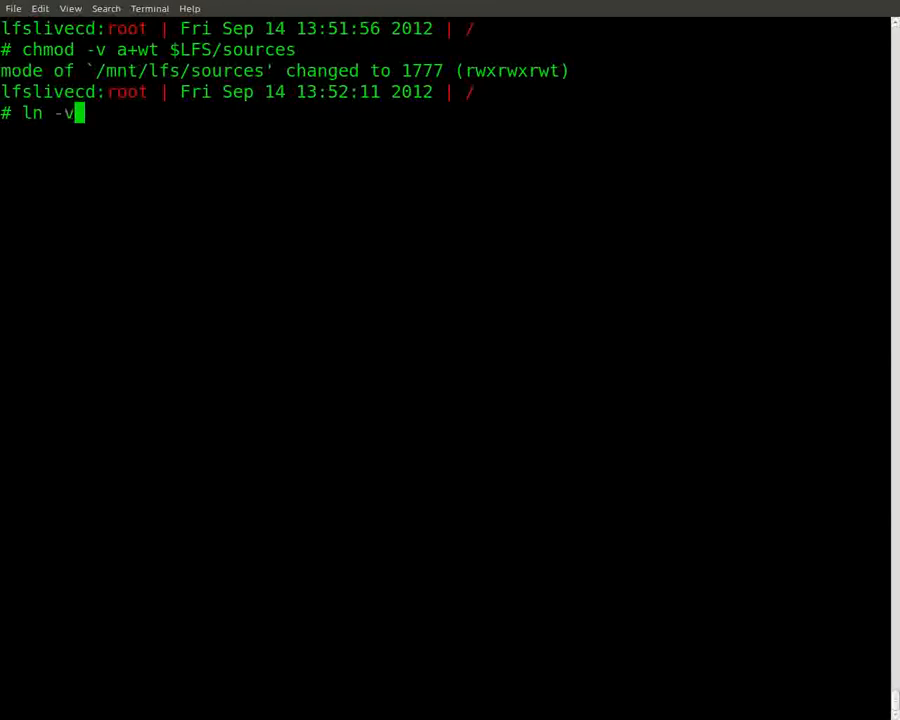
pyautogui.write('$LFS/')
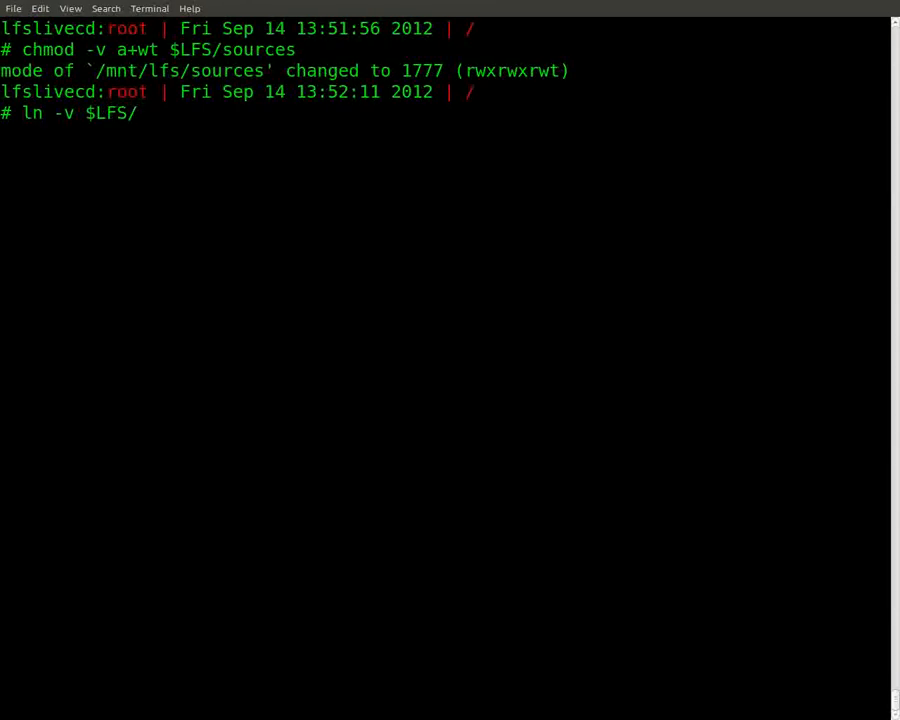
pyautogui.write('tools /')
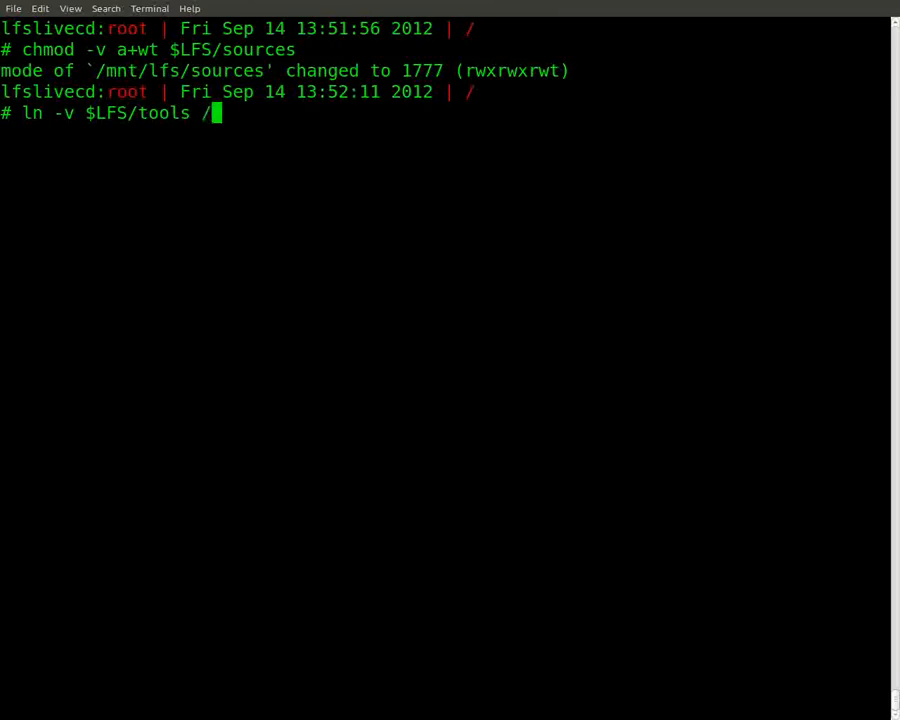
pyautogui.press('Return')
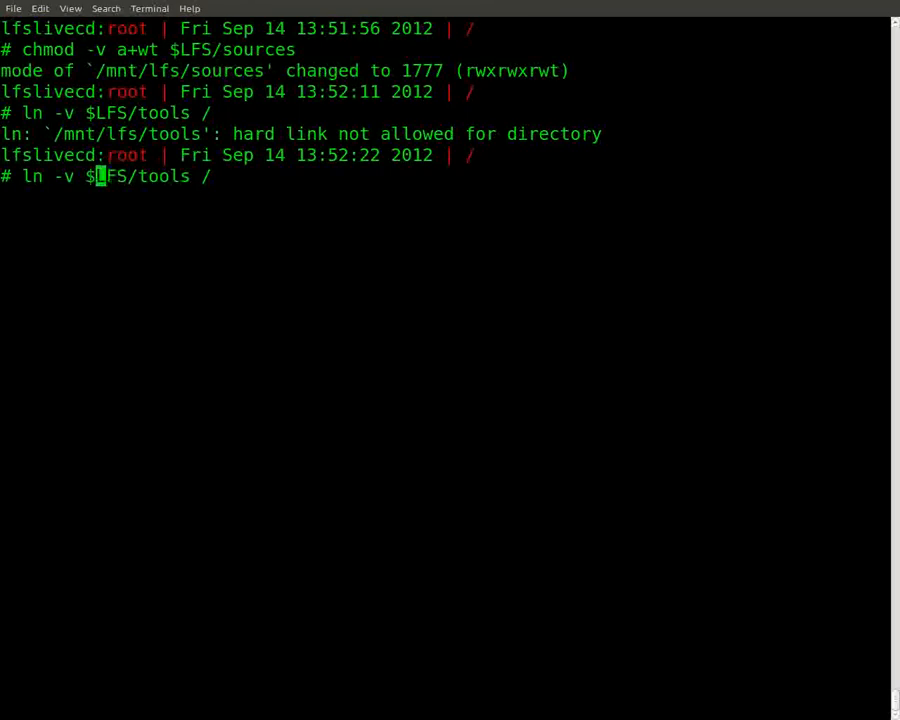
pyautogui.write('s')
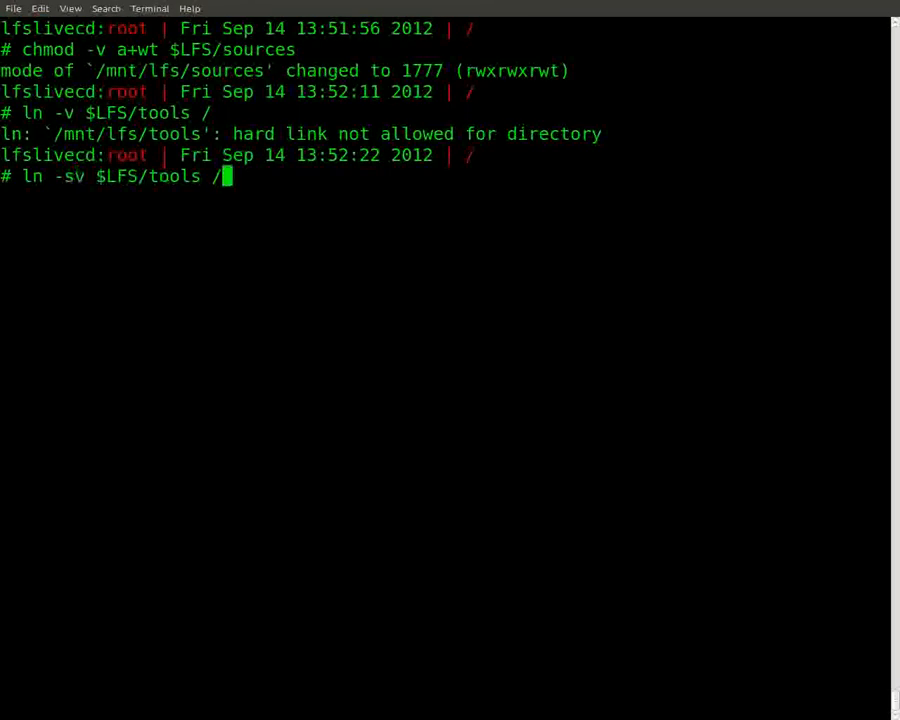
pyautogui.press('Return')
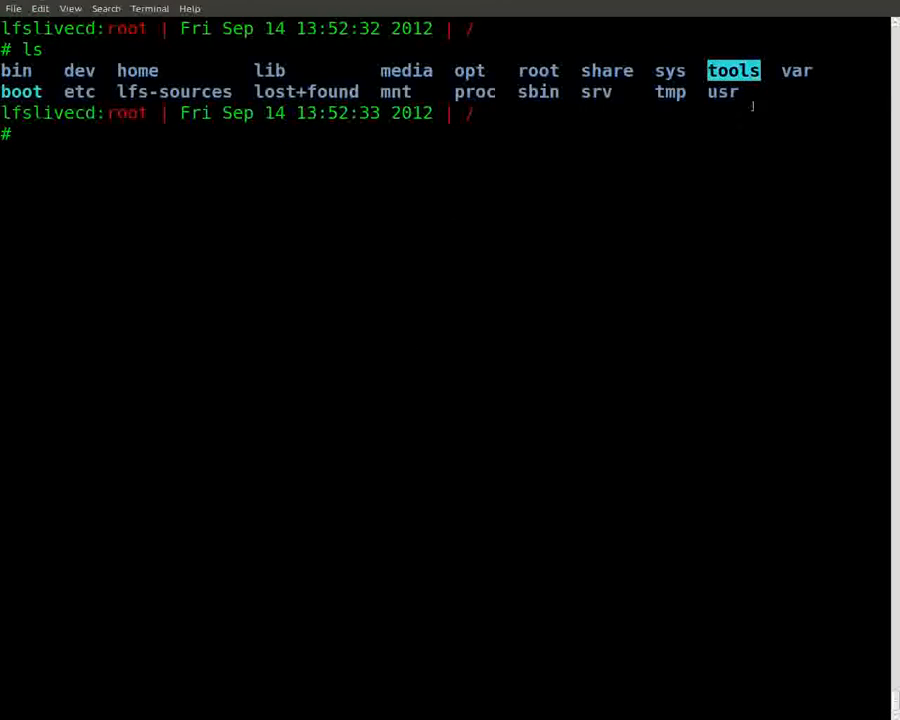
# Highlight the root directory listing to confirm the tools link is present.
pyautogui.moveTo(0, 70); pyautogui.dragTo(810, 91)
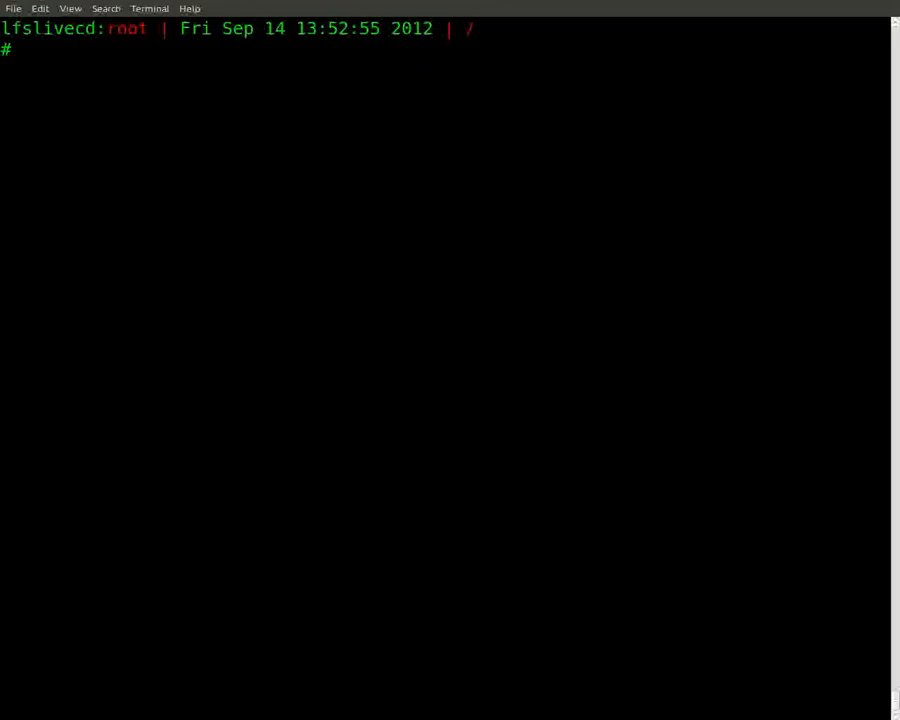
# Copy every package from lfs-sources/* into $LFS/sources with cp -v.
pyautogui.write('cp')
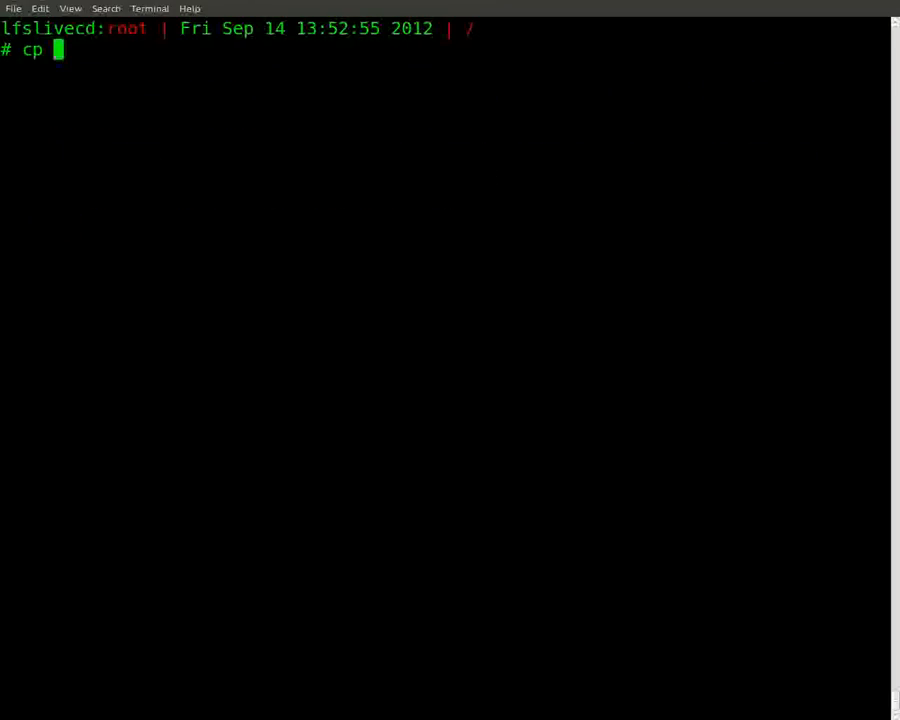
pyautogui.write('-v')
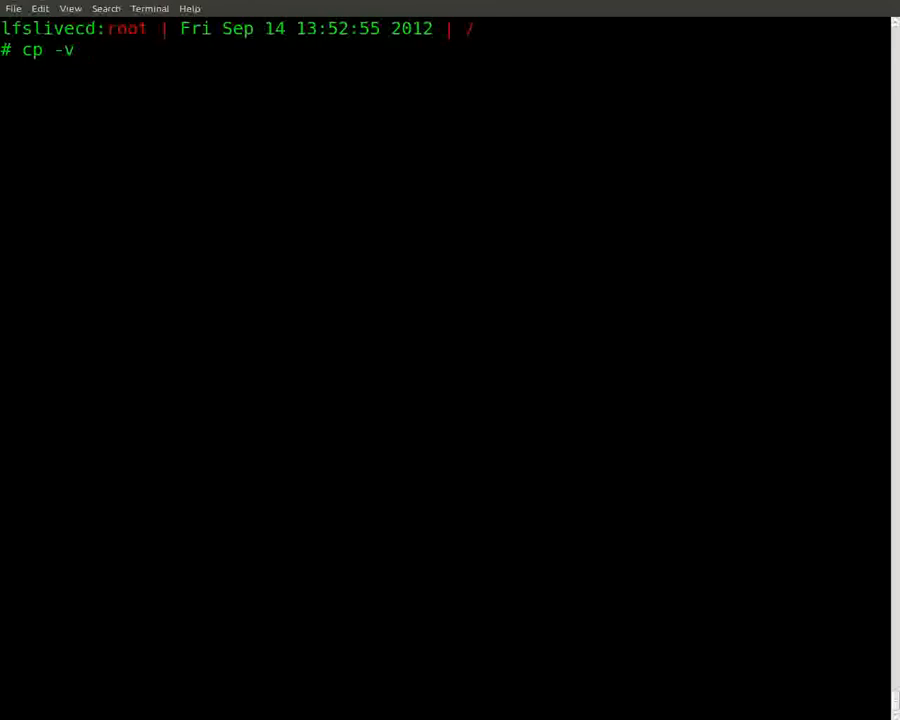
pyautogui.write('lfs-sources/* $')
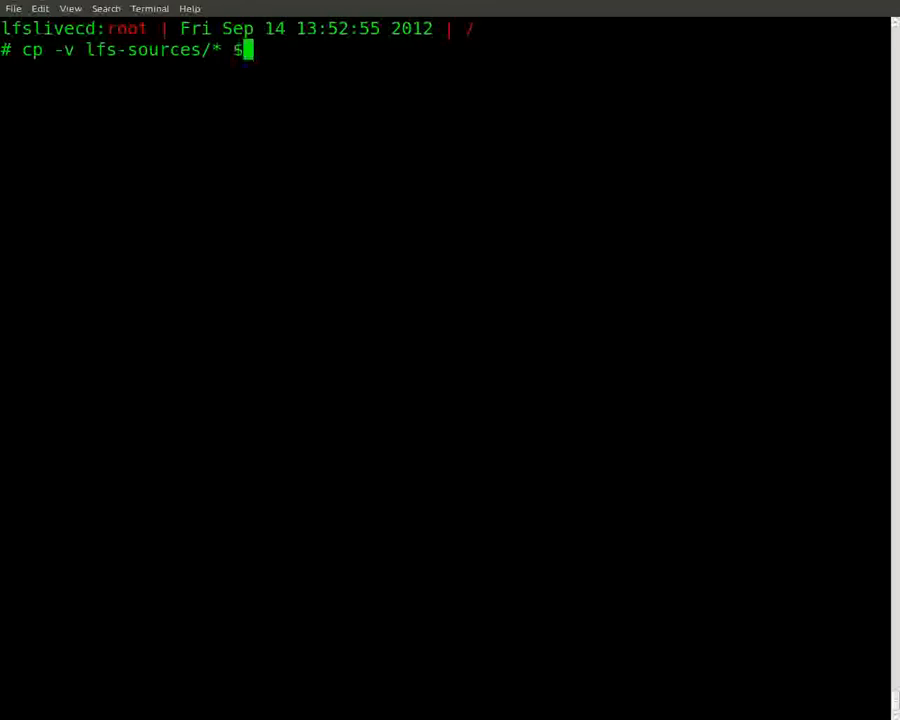
pyautogui.write('LFS/so')
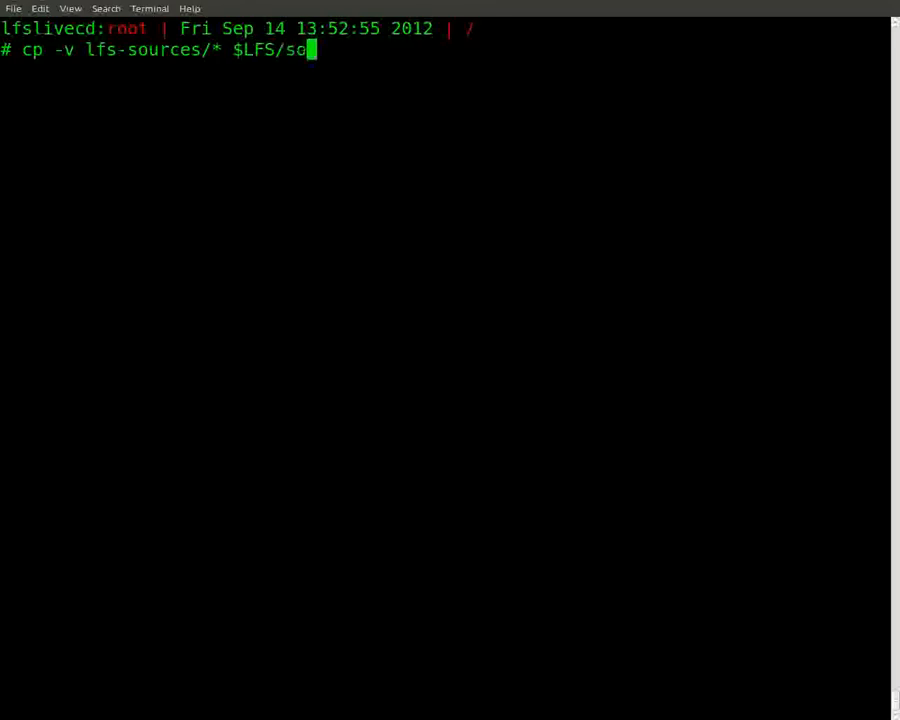
pyautogui.write('urces')
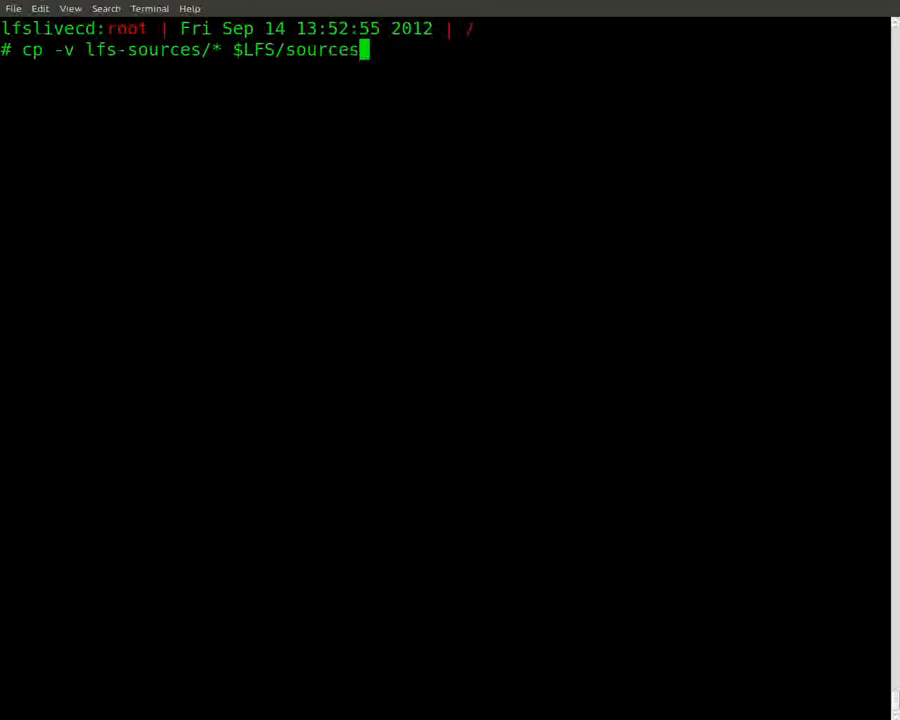
pyautogui.press('Return')
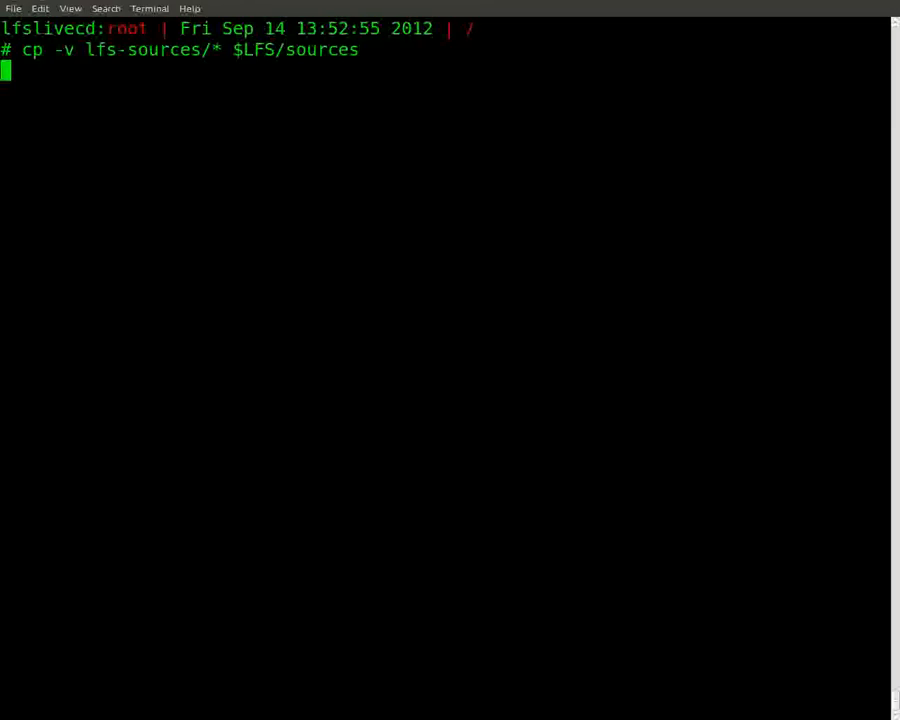
pyautogui.press('Return')
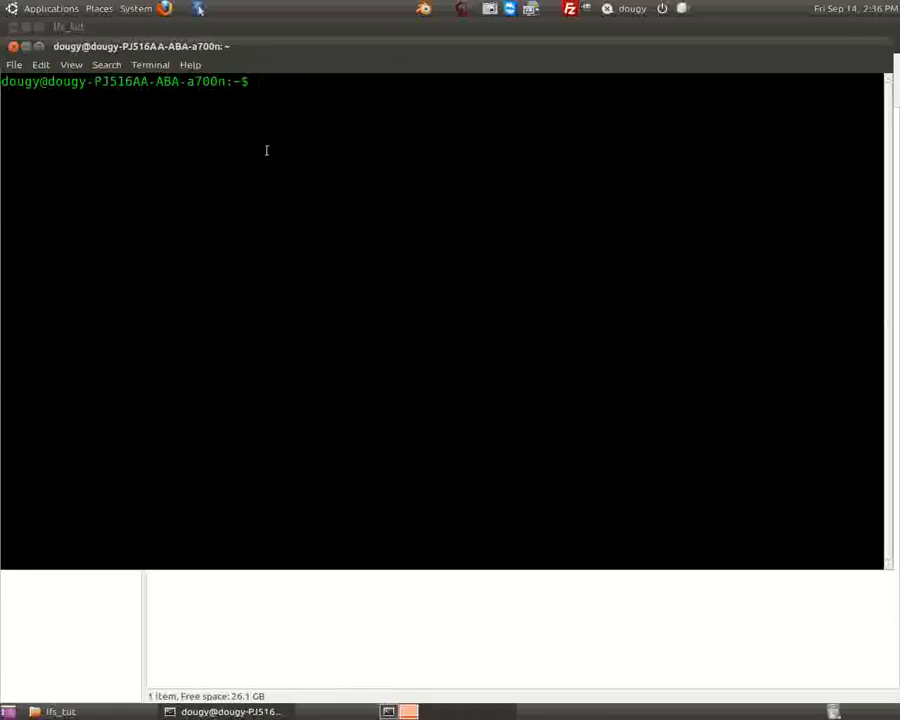
# Become root on the host with sudo su and the password.
pyautogui.write('sudo')
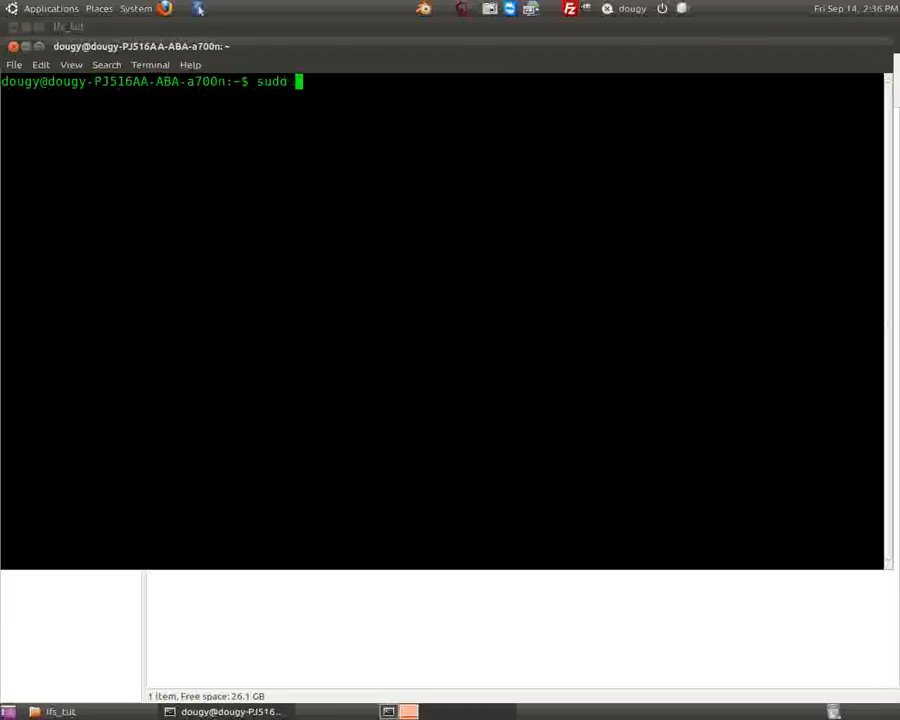
pyautogui.press('Return')
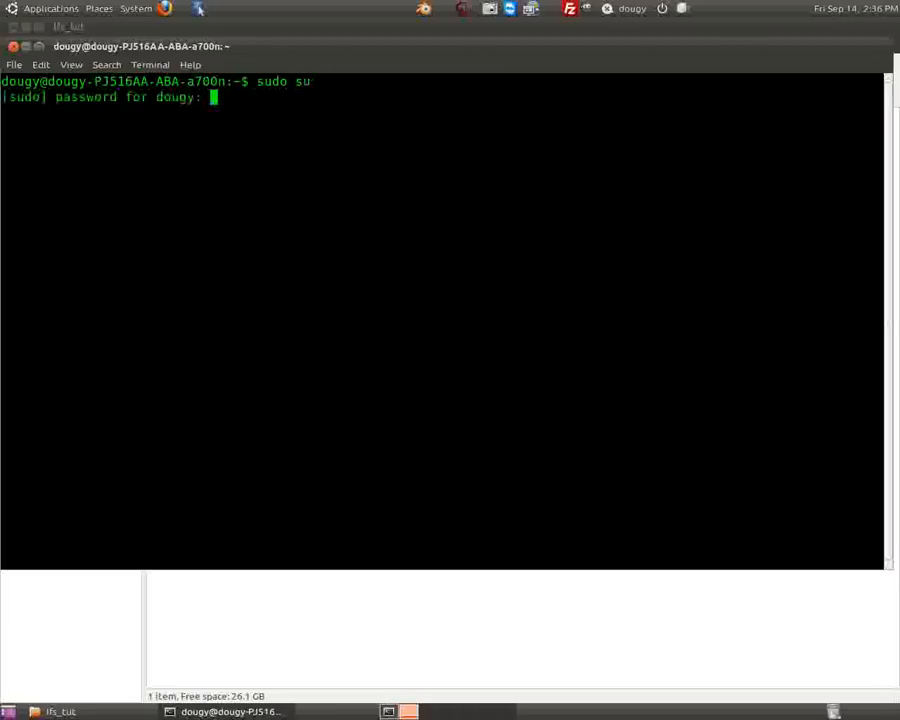
pyautogui.press('Return')
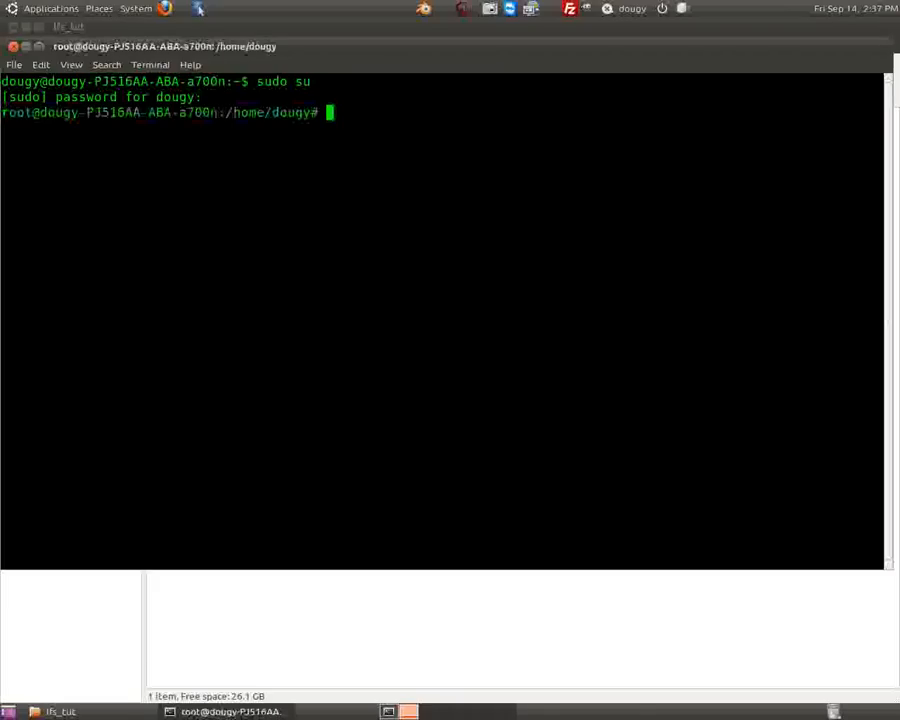
# List running processes with ps aux and mark the ssh session line.
pyautogui.write('ps au')
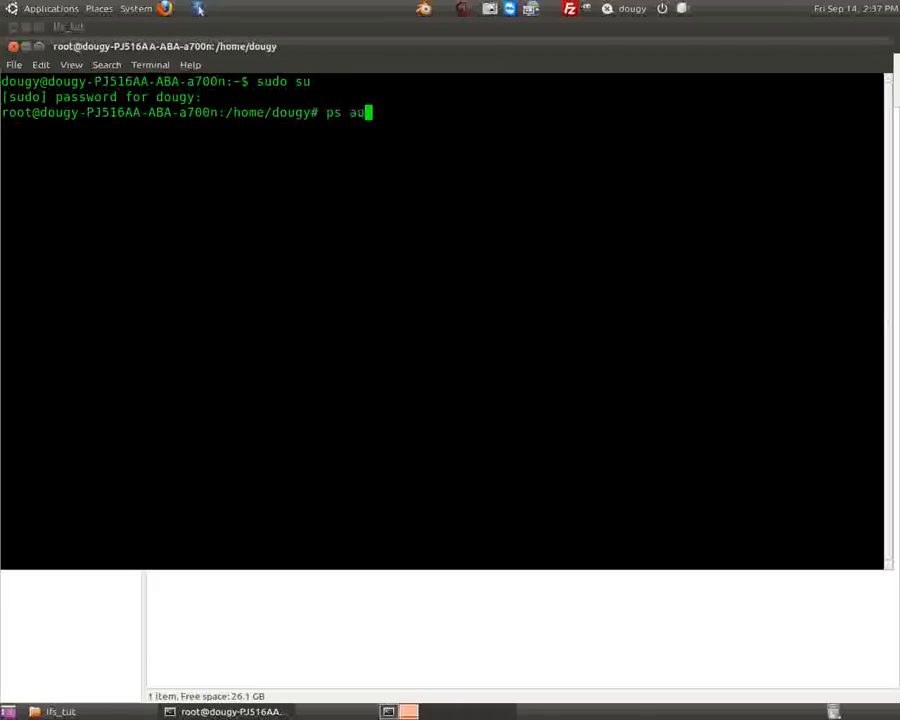
pyautogui.press('Return')
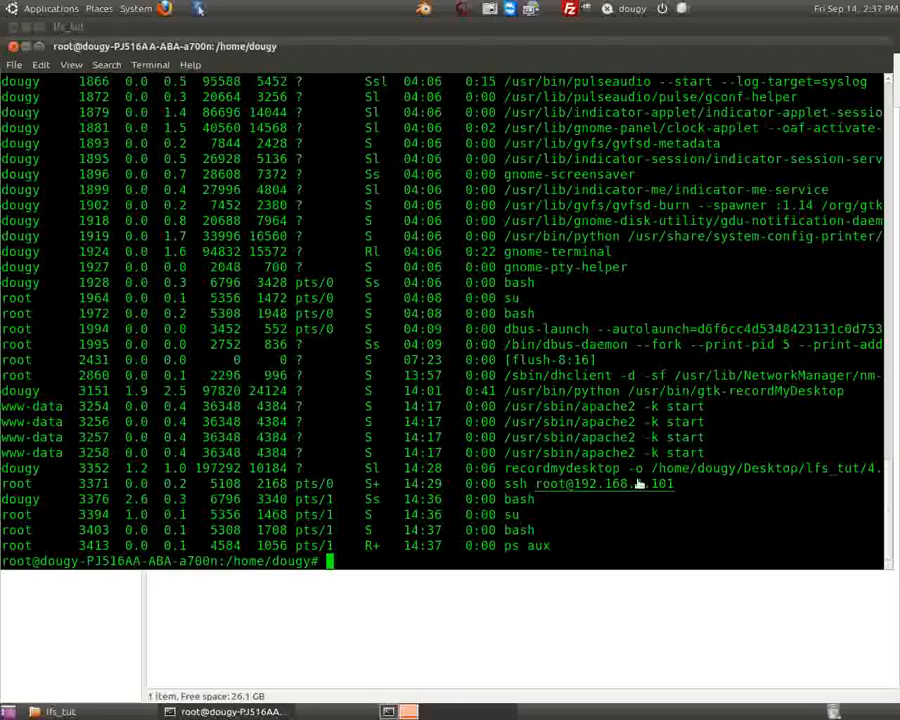
pyautogui.doubleClick(585, 483)
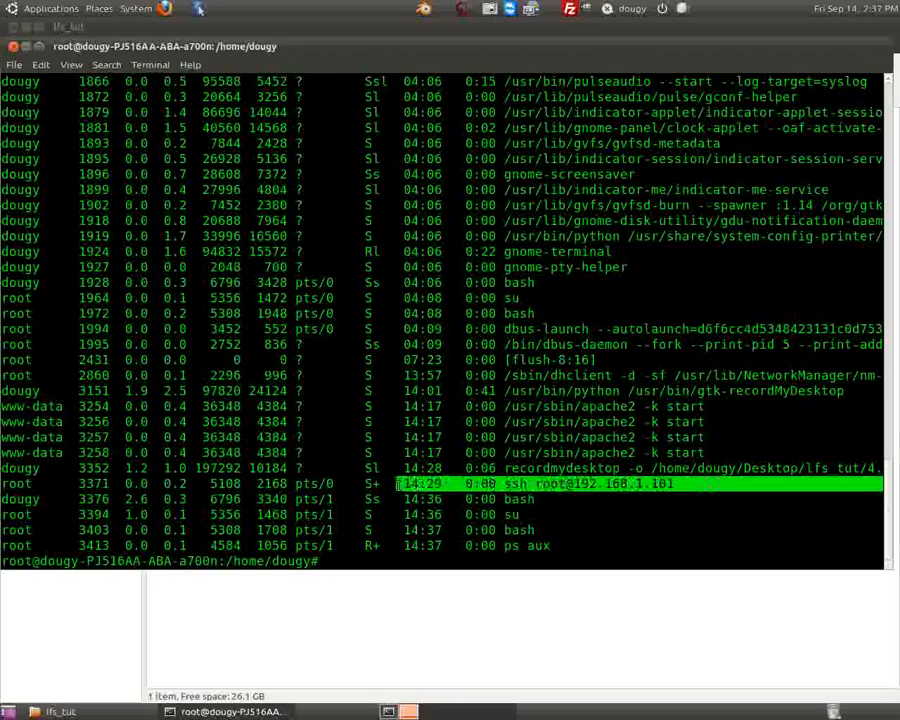